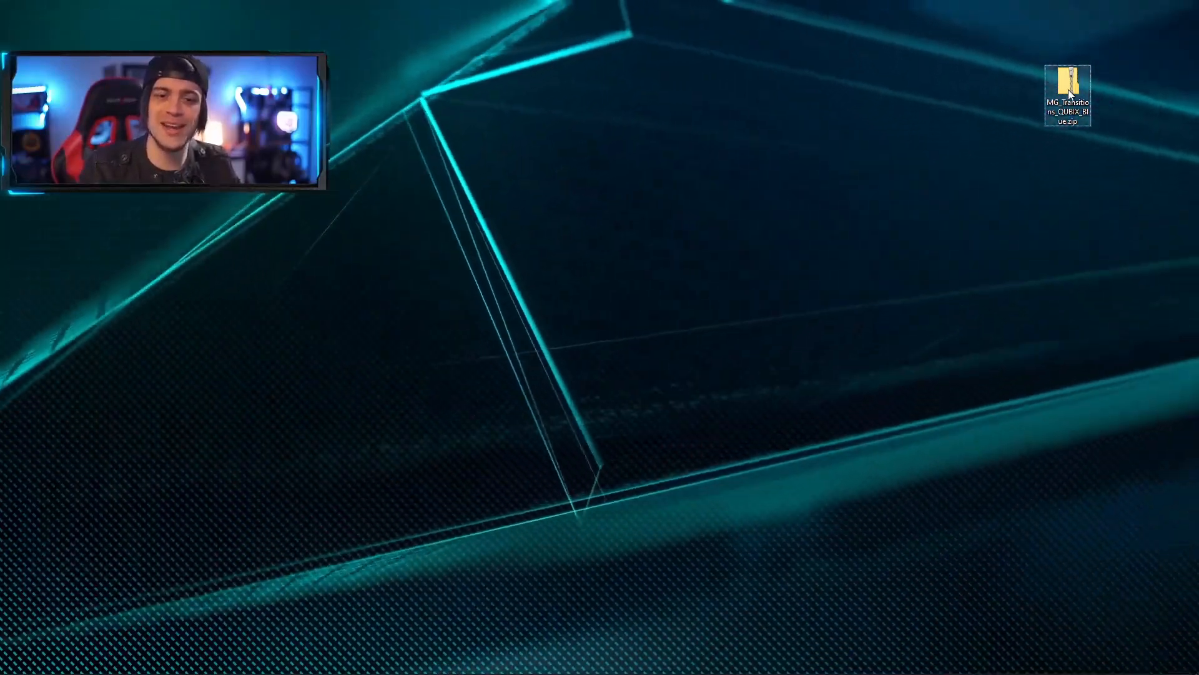
mouse_move(1064, 87)
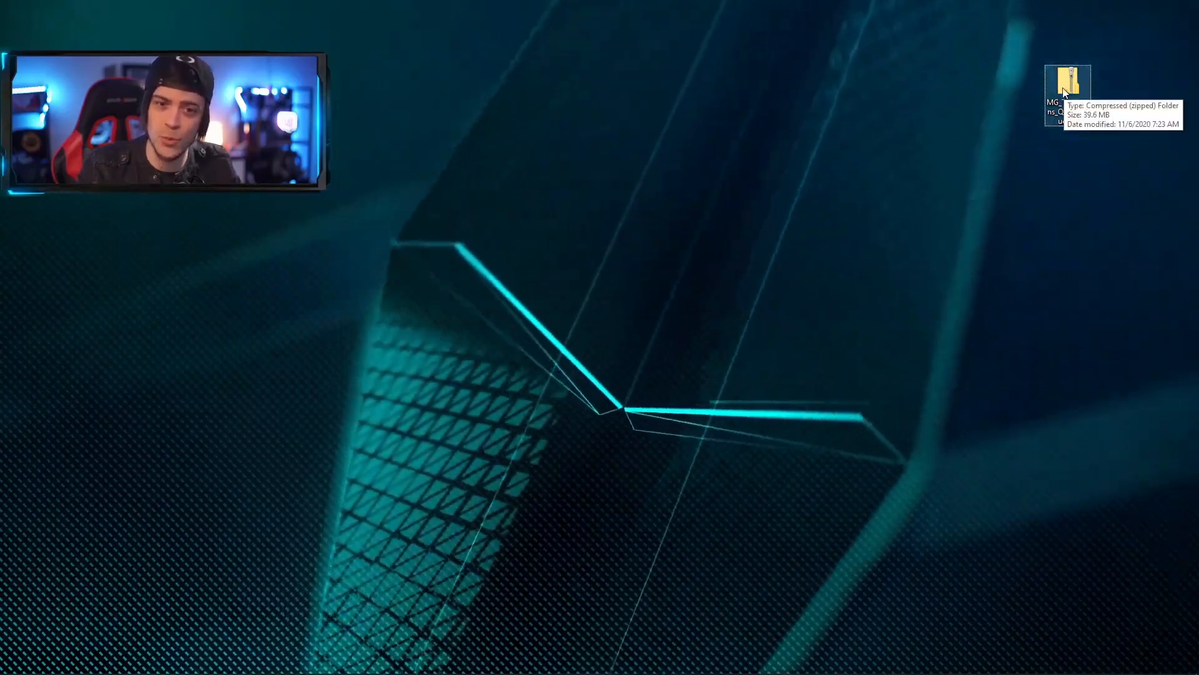
Step: Extract the MG_Transitions_QUBIX_Blue zip into its own folder on the desktop
left_click(929, 115)
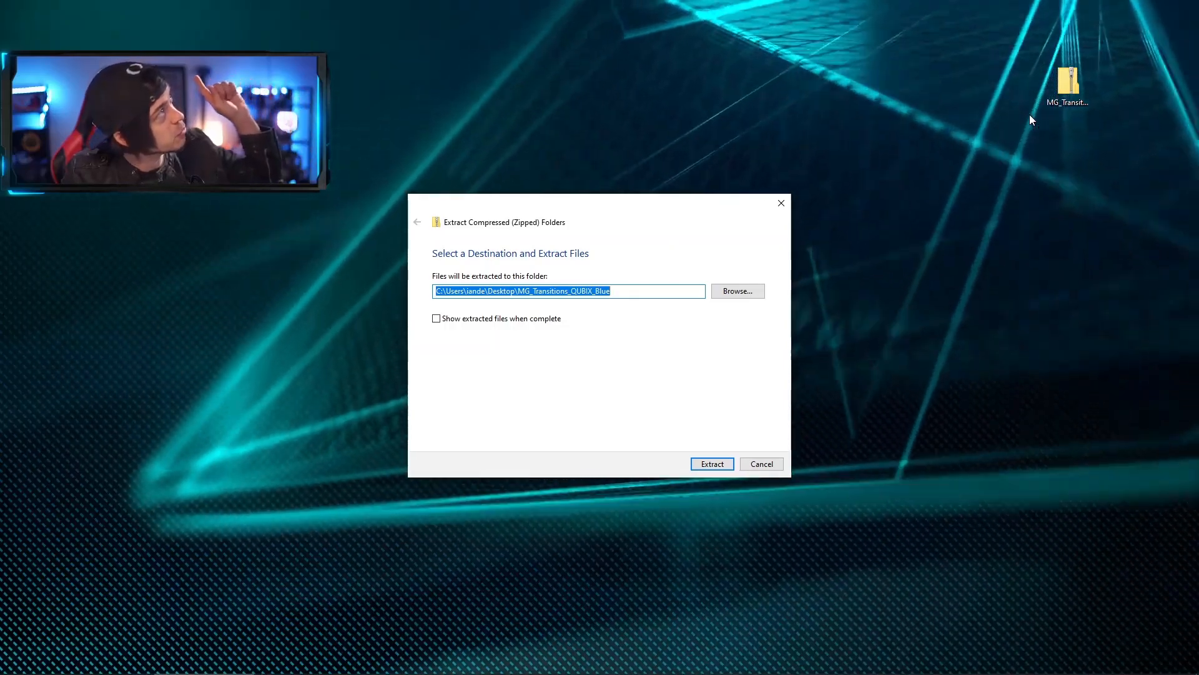
left_click(710, 463)
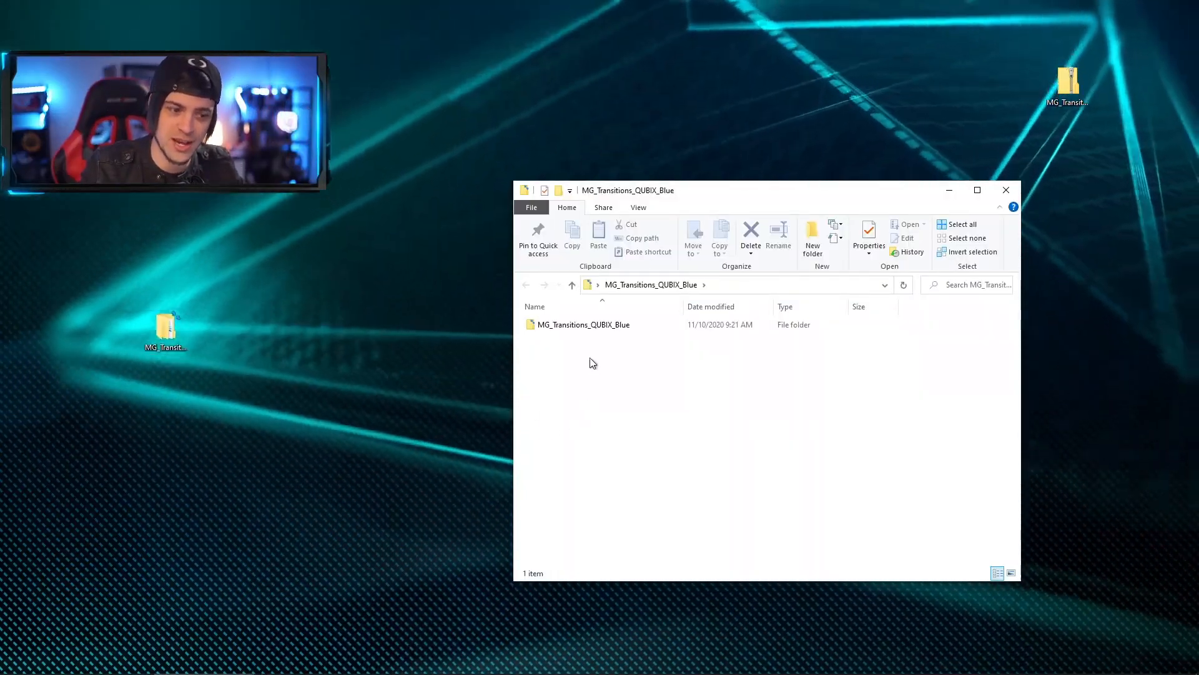
Step: Browse into Resources and briefly preview MG_Transition_QUBIX_blue.mov in the media player
double_click(584, 325)
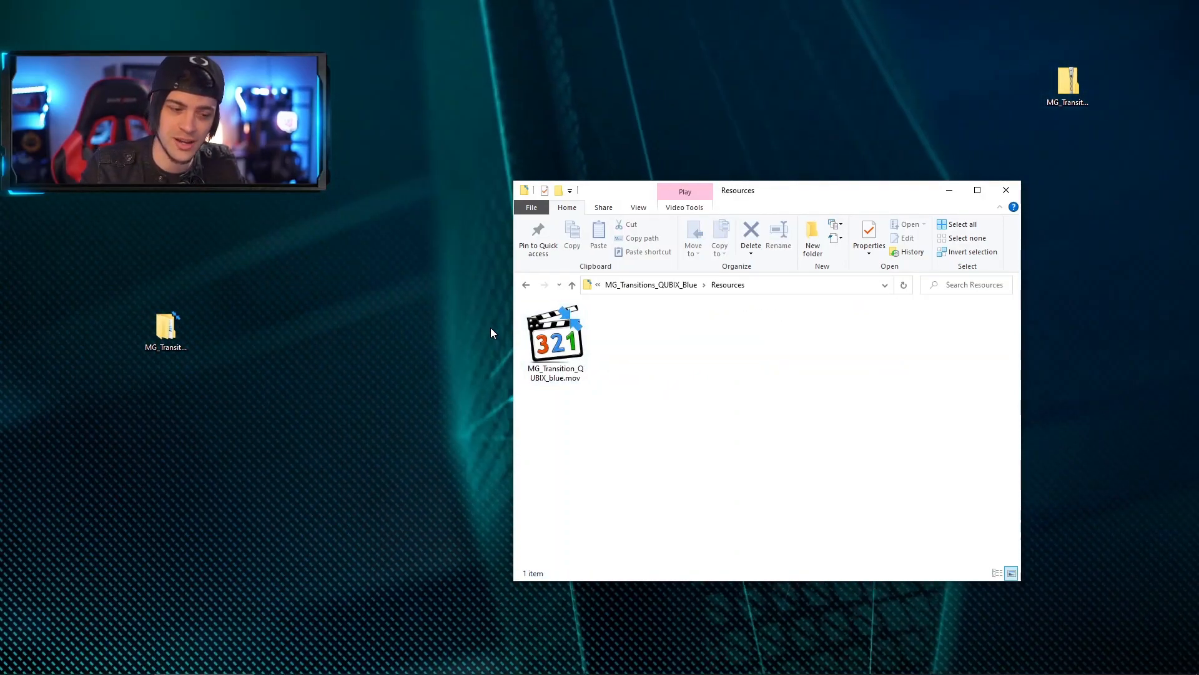
mouse_move(554, 336)
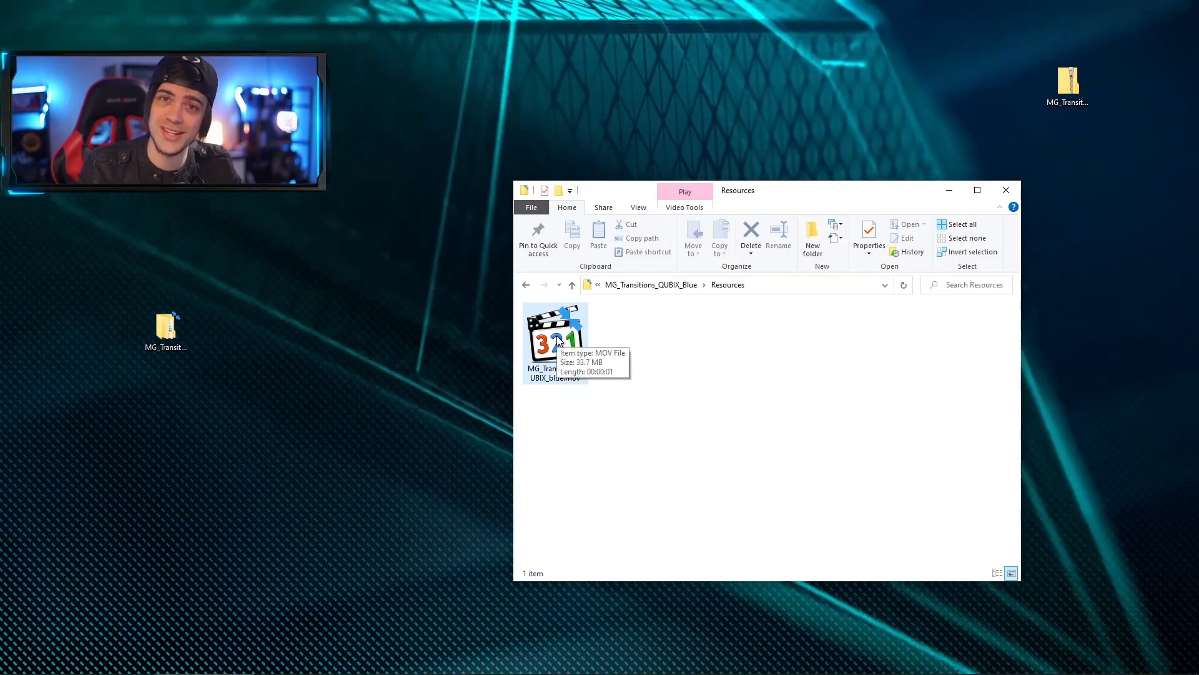
double_click(555, 333)
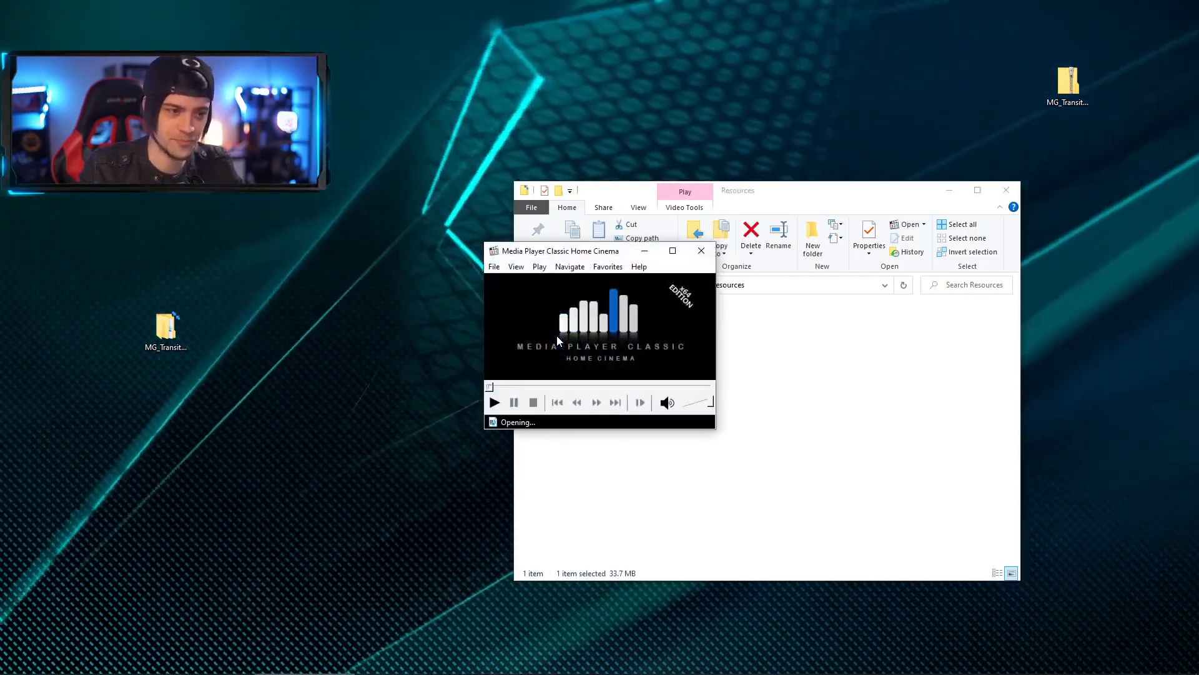
left_click(672, 250)
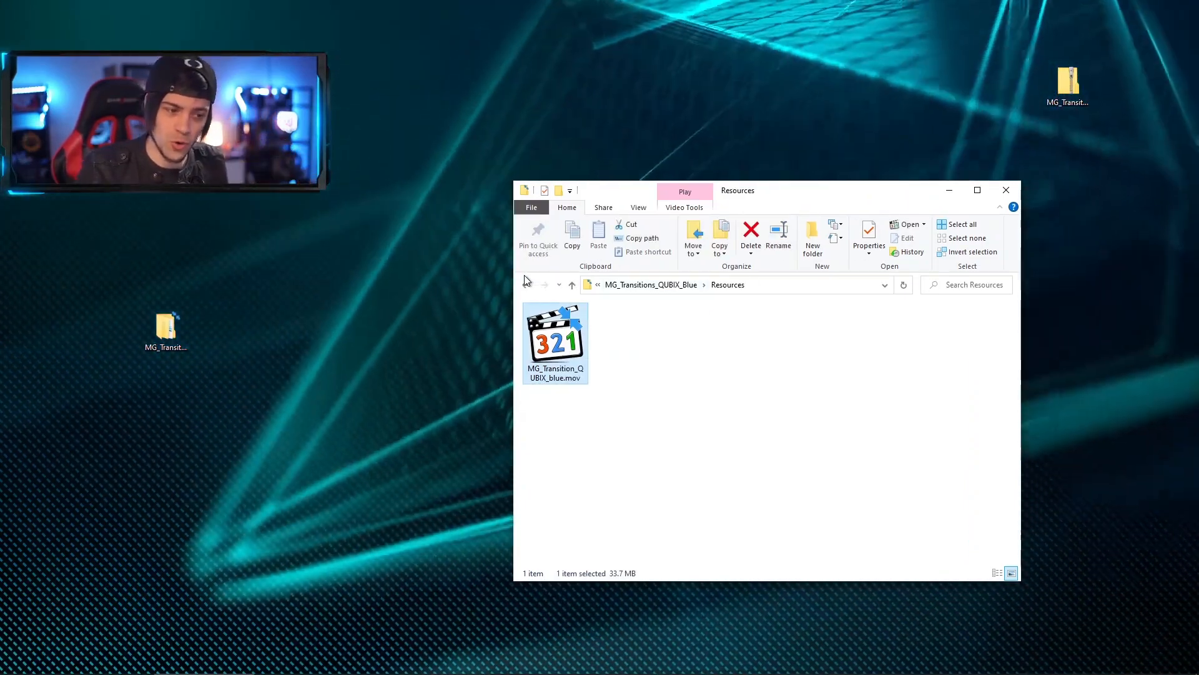
Step: Go up to --For Stream-- and preview one of its three webm transition clips in Photos
left_click(571, 284)
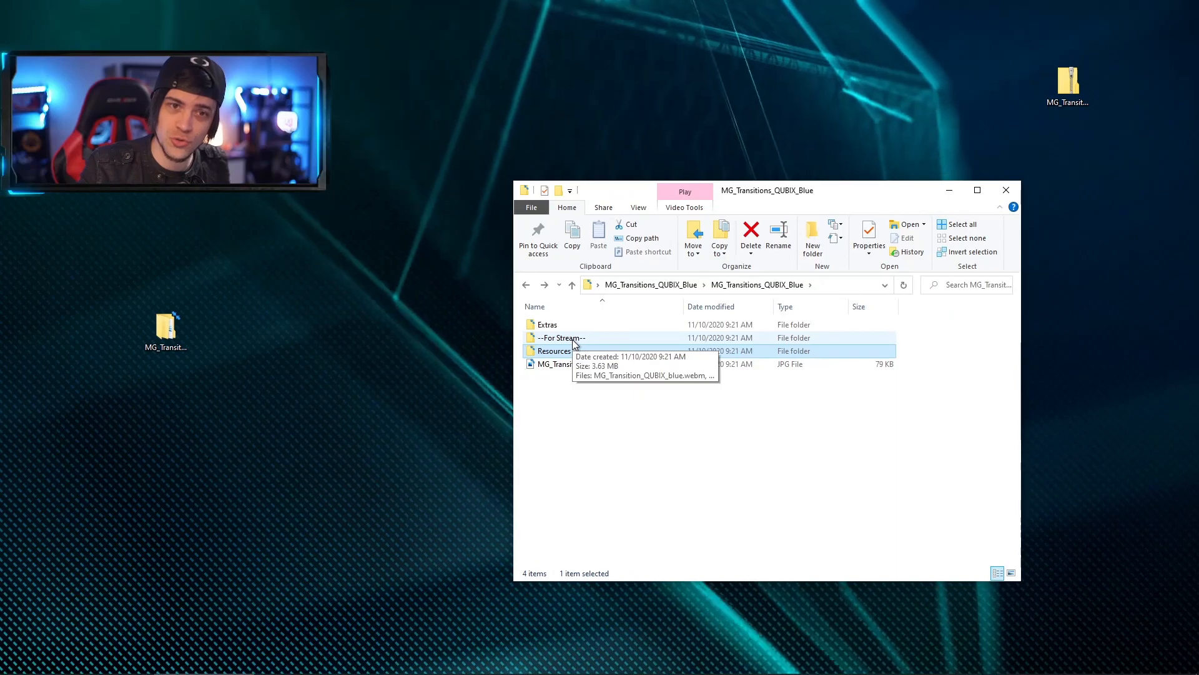
double_click(561, 337)
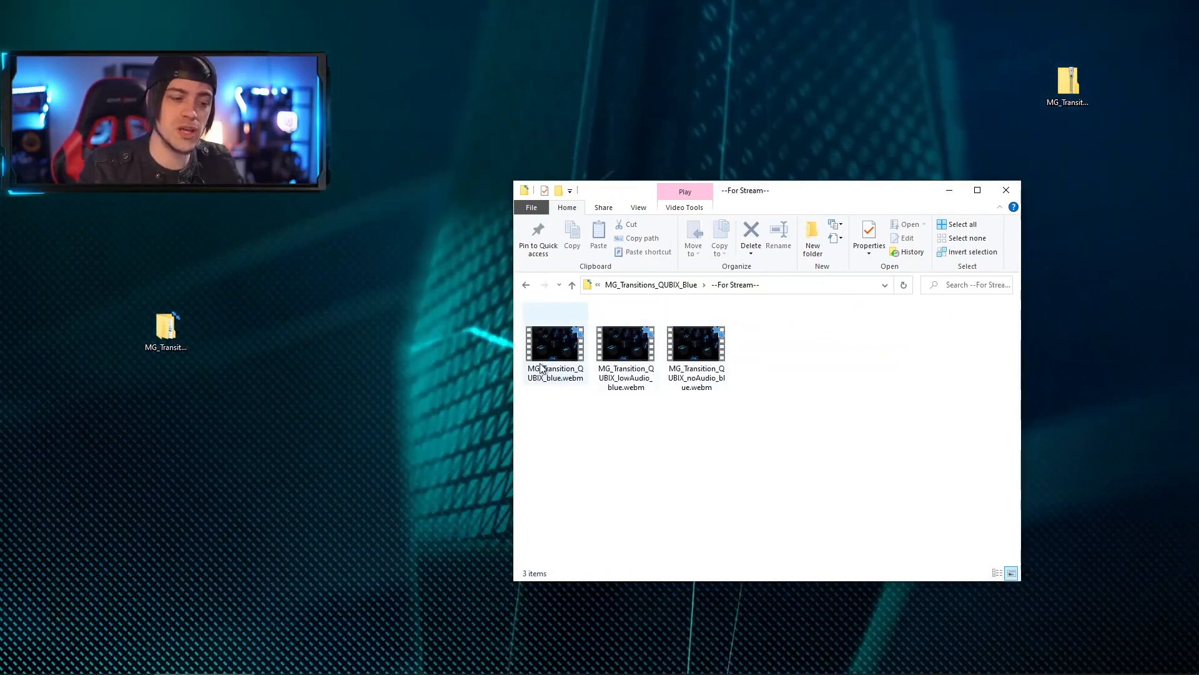
mouse_move(554, 375)
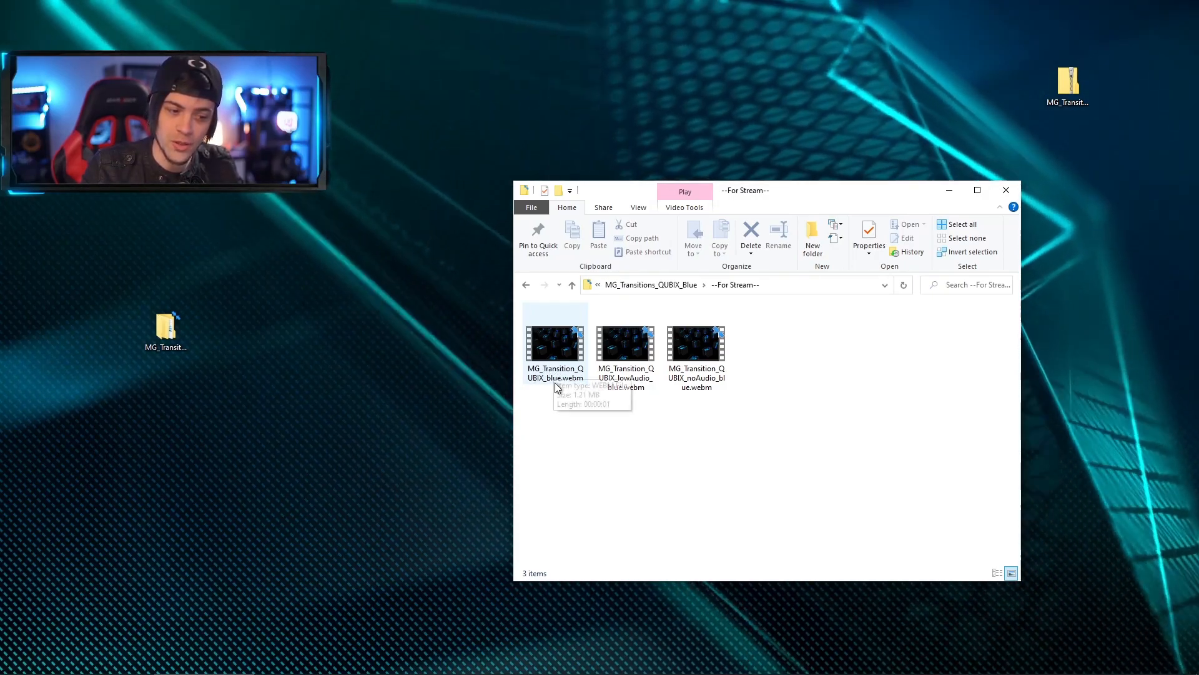
left_click(625, 345)
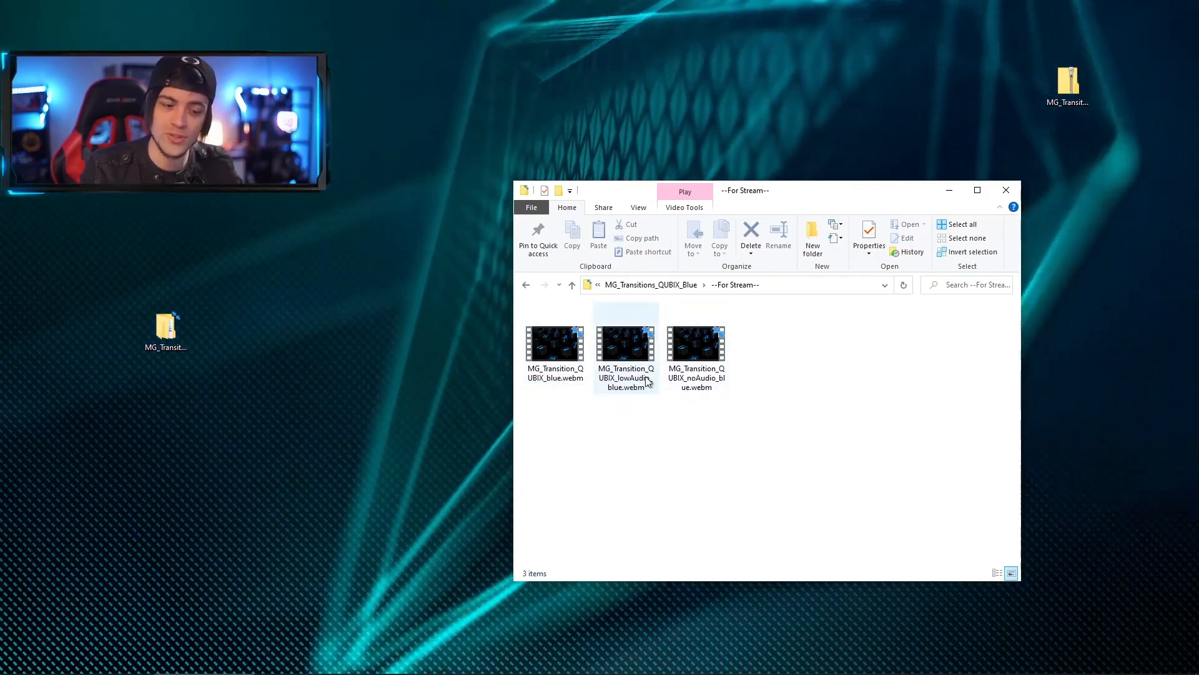
mouse_move(685, 382)
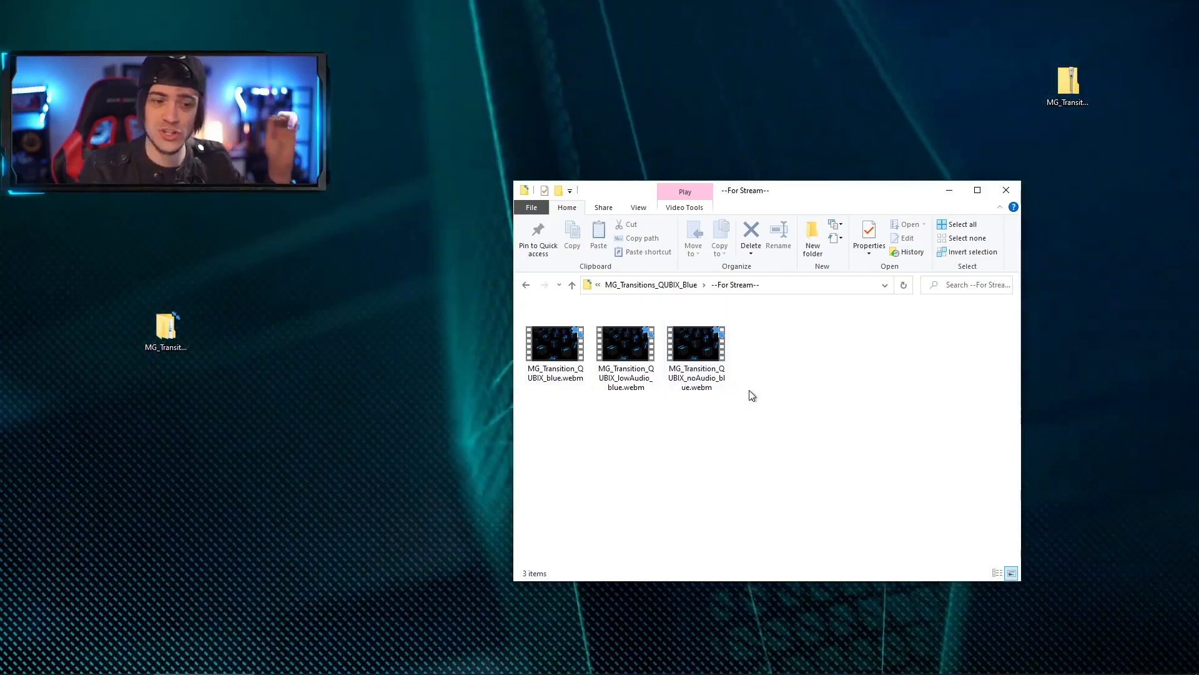
double_click(555, 342)
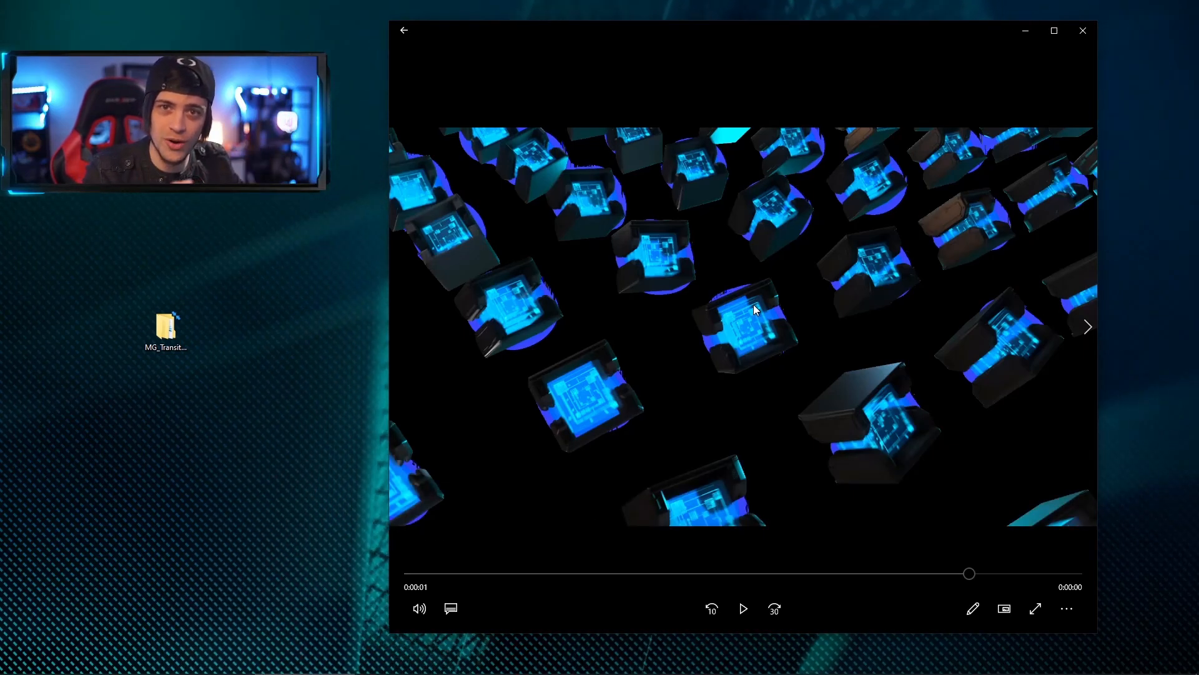
left_click(1083, 30)
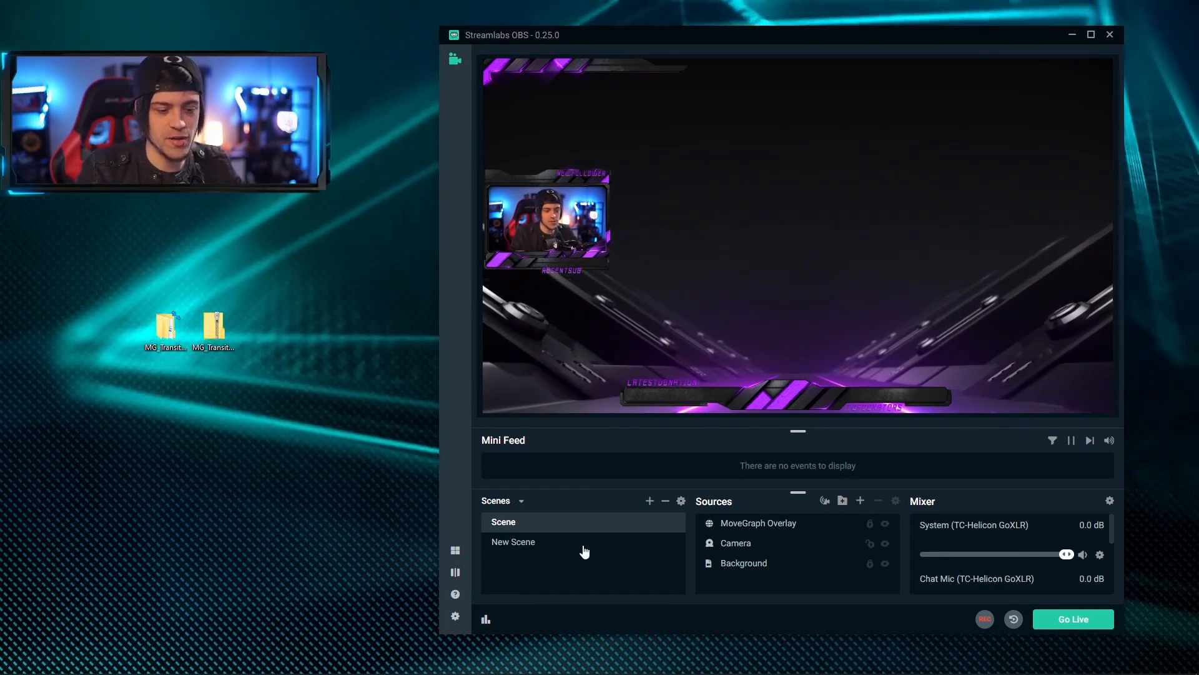
left_click(512, 541)
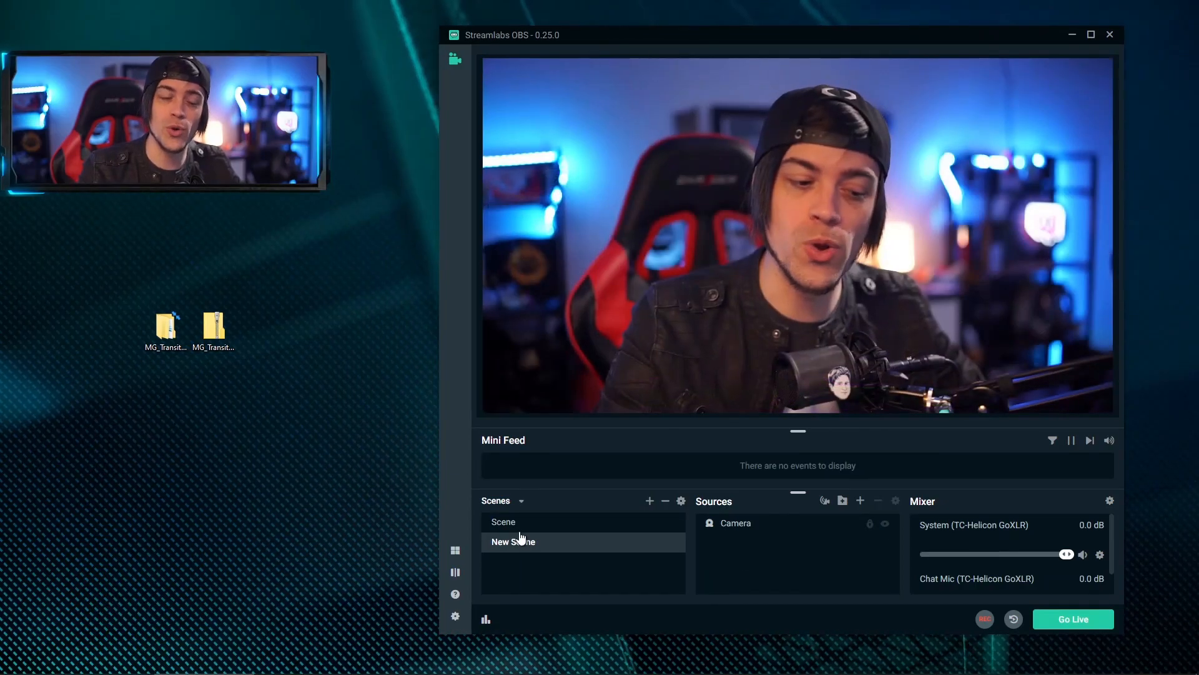
left_click(503, 522)
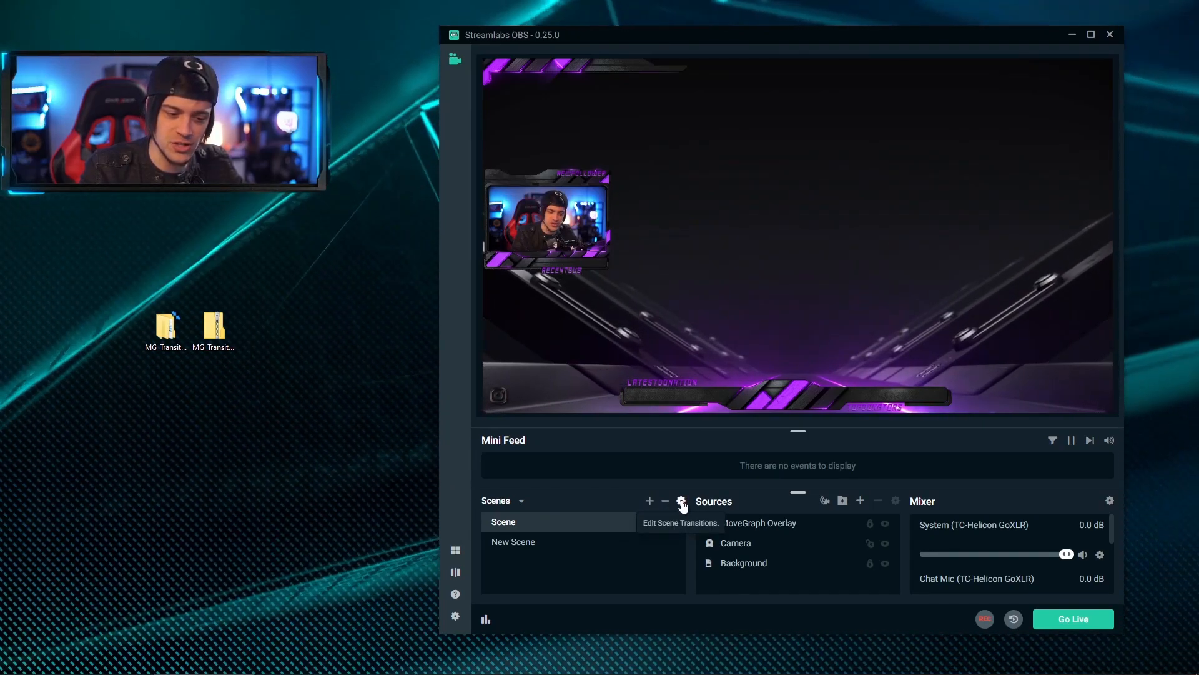
Step: Create a new scene transition in Scene Transitions with type Stinger
left_click(681, 501)
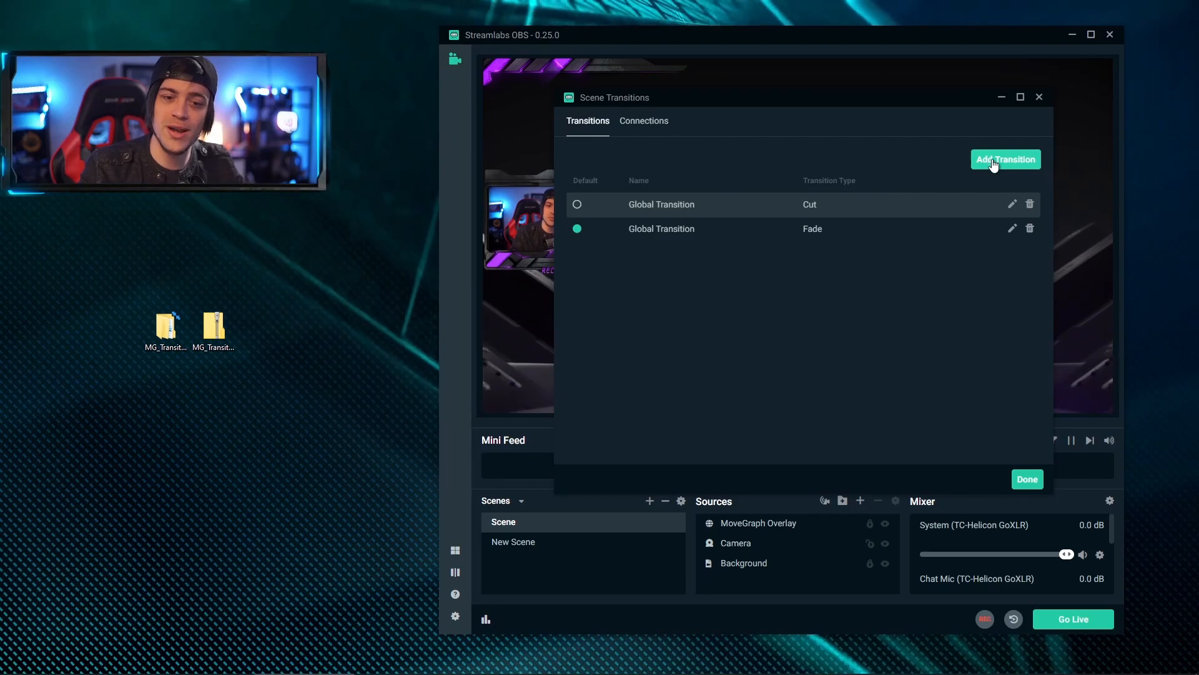
left_click(1006, 159)
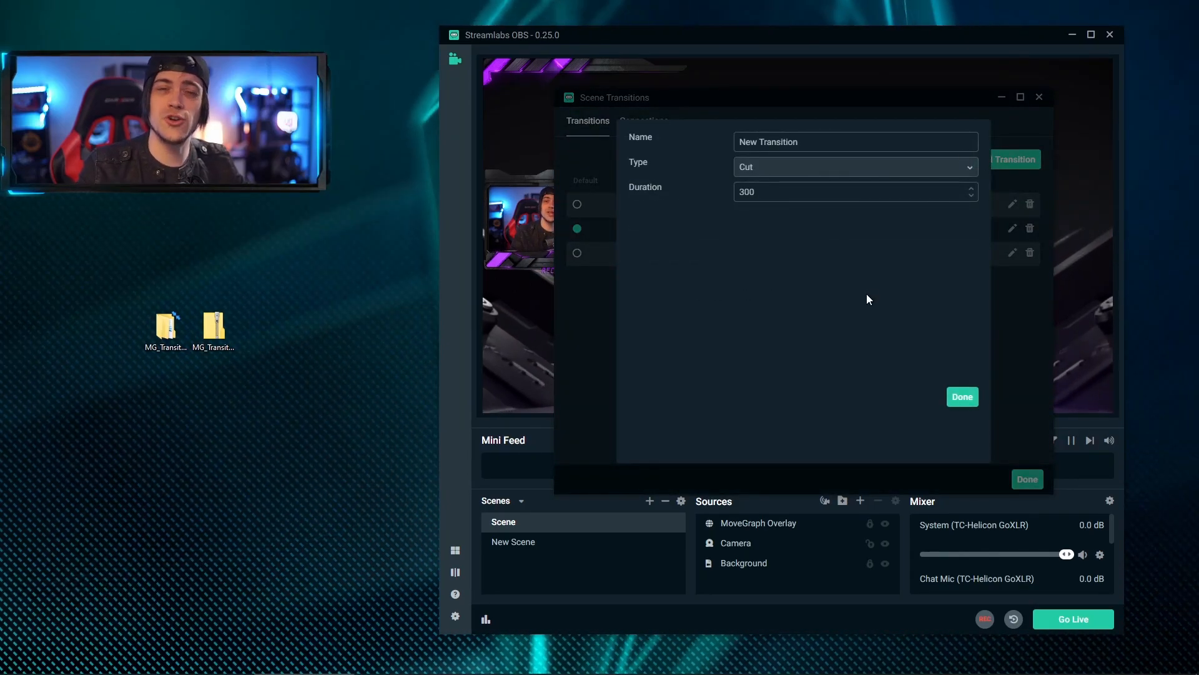
mouse_move(887, 180)
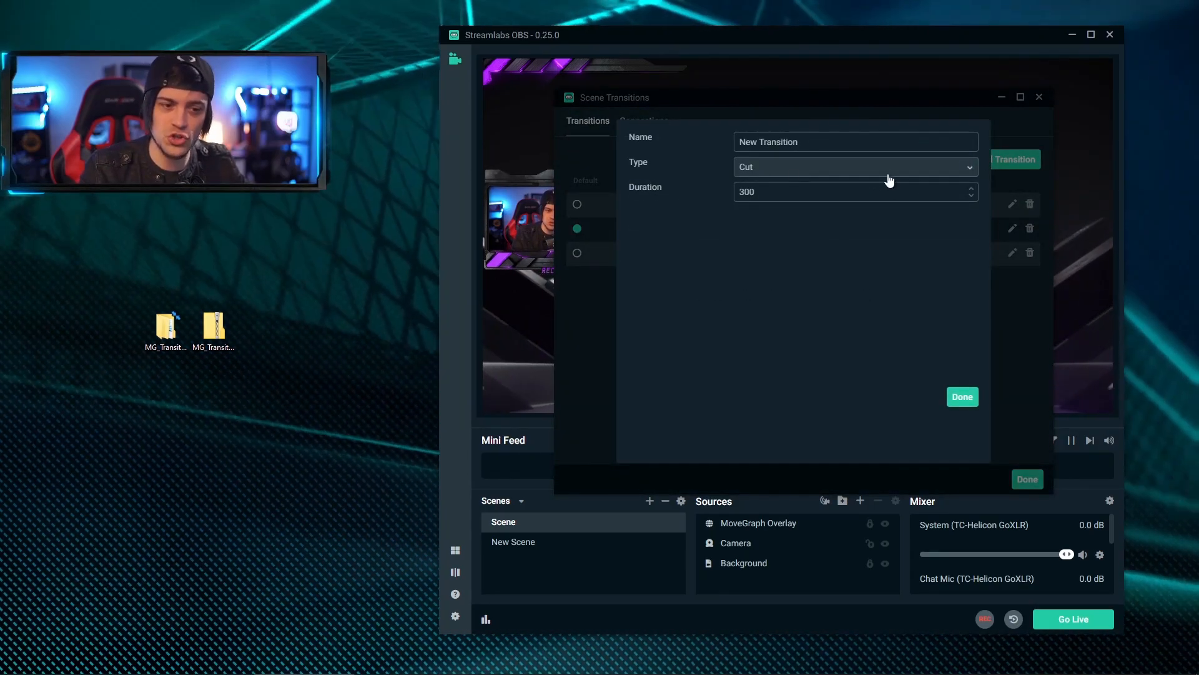
left_click(854, 166)
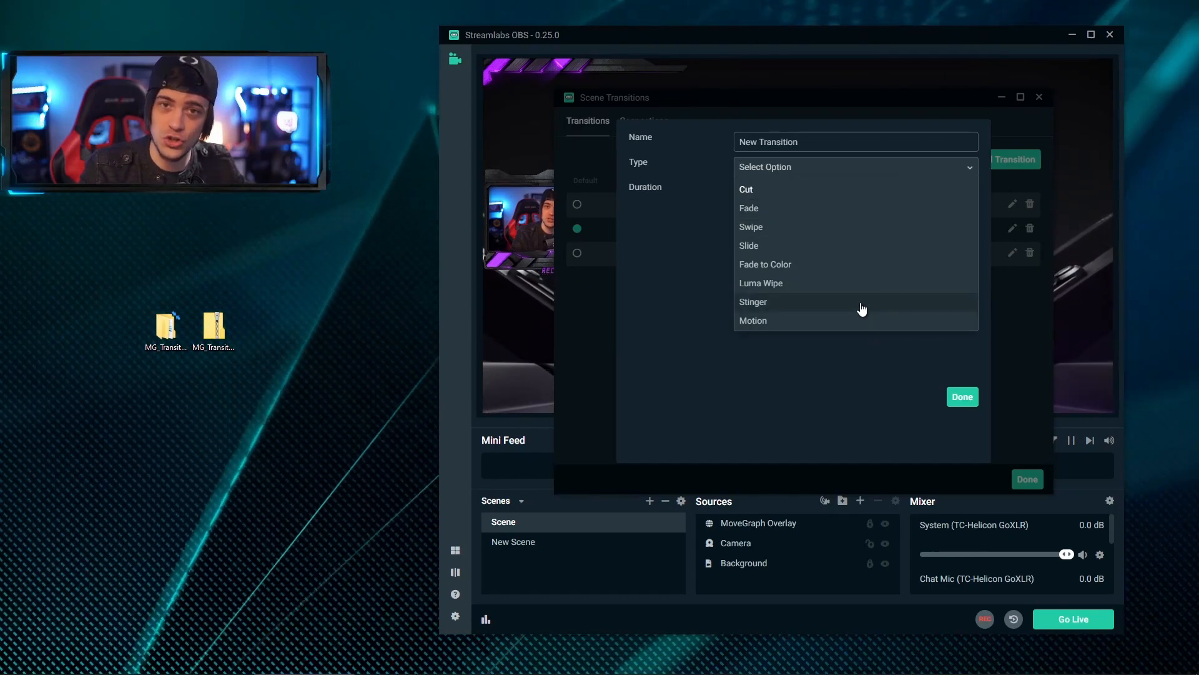
mouse_move(782, 307)
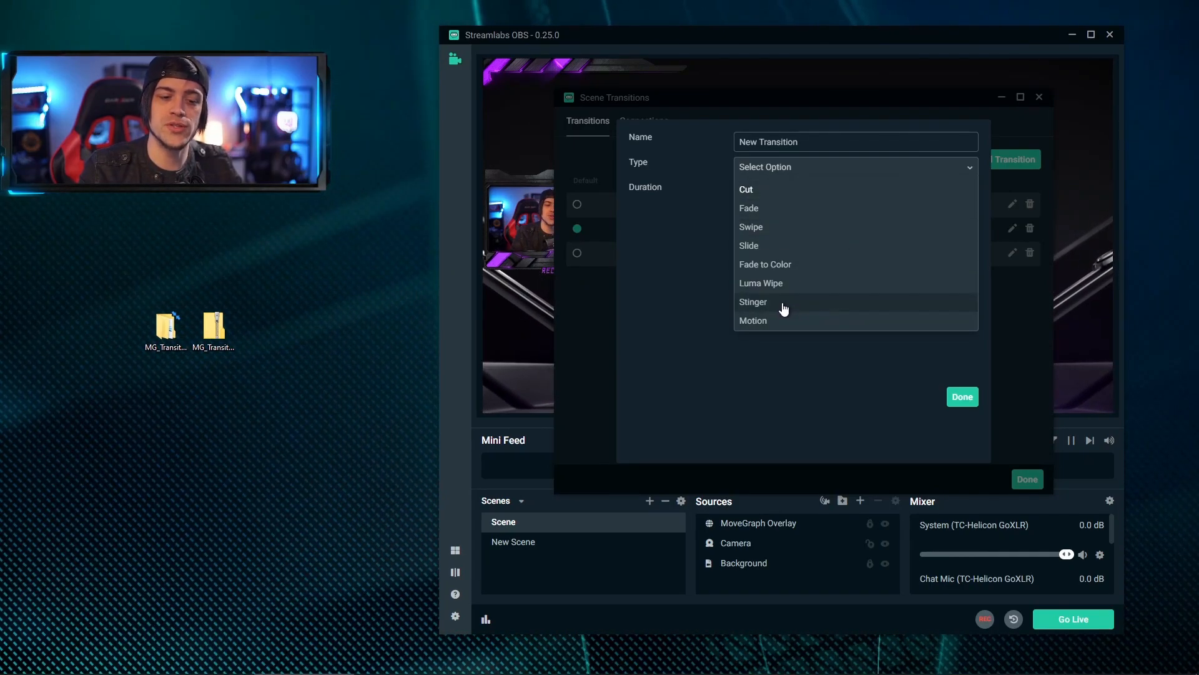
left_click(752, 301)
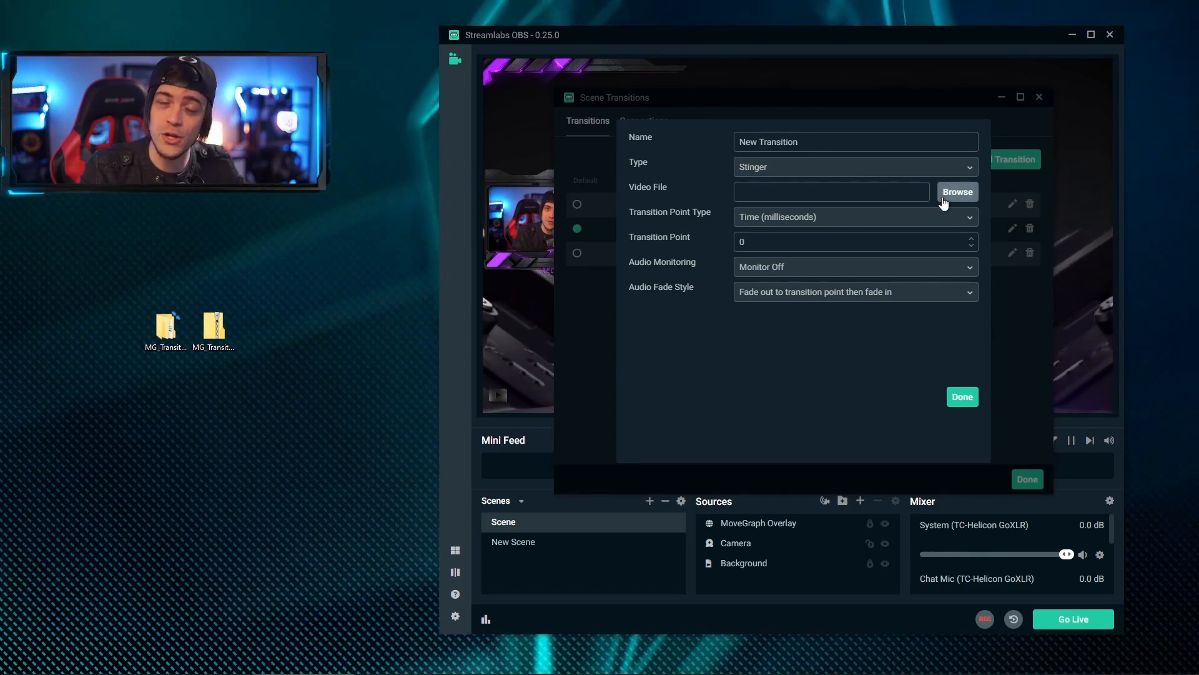
Step: Load the full-audio MG_Transition_QUBIX_blue.webm from --For Stream-- as the stinger's video file
left_click(959, 192)
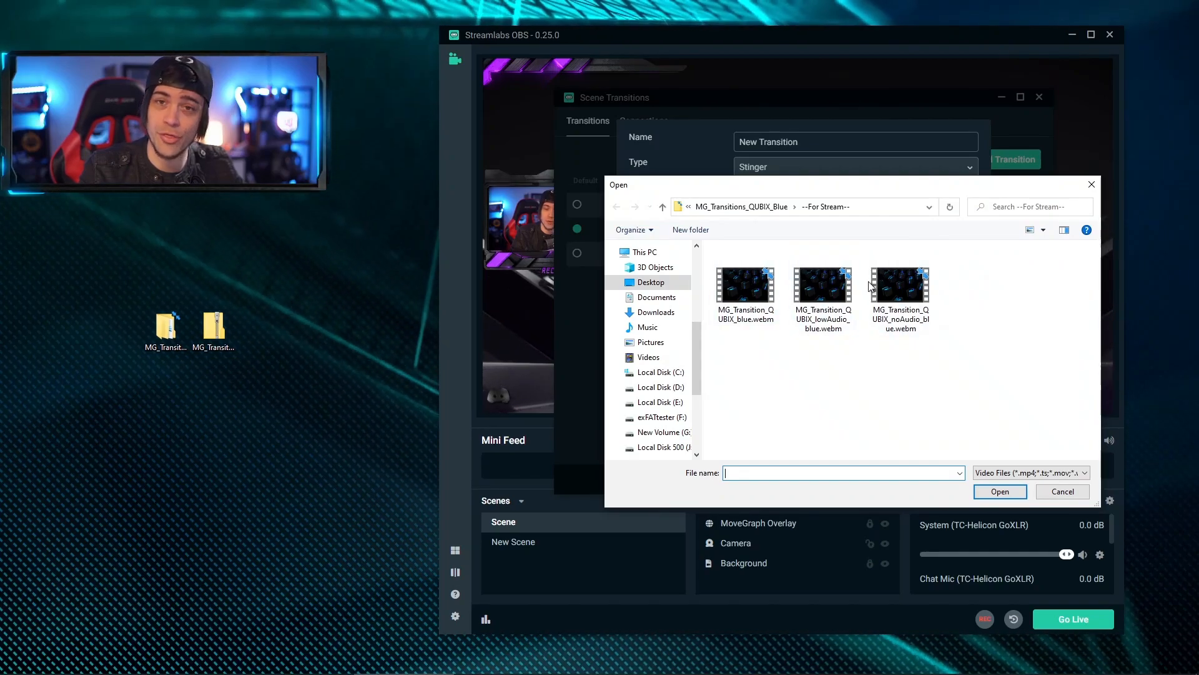
mouse_move(1034, 321)
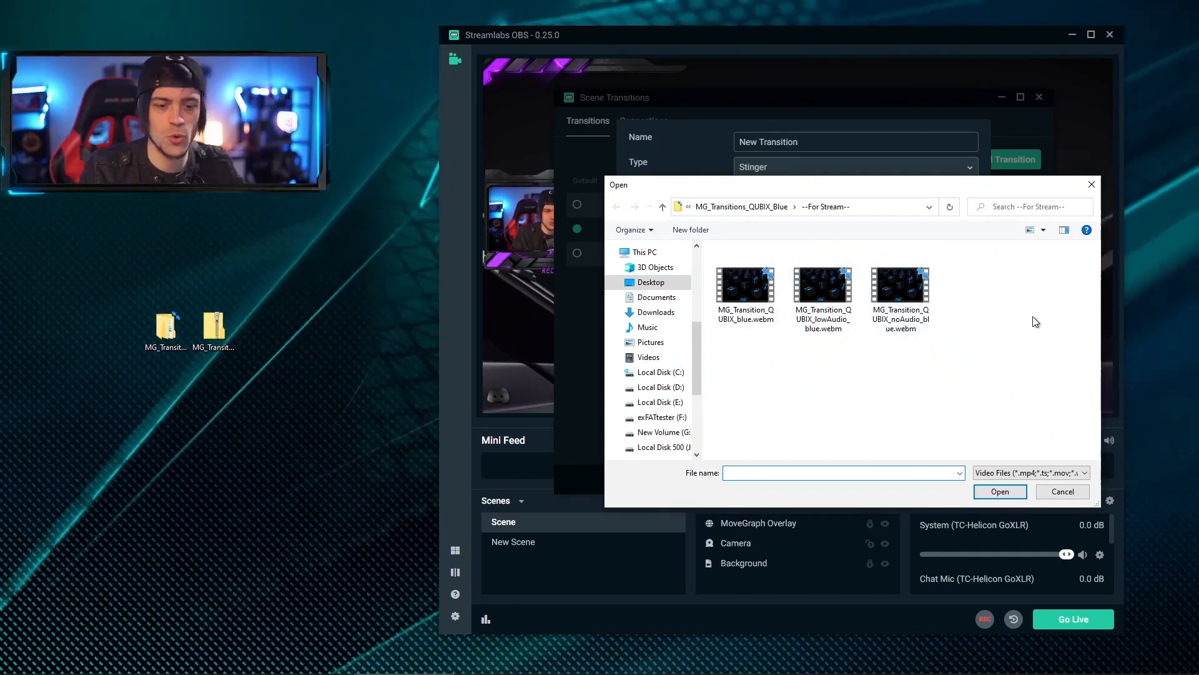
left_click(824, 288)
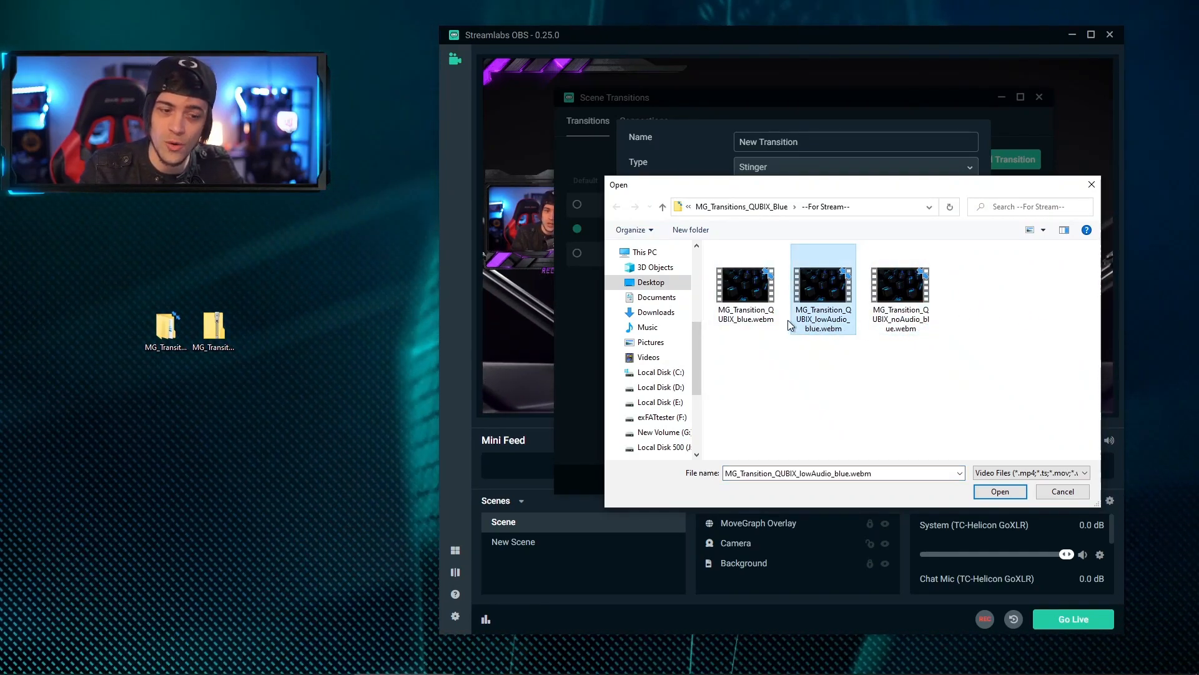
left_click(745, 284)
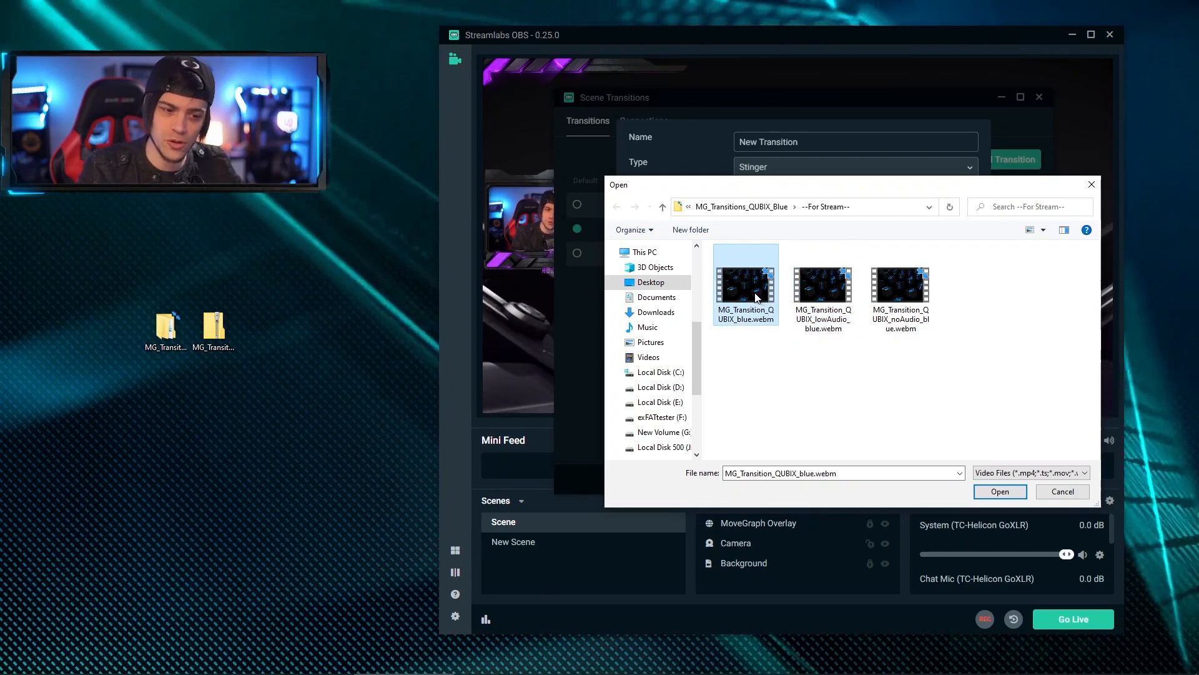
left_click(999, 491)
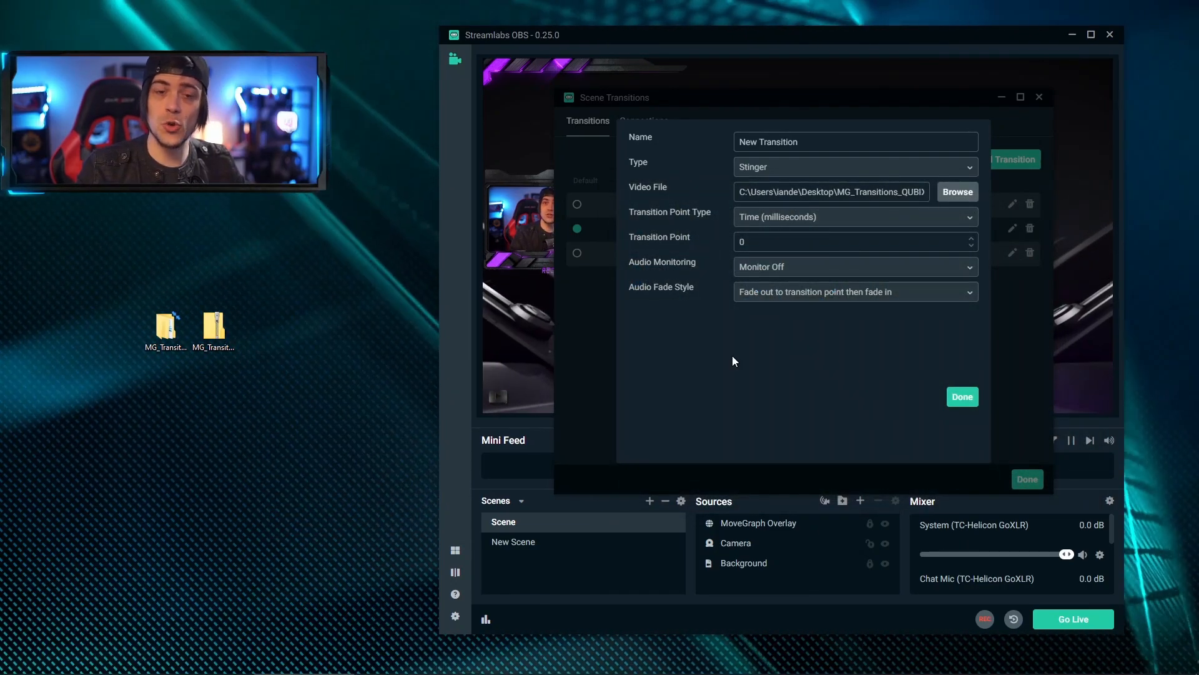
Step: Save New Transition as the default, then switch to New Scene and back to Scene to try it
left_click(961, 396)
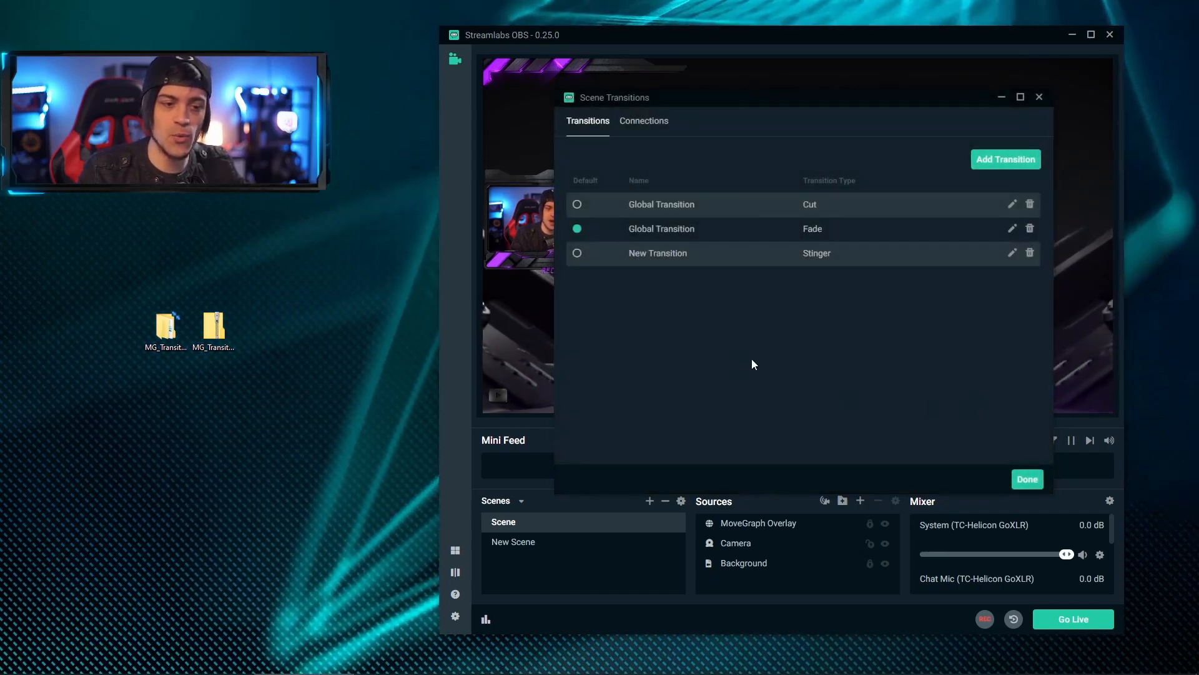
mouse_move(577, 254)
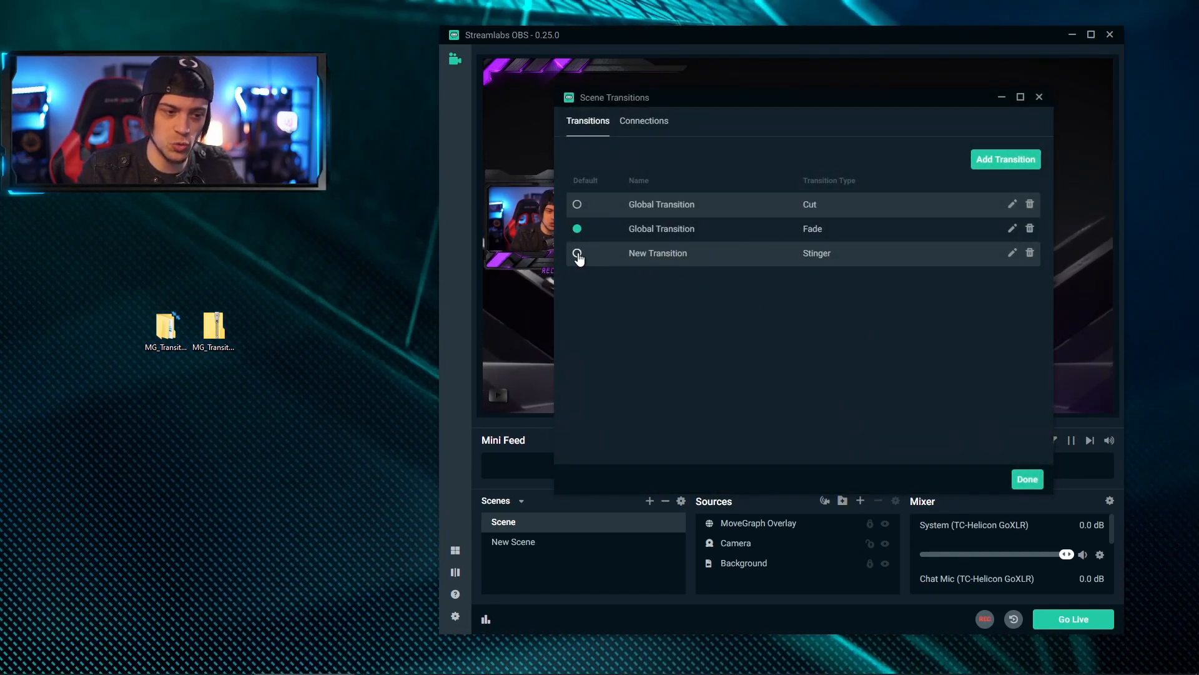
left_click(577, 254)
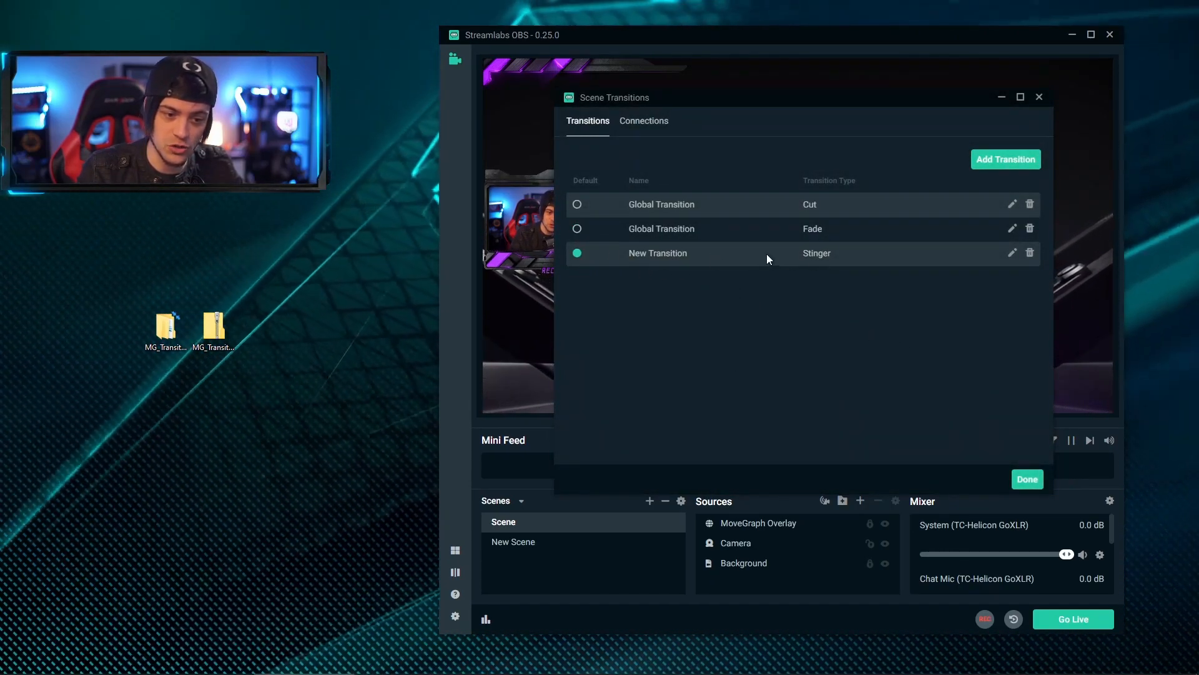
left_click(1027, 478)
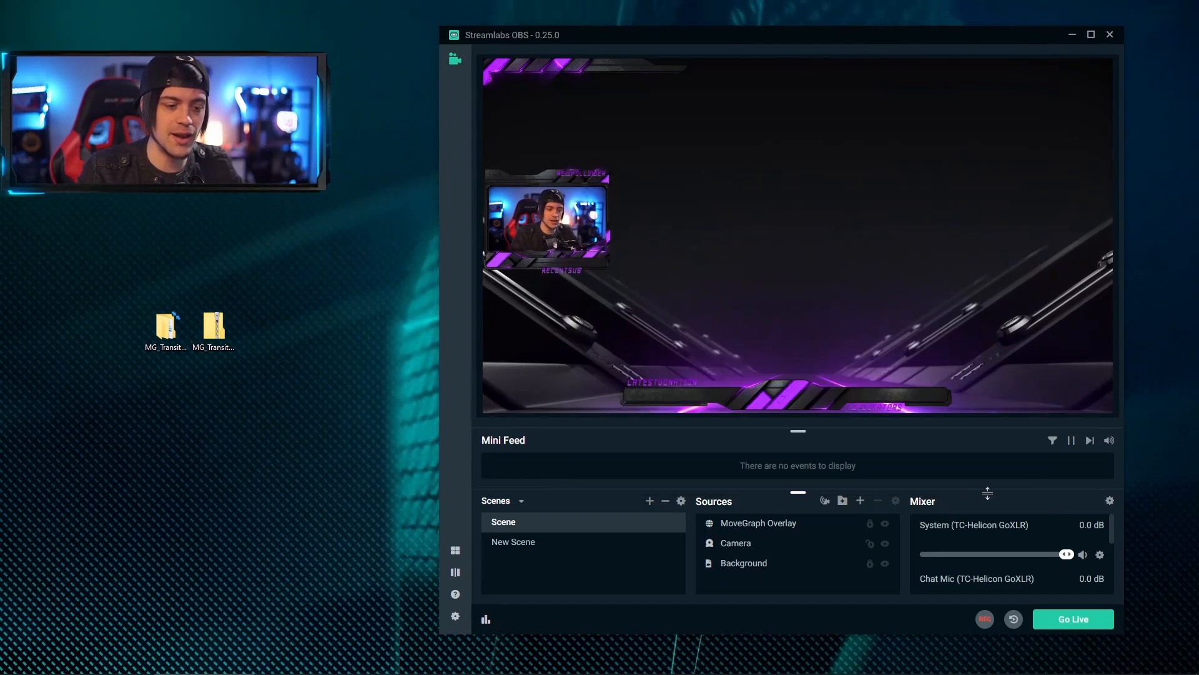
left_click(512, 541)
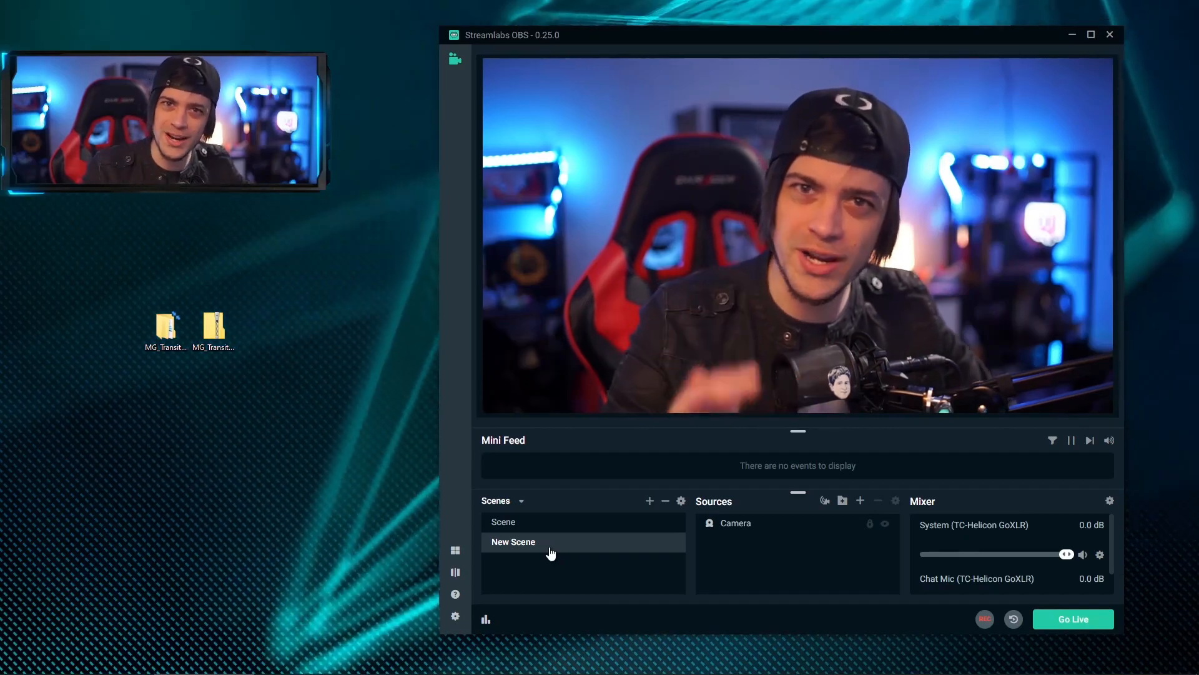
left_click(504, 521)
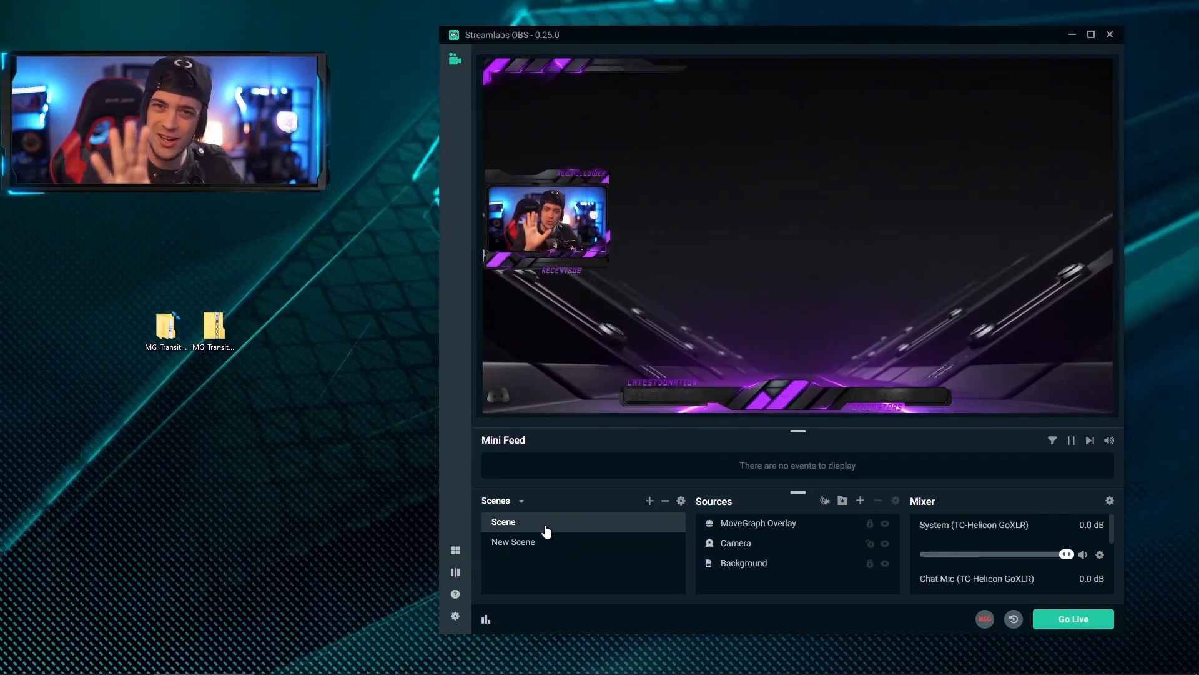
mouse_move(680, 501)
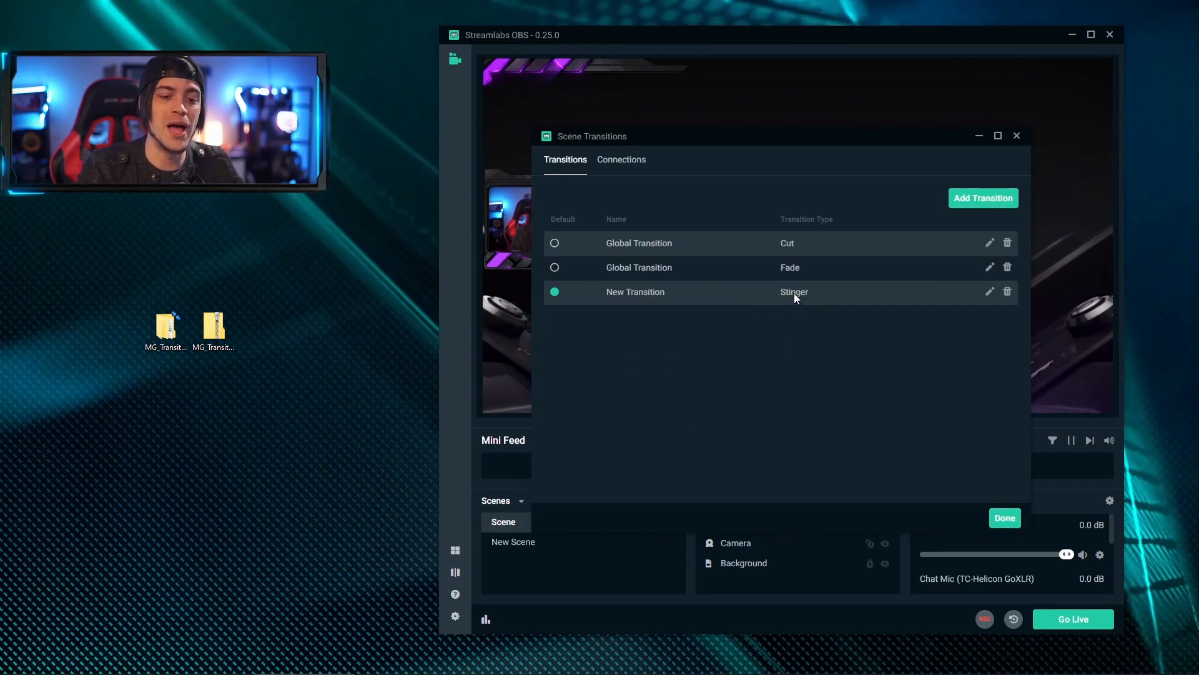
Step: Edit New Transition and set its Audio Monitoring to Monitor and Output
left_click(989, 291)
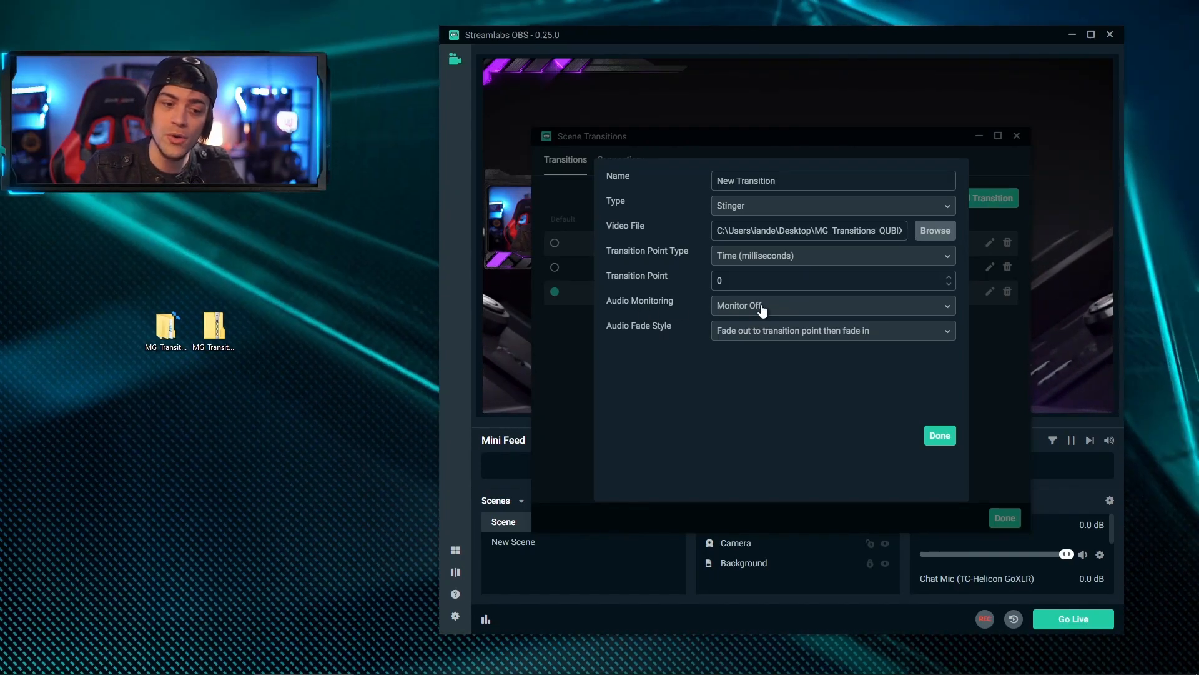
left_click(832, 305)
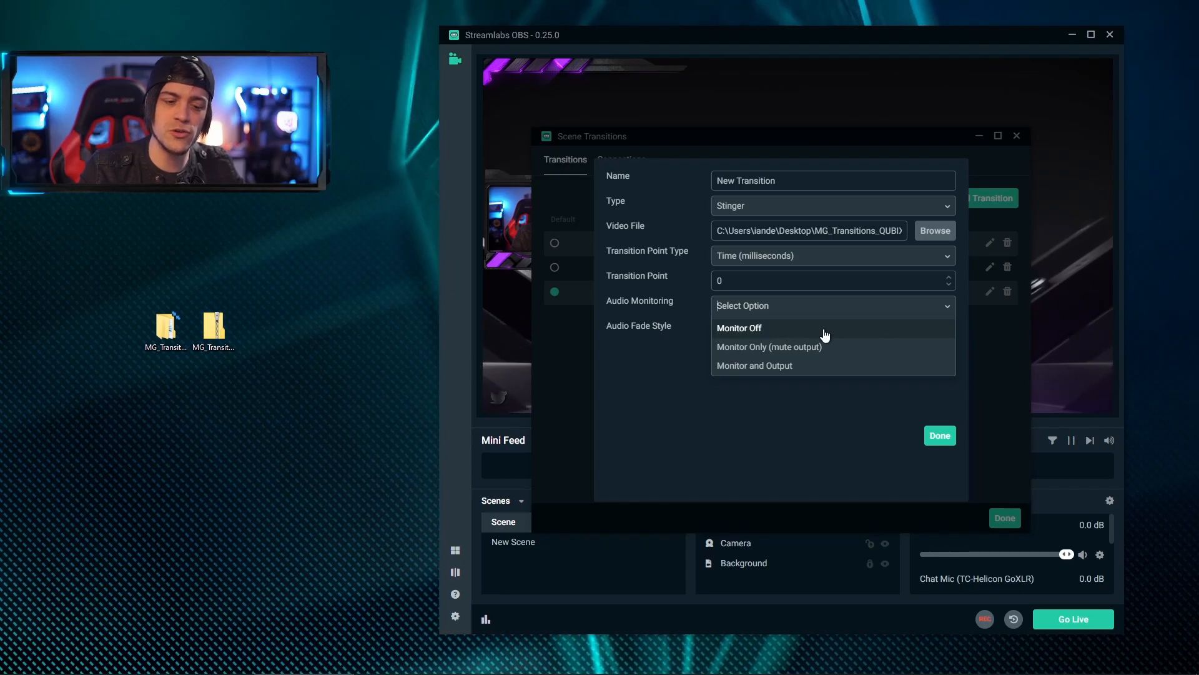
mouse_move(817, 360)
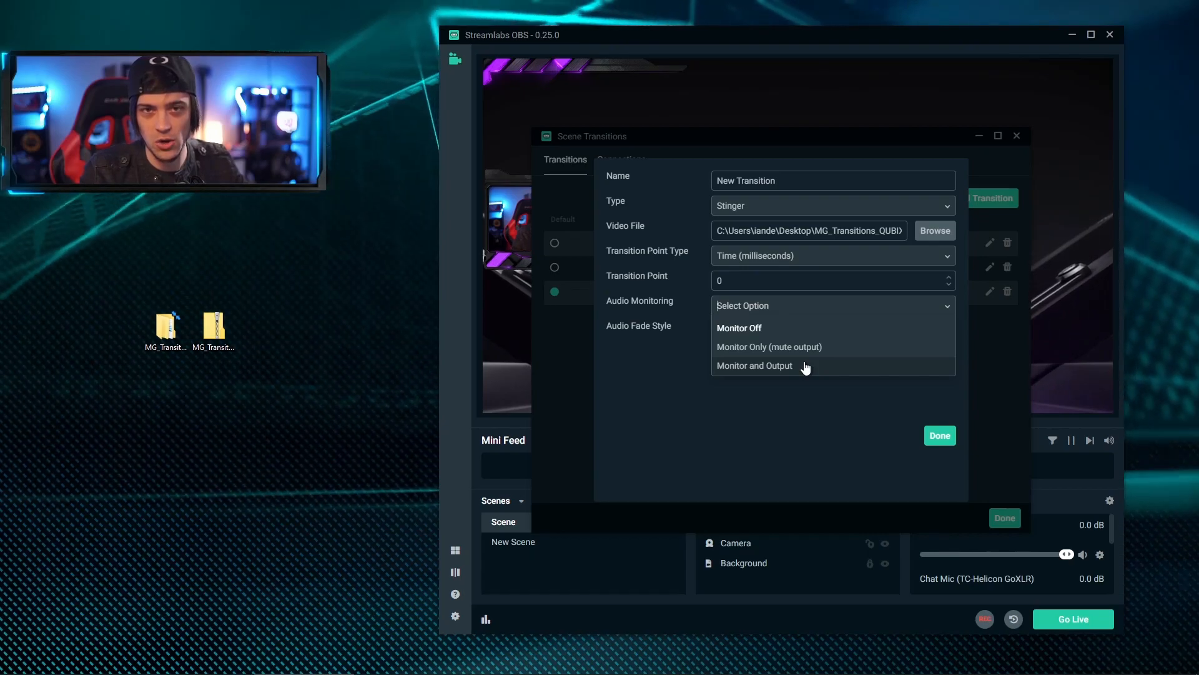
left_click(754, 365)
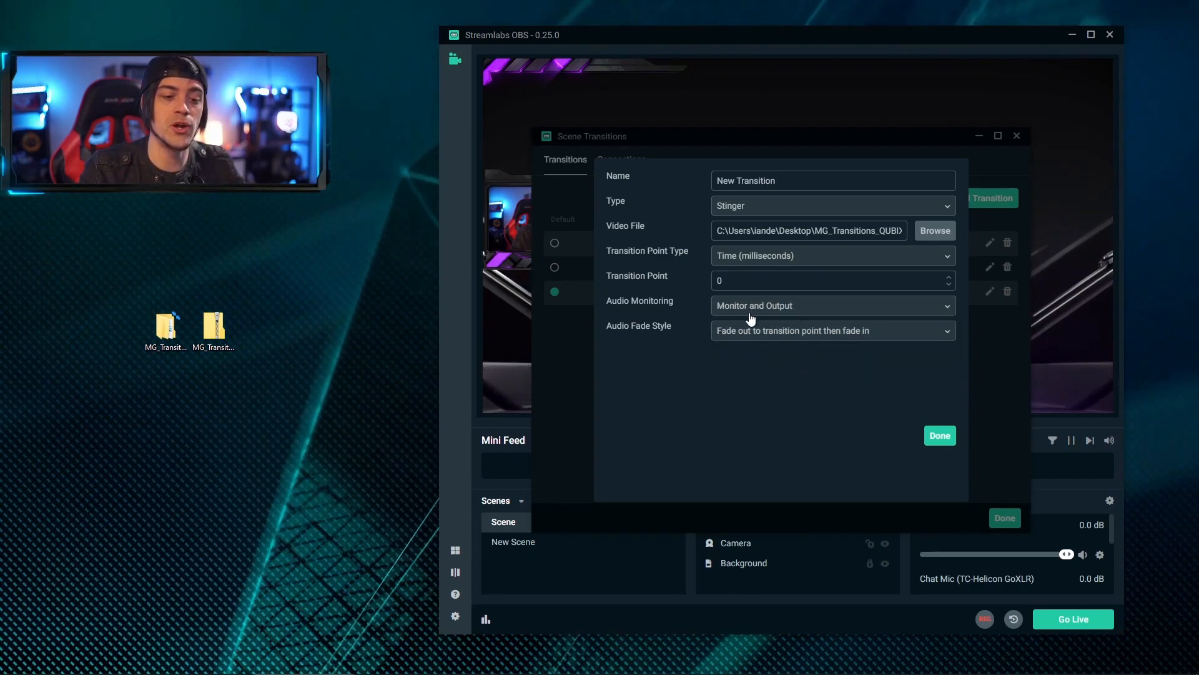
mouse_move(911, 420)
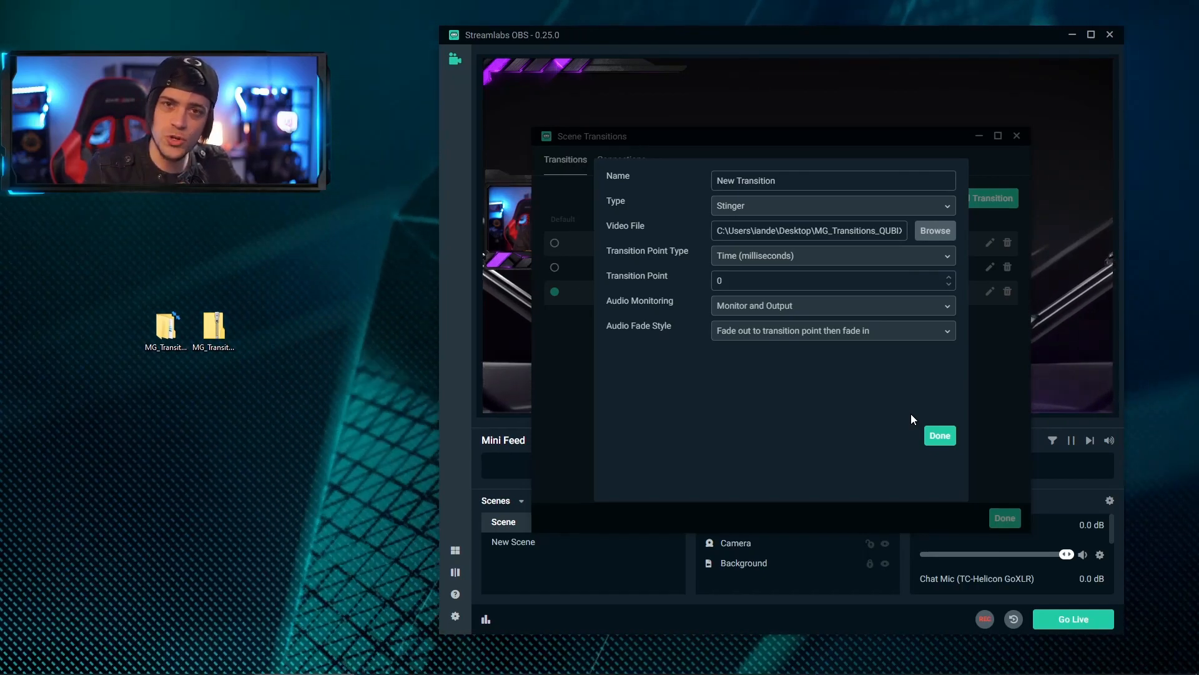
mouse_move(887, 412)
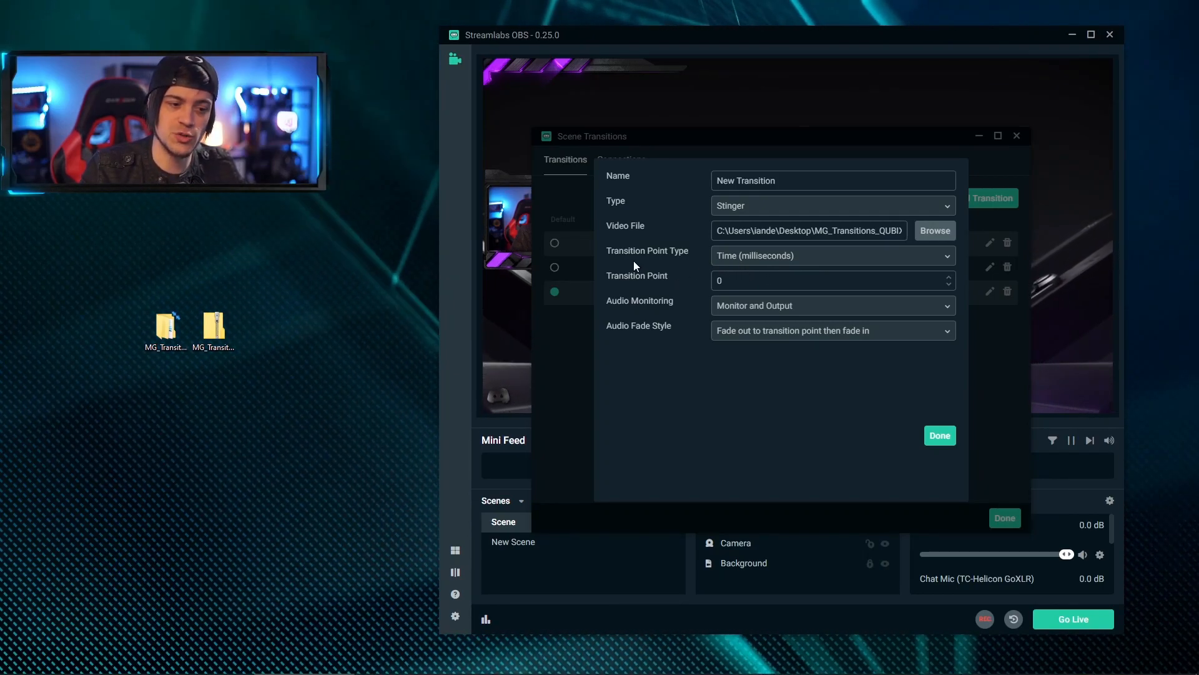
left_click(832, 255)
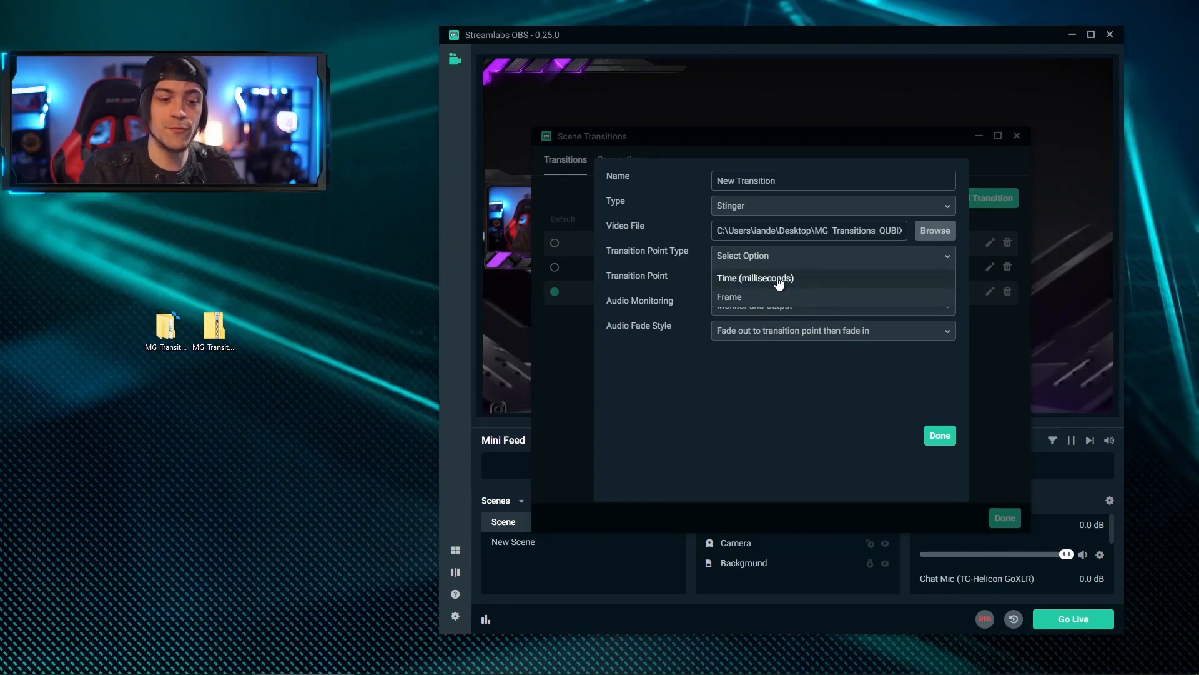
left_click(754, 278)
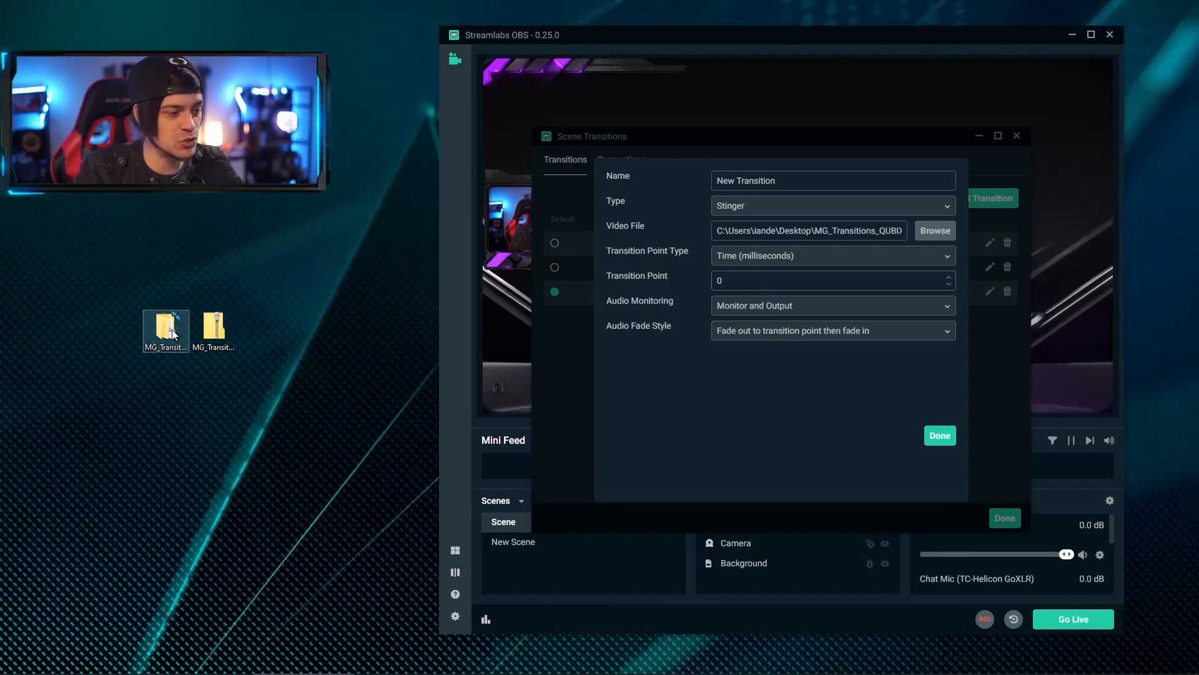
Step: View the MG_Transition_Setting.jpg reference image in the inner MG_Transitions_QUBIX_Blue folder, then close it
double_click(166, 324)
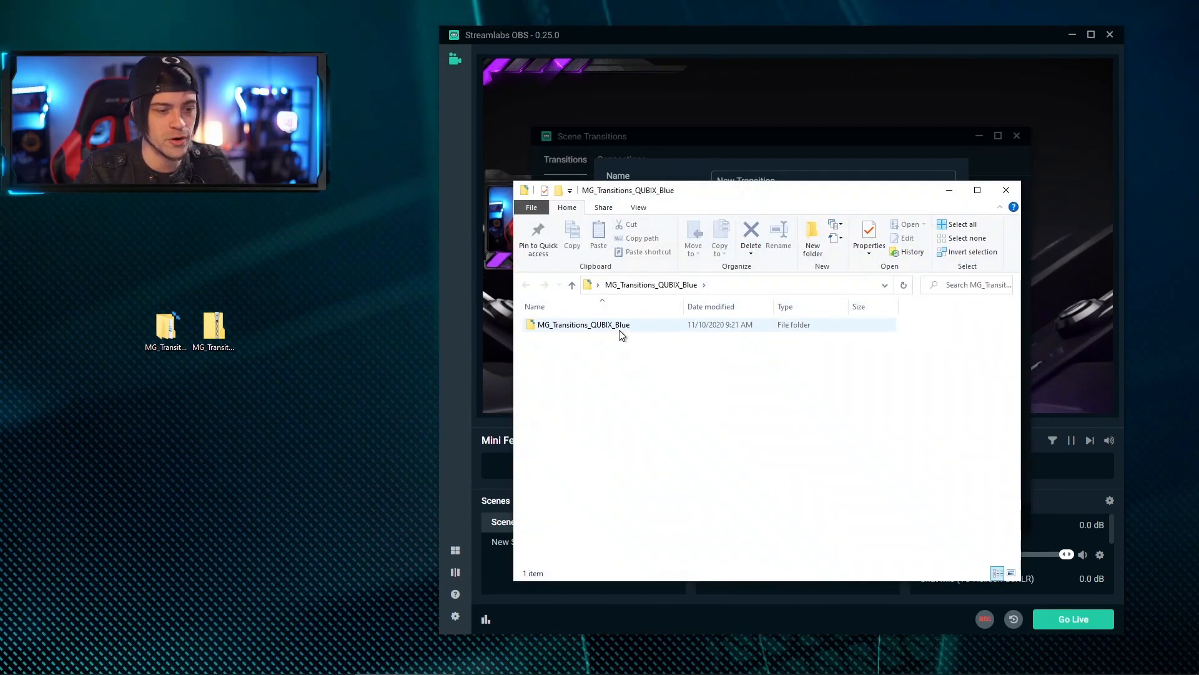
double_click(584, 325)
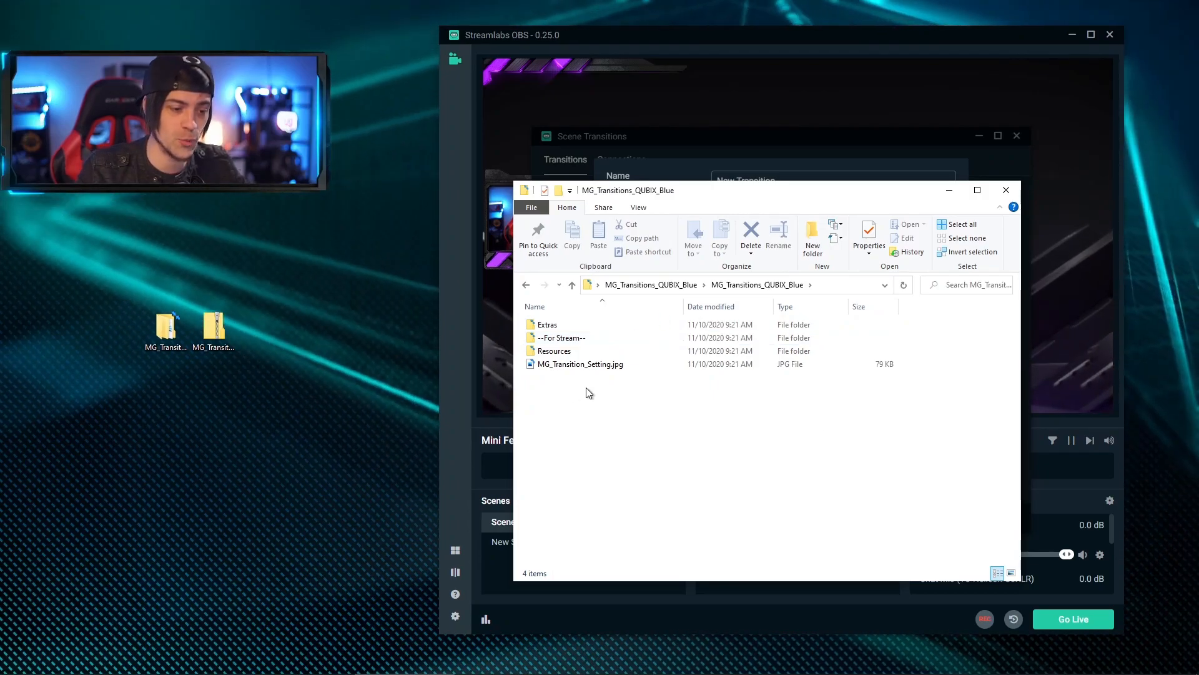
mouse_move(579, 364)
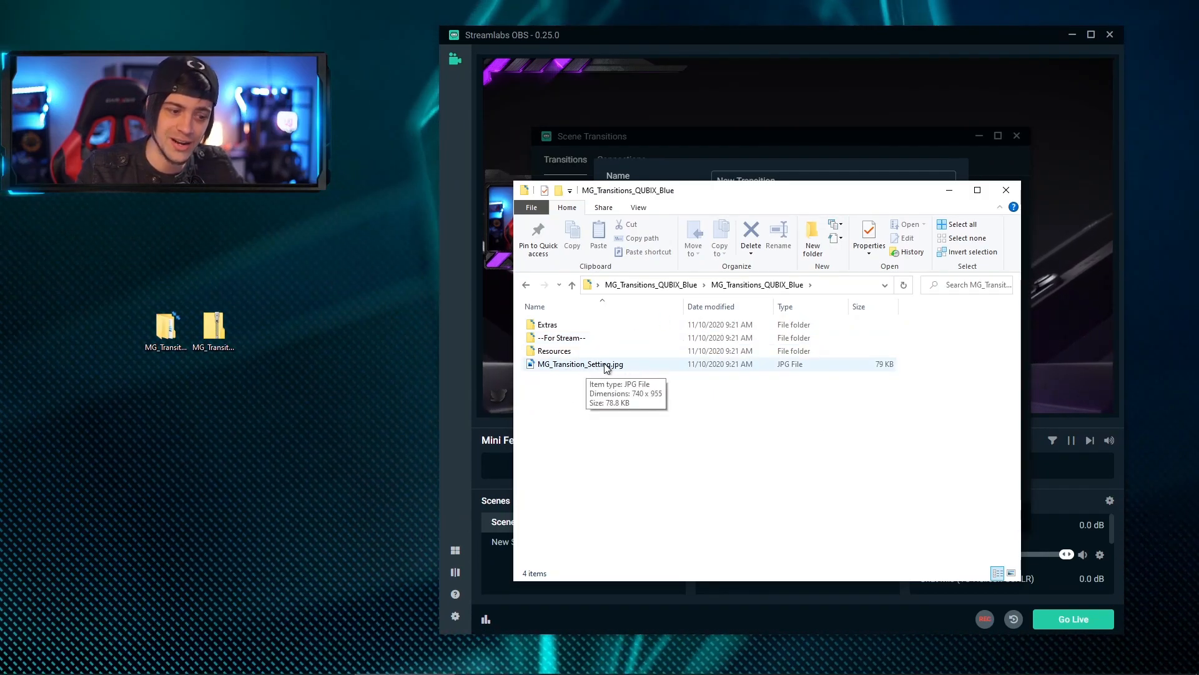
double_click(579, 363)
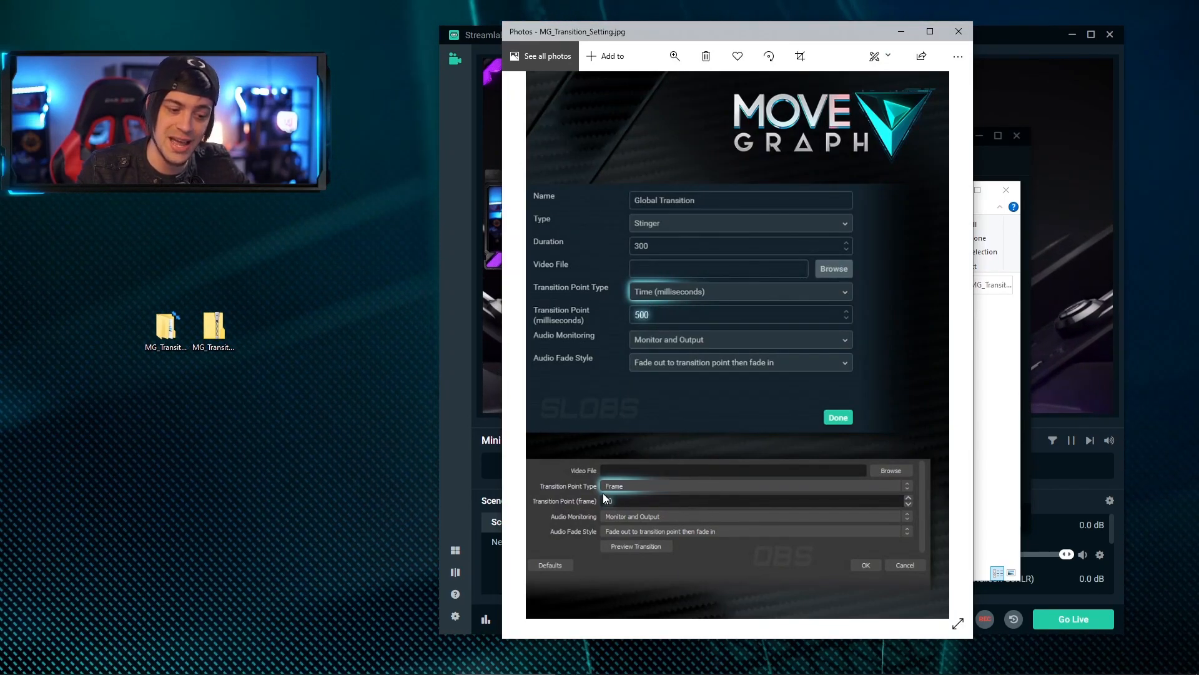
type("20")
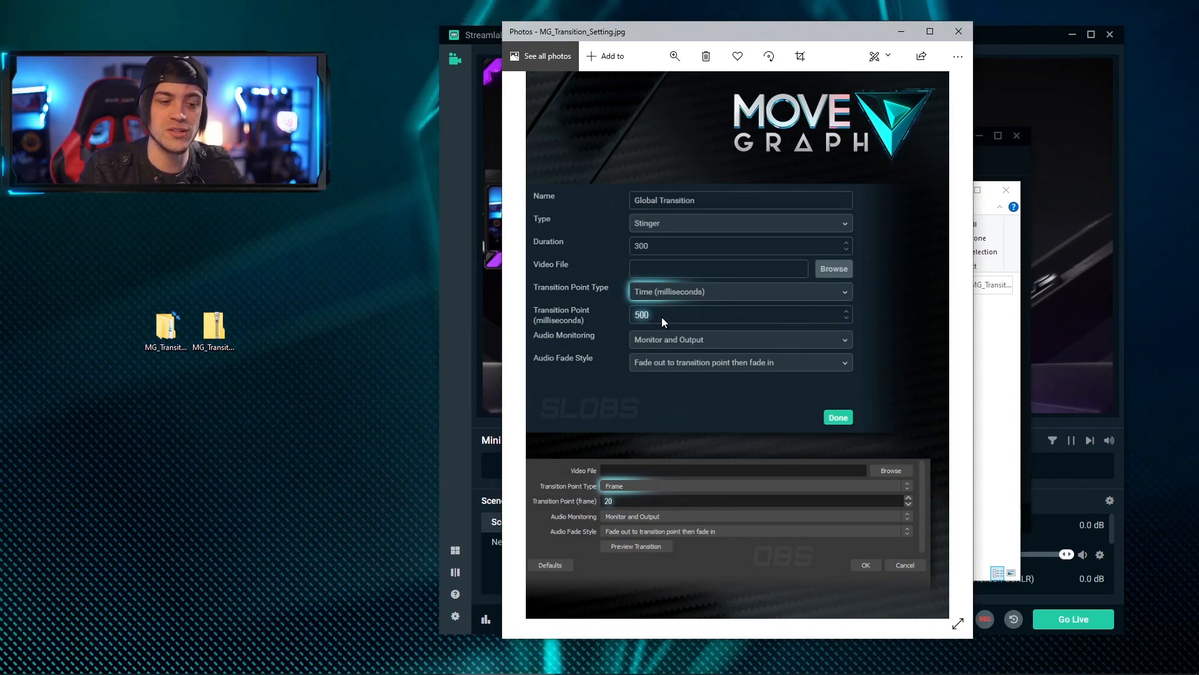
left_click(959, 32)
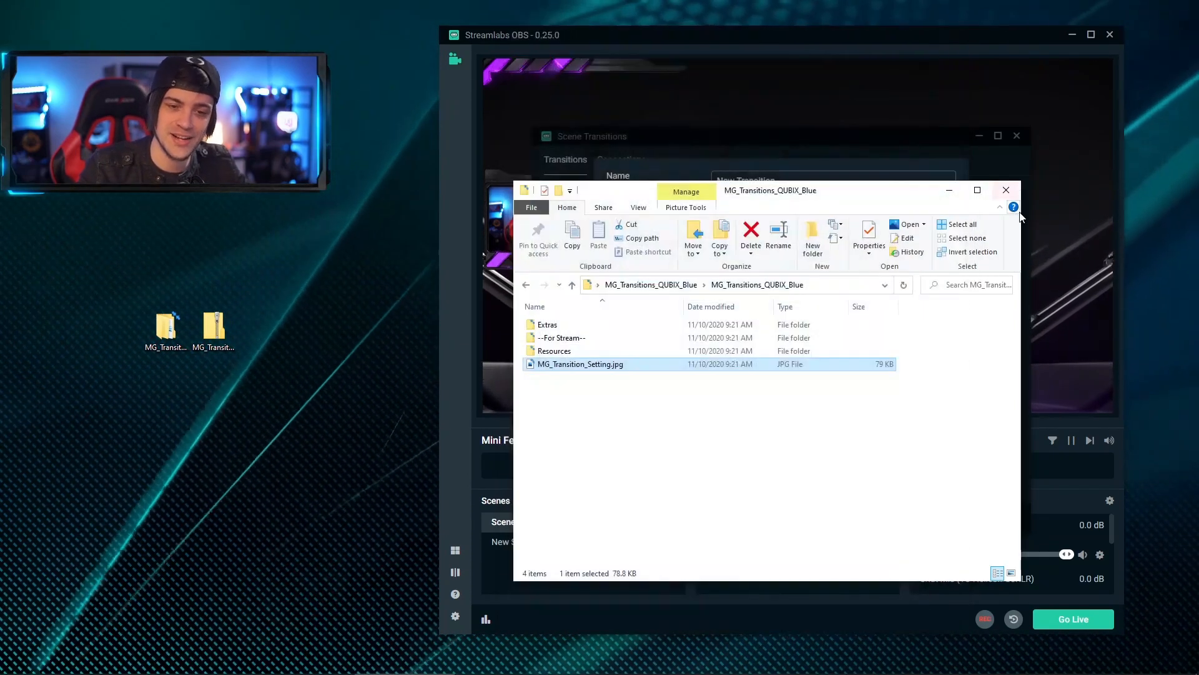
Step: Change the stinger's Transition Point value to 1500 milliseconds and commit it
left_click(1006, 190)
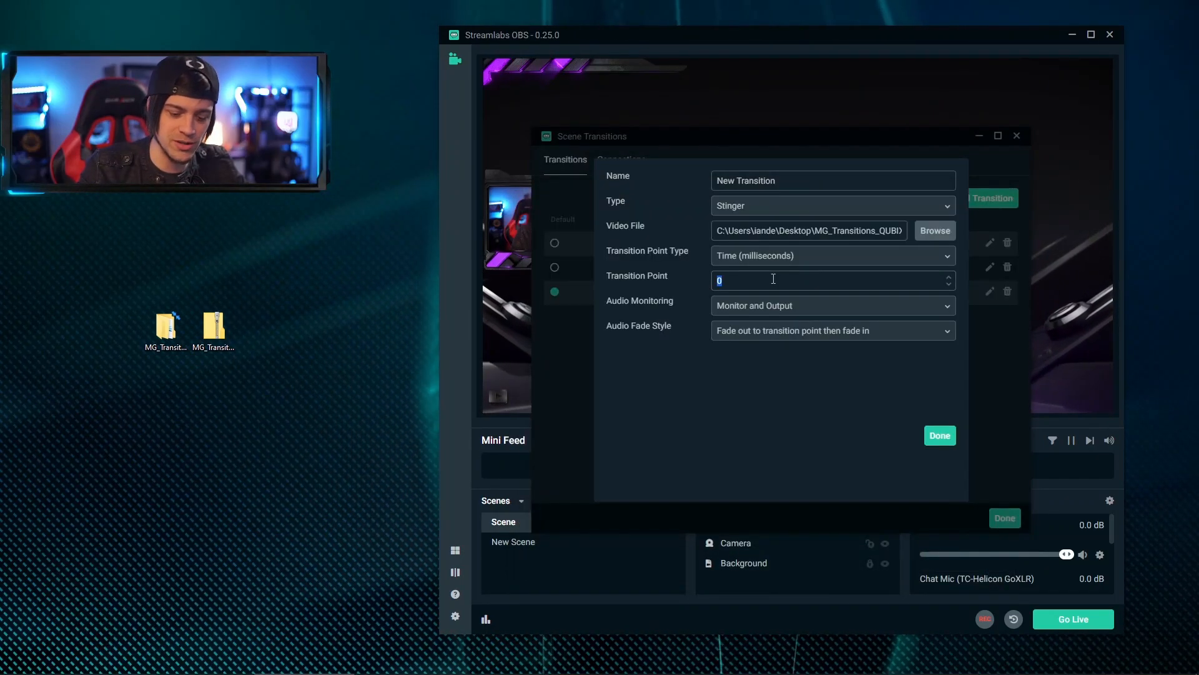
type("500")
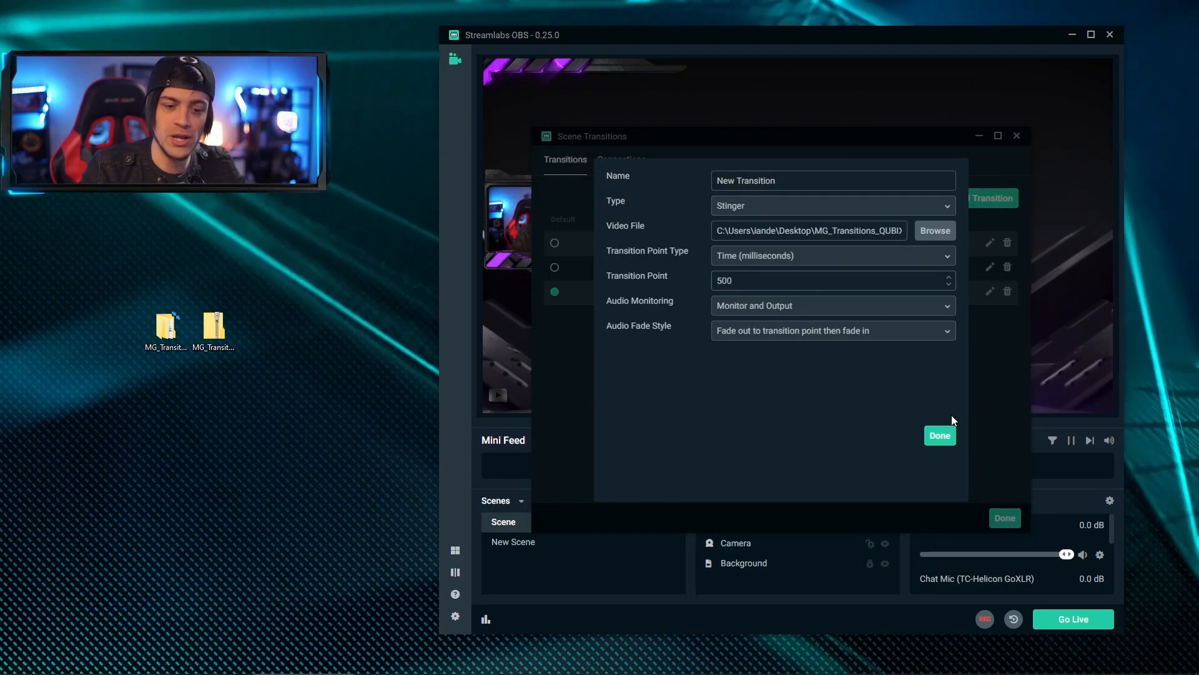
left_click(940, 434)
type("1500")
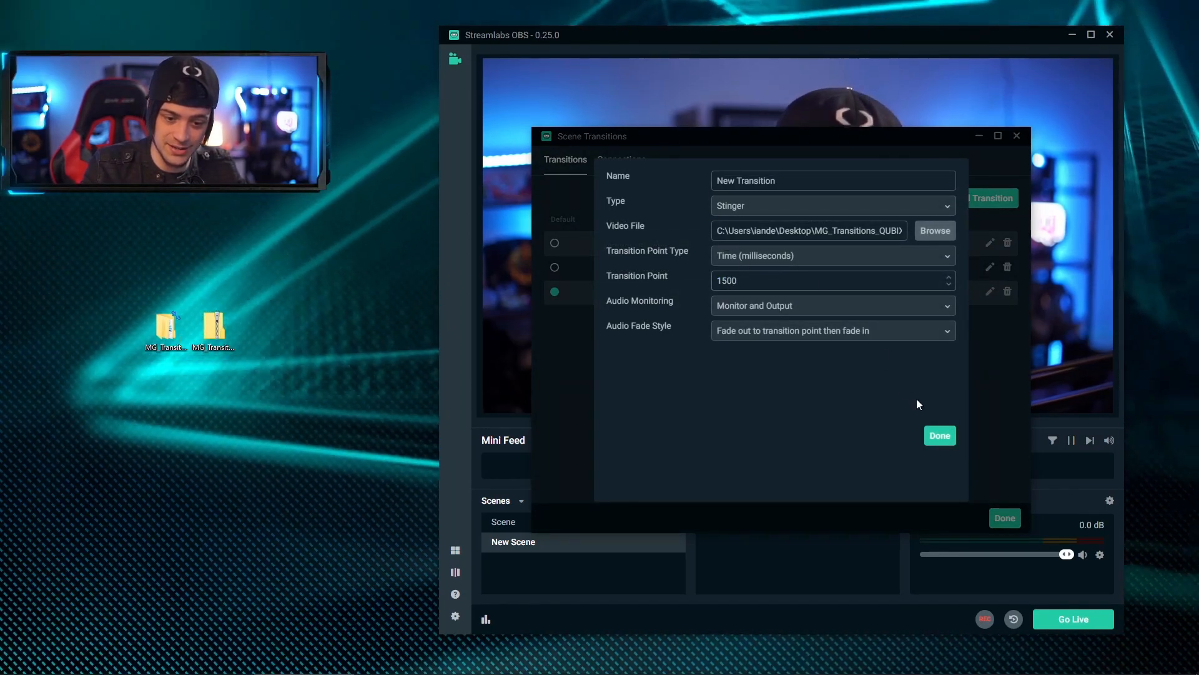
Step: Set the stinger's Transition Point Type to Frame and close the Scene Transitions window
left_click(940, 435)
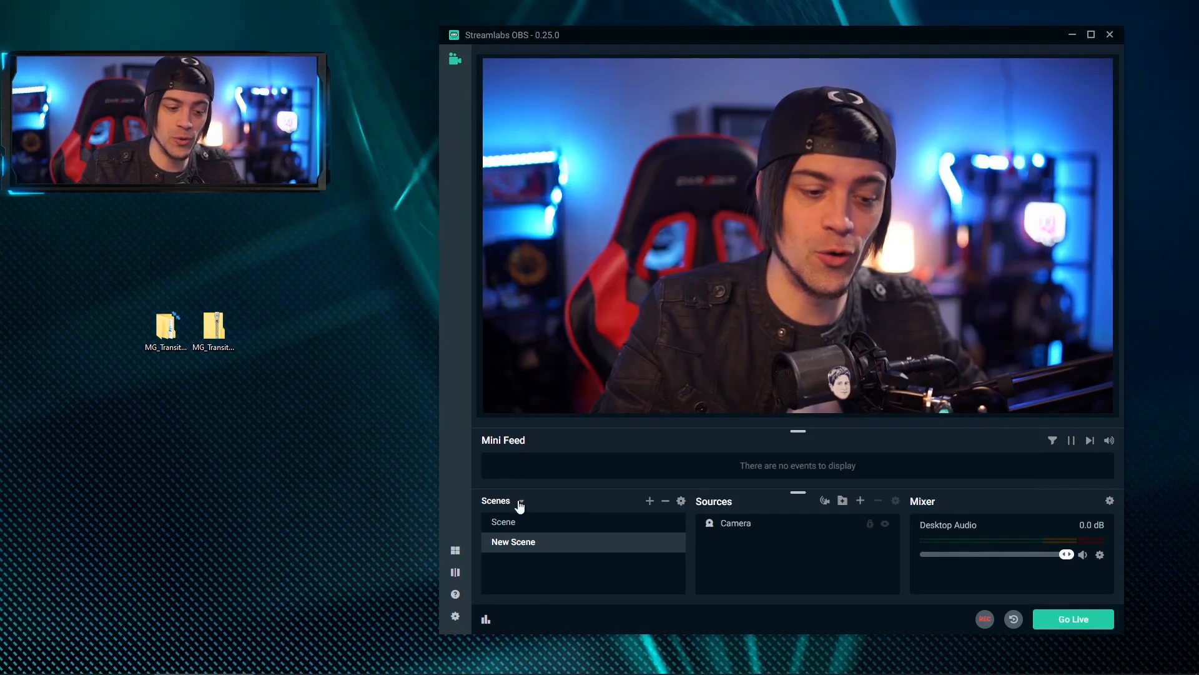
left_click(503, 521)
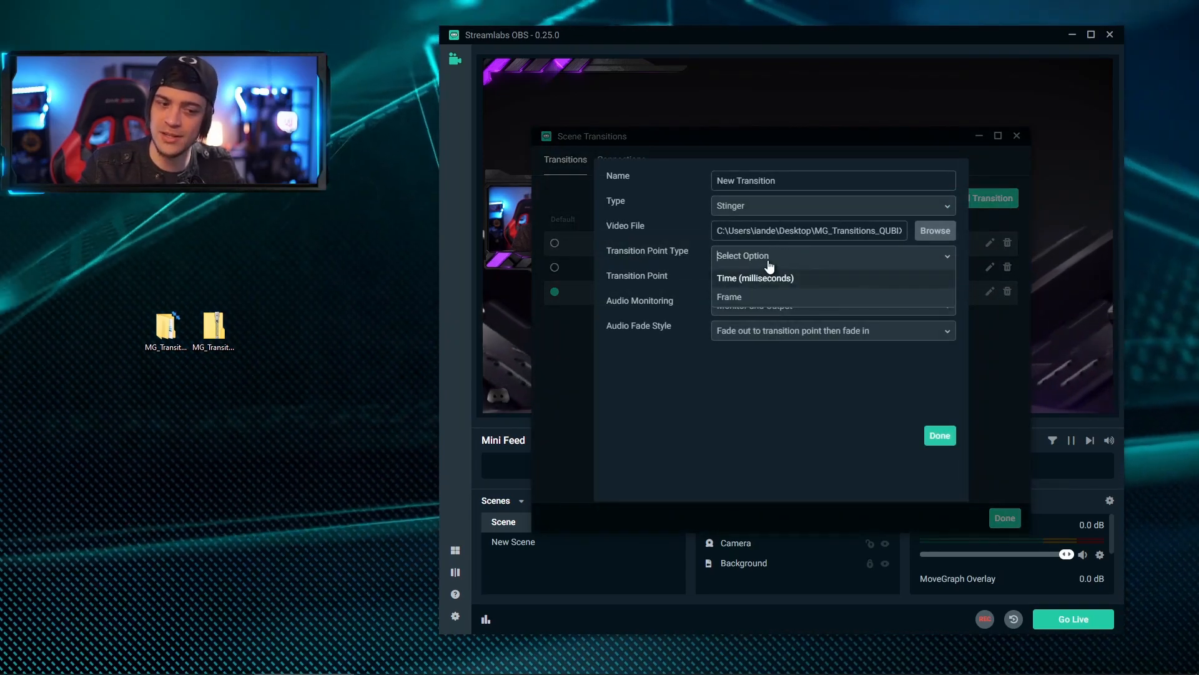
left_click(728, 298)
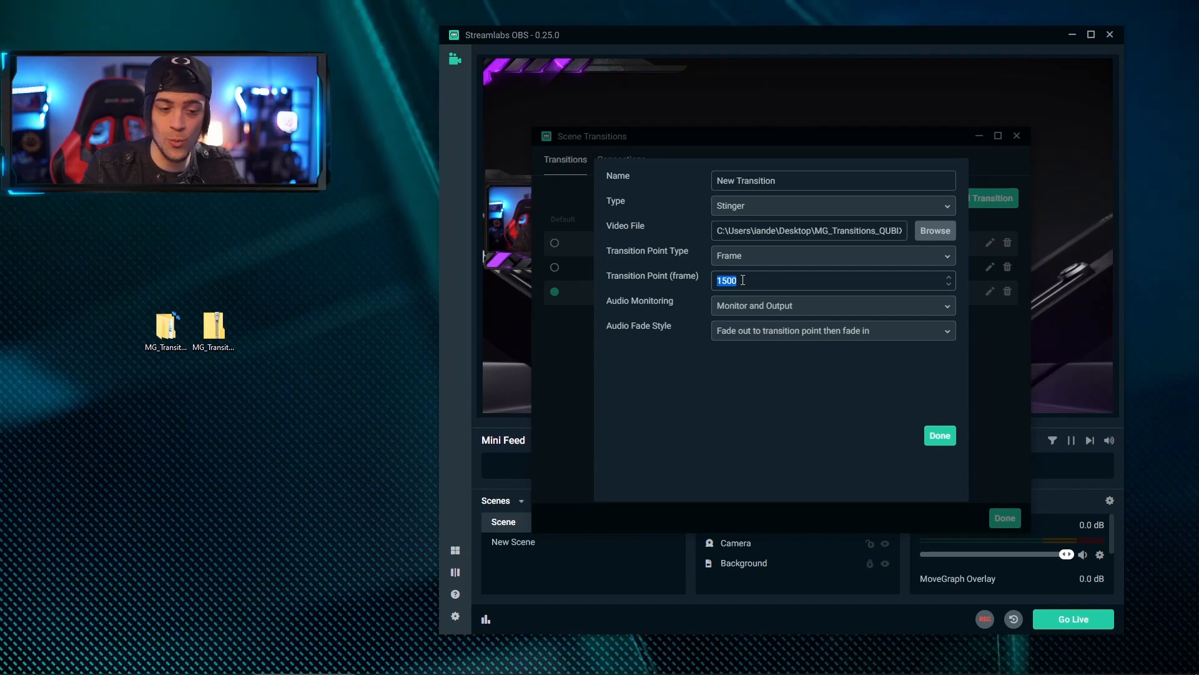
left_click(939, 435)
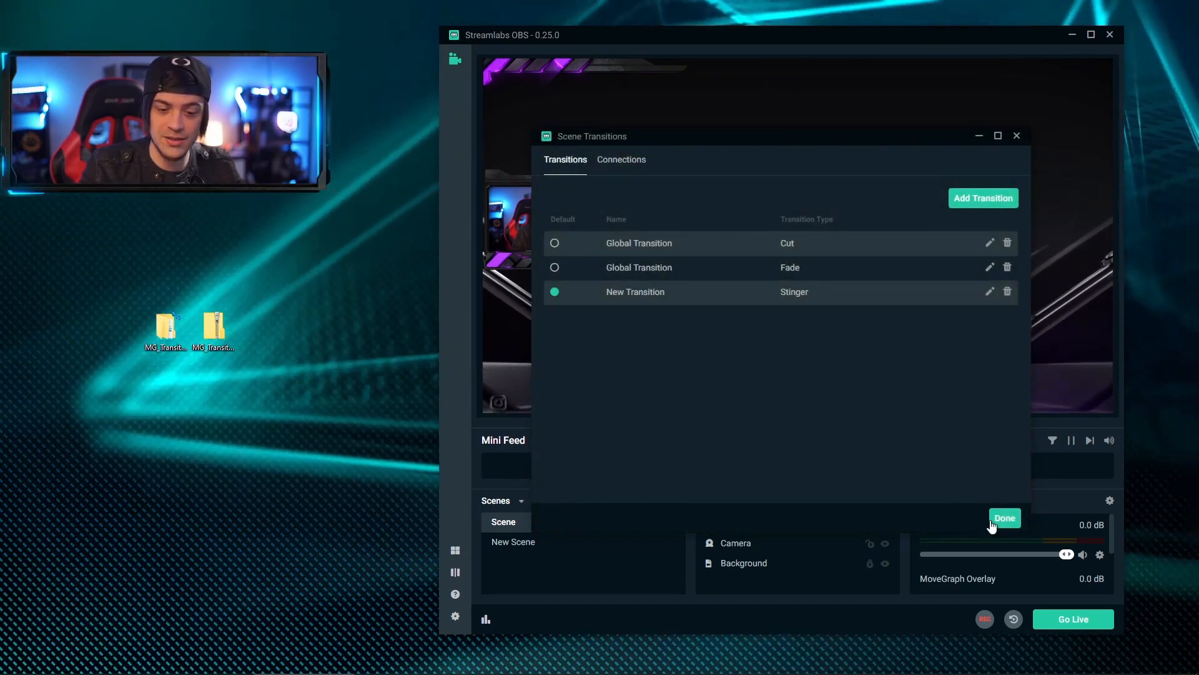
left_click(1004, 517)
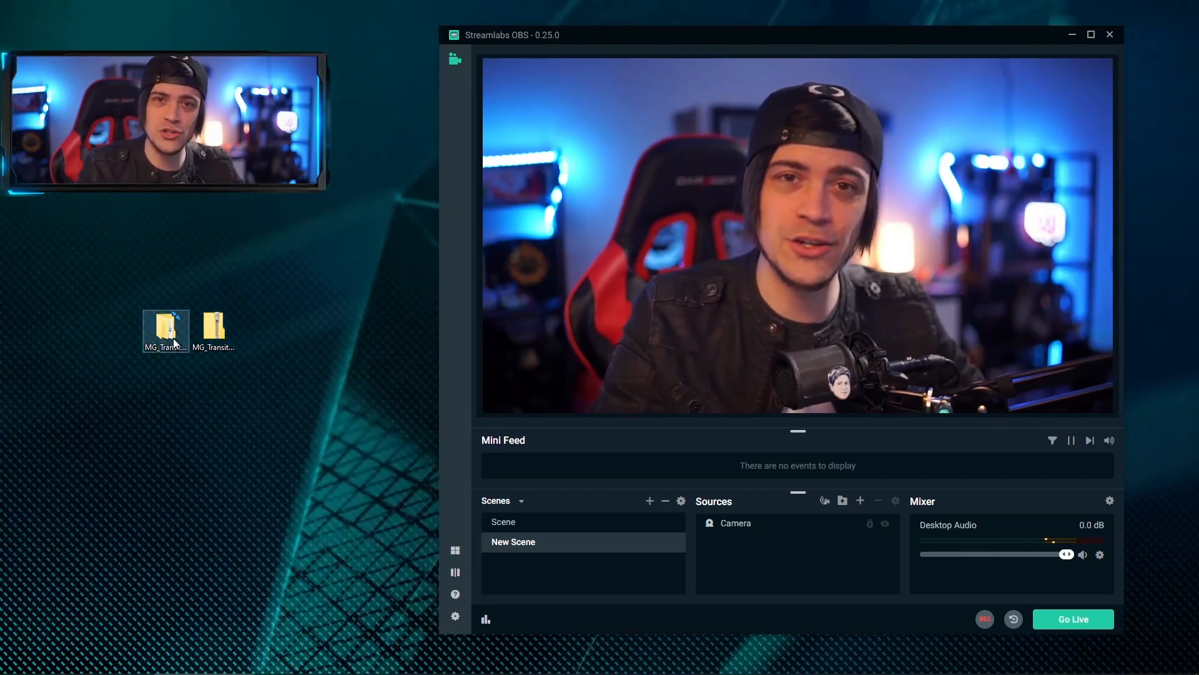
Step: View MG_Transition_Setting.jpg in Photos for the recommended stinger settings, then close it
double_click(164, 327)
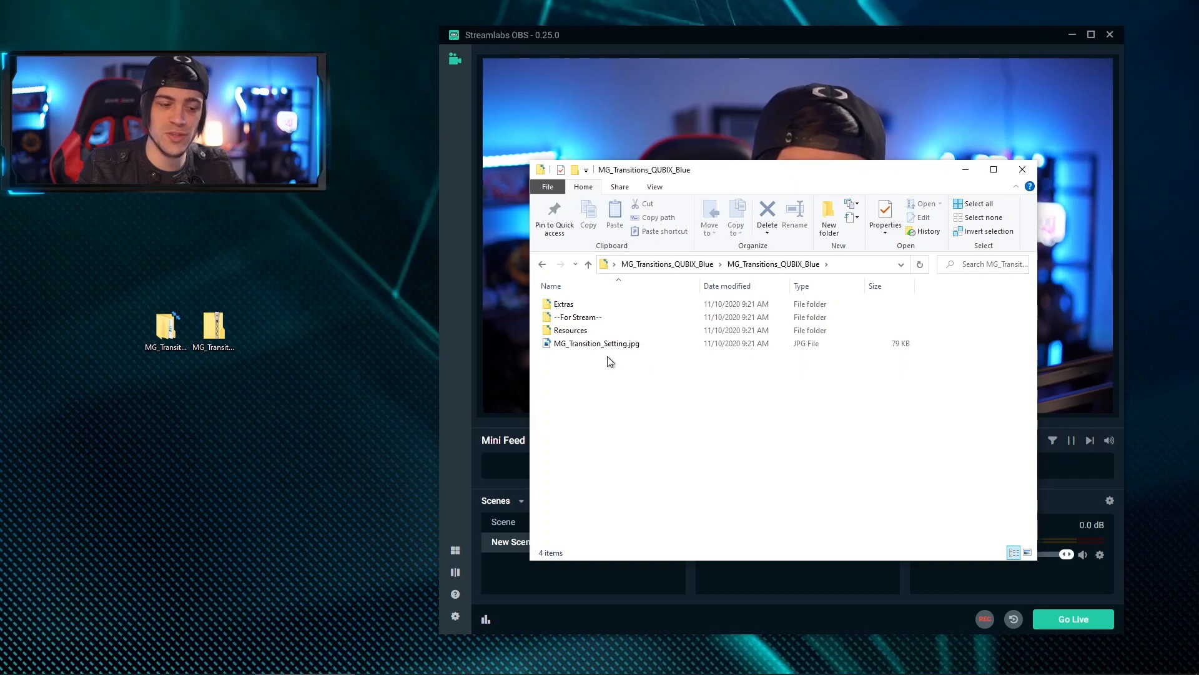
left_click(596, 342)
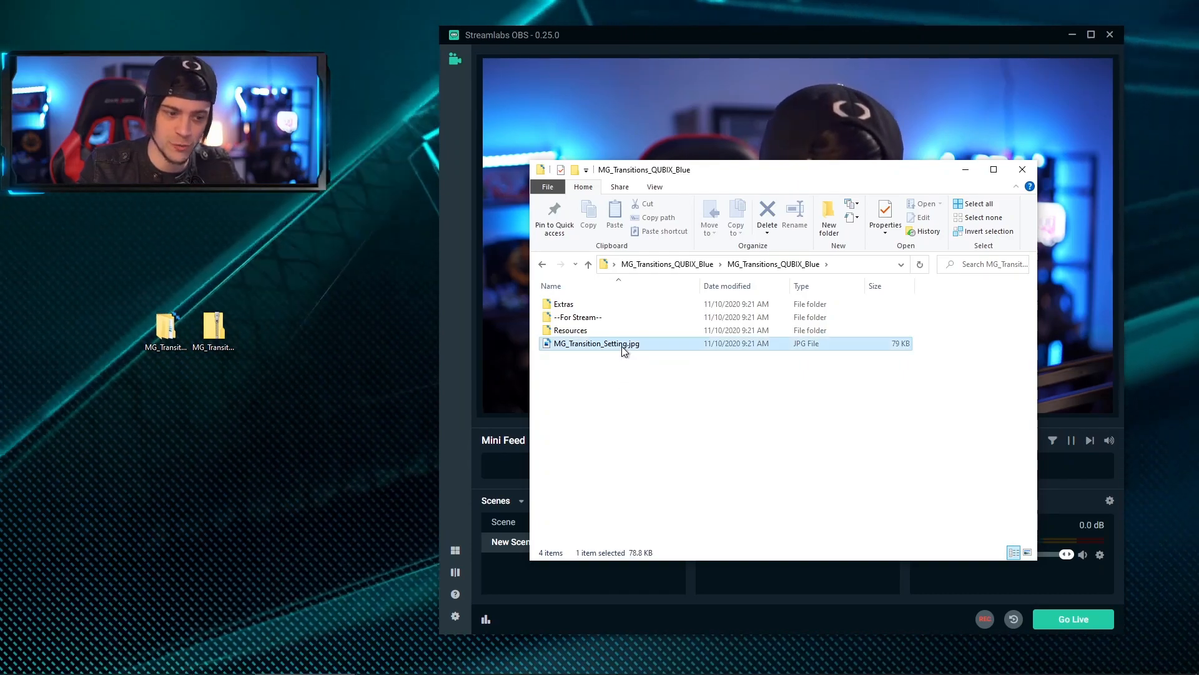
double_click(596, 342)
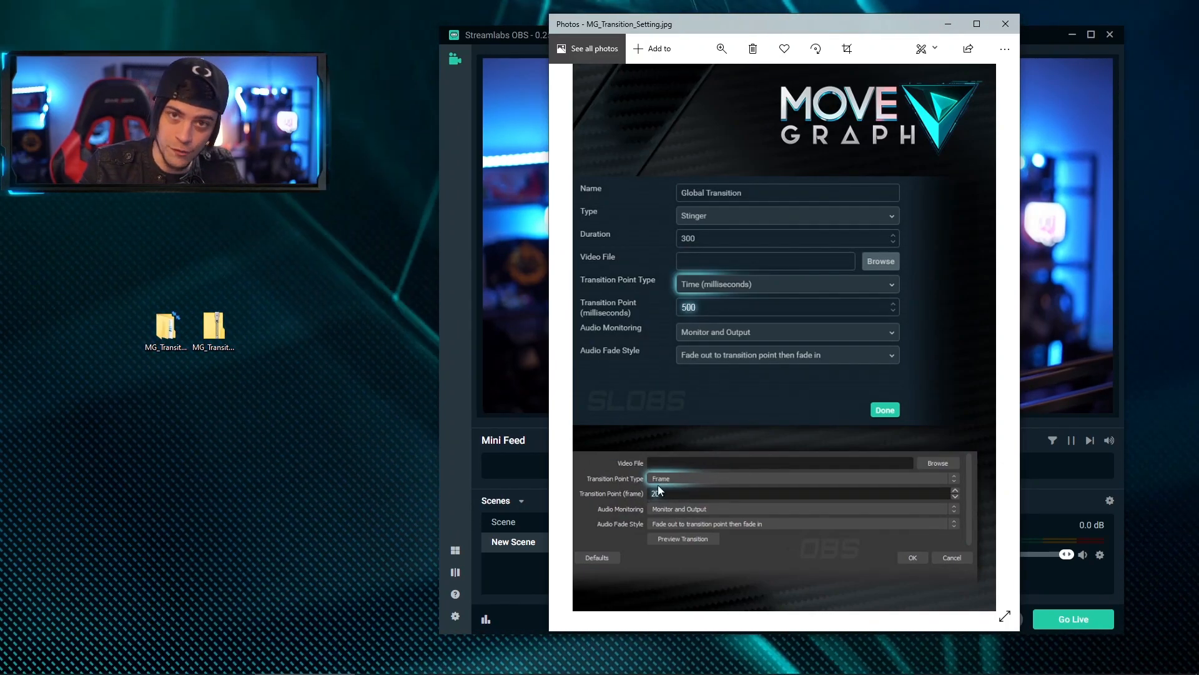
left_click(1004, 24)
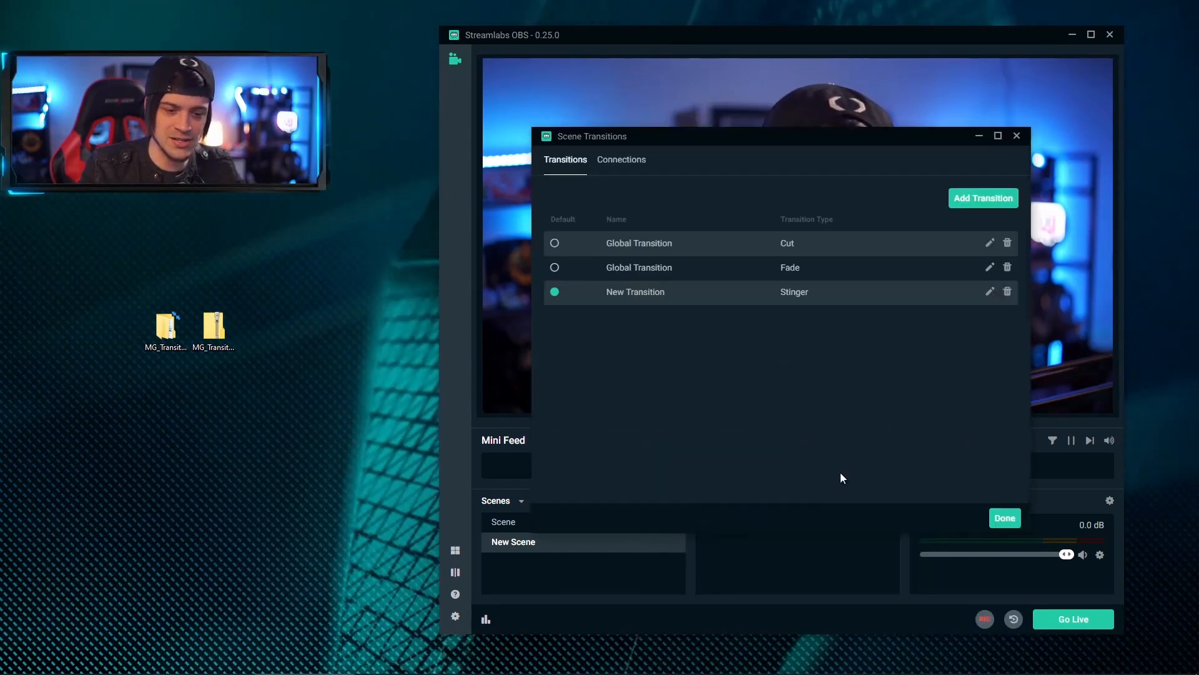
Step: Change the stinger's Transition Point (frame) from 500 to 20, confirm, and switch to Scene
left_click(990, 291)
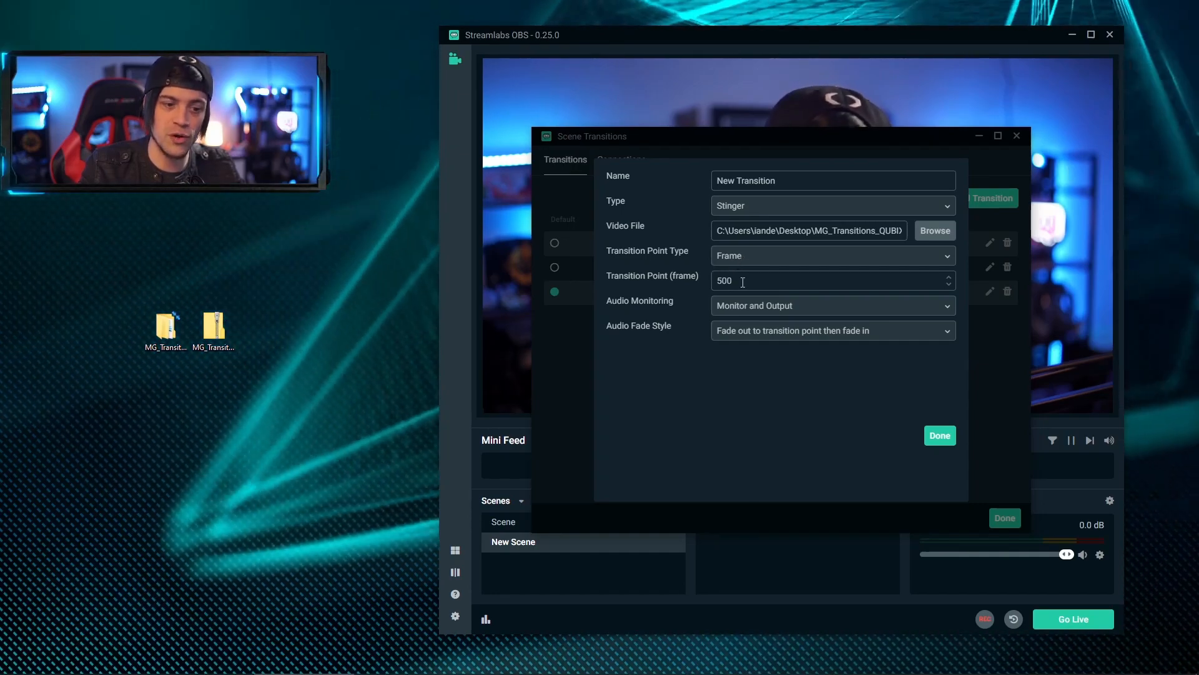
type("20")
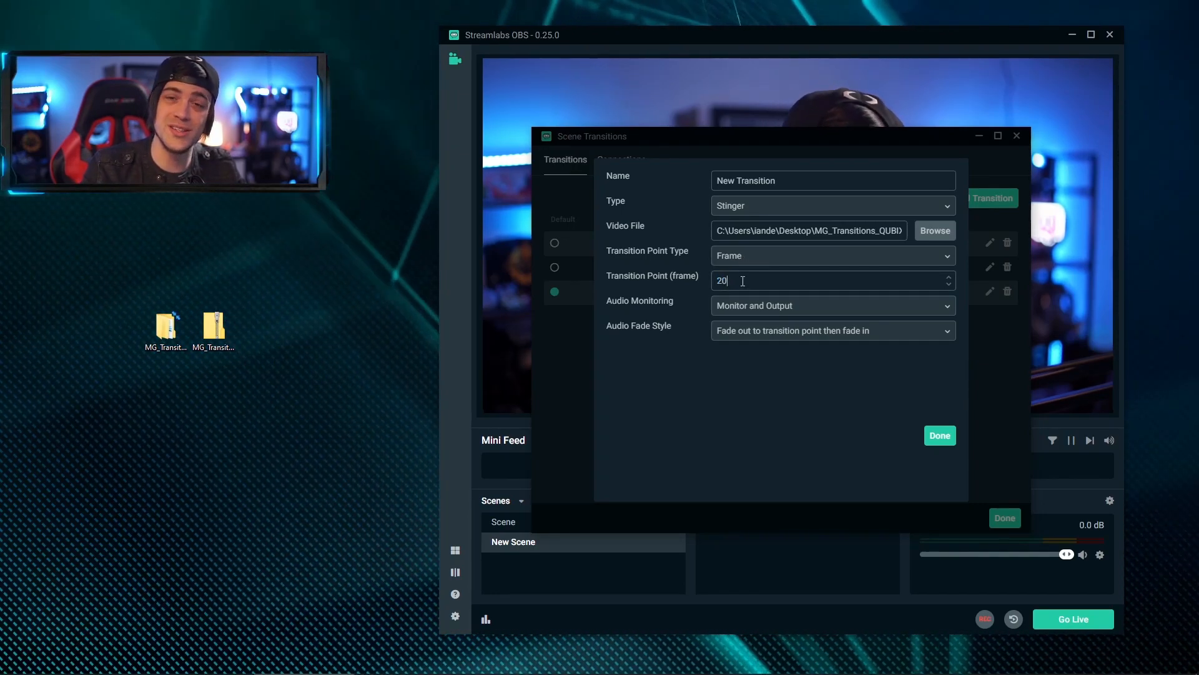
left_click(939, 435)
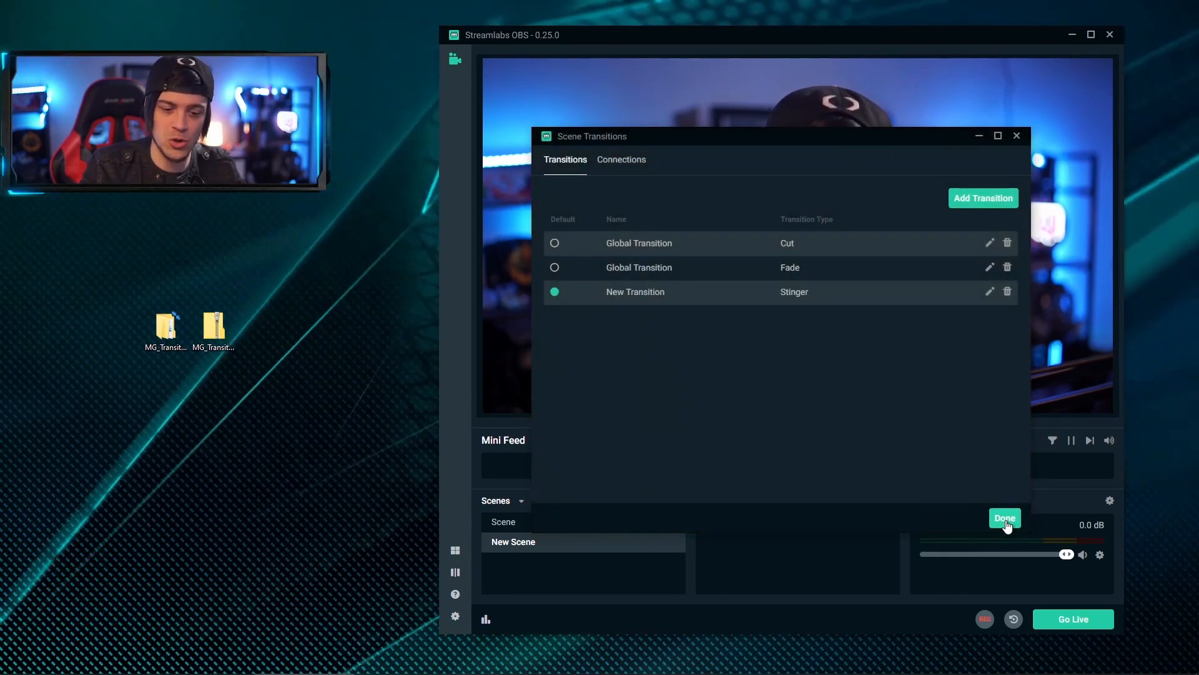
left_click(1004, 517)
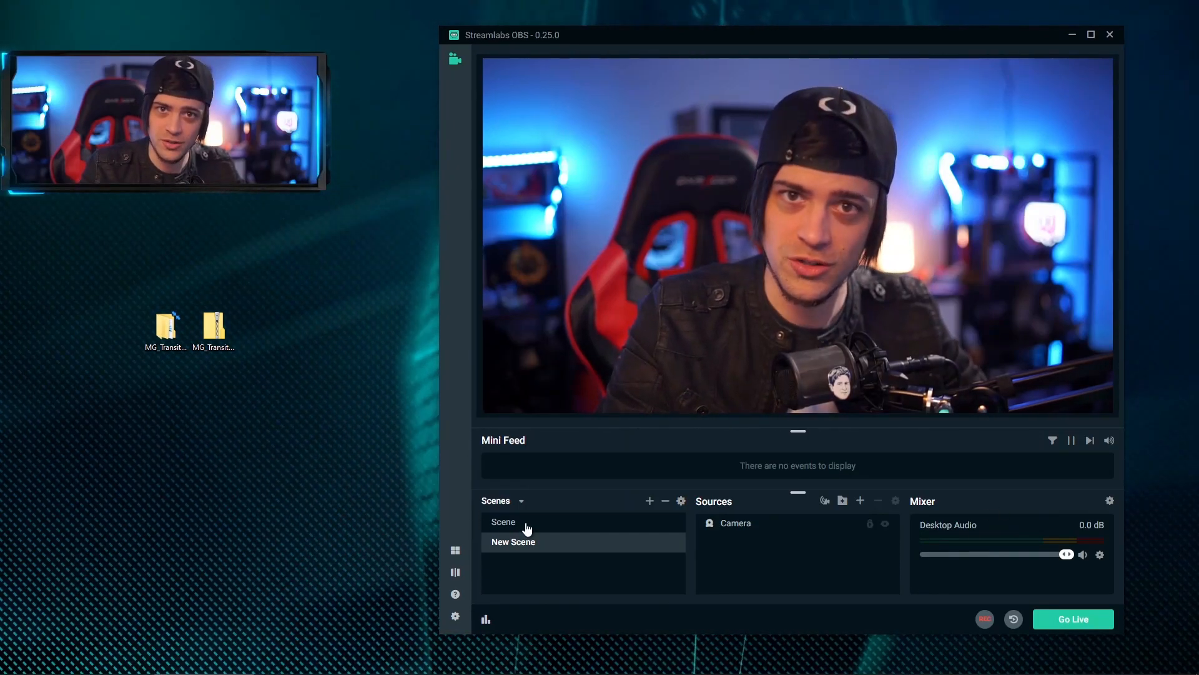
left_click(502, 521)
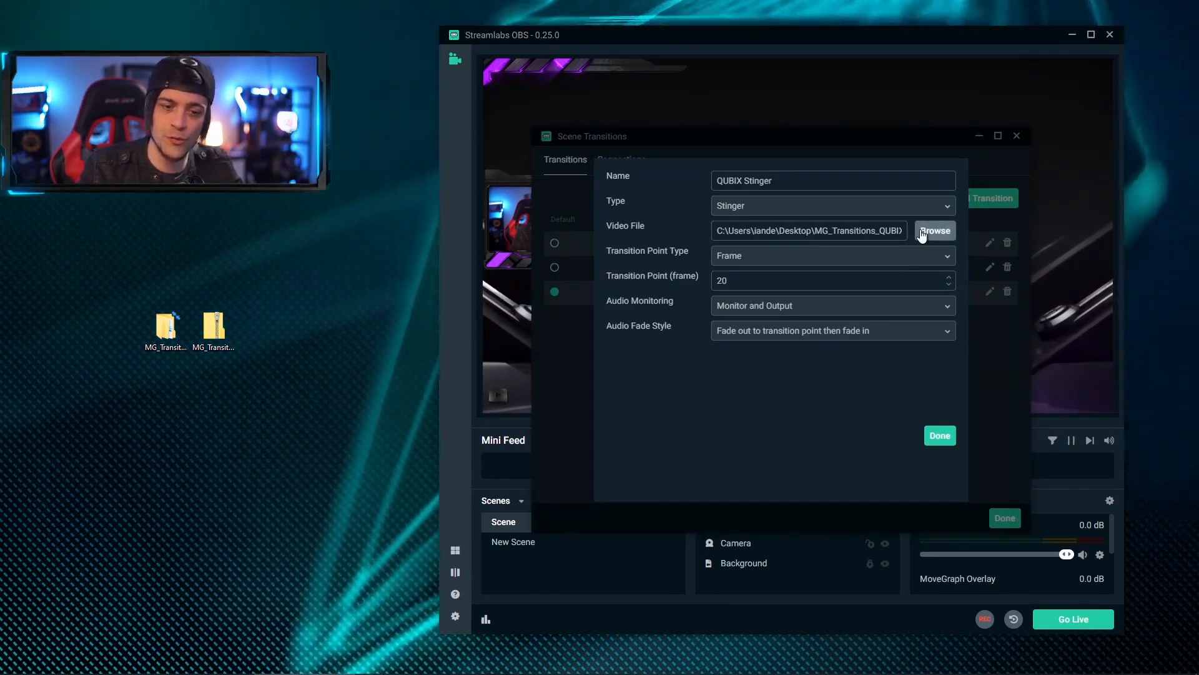
Step: Load the lowAudio QUBIX .webm into the stinger and preview it by switching to New Scene
left_click(935, 230)
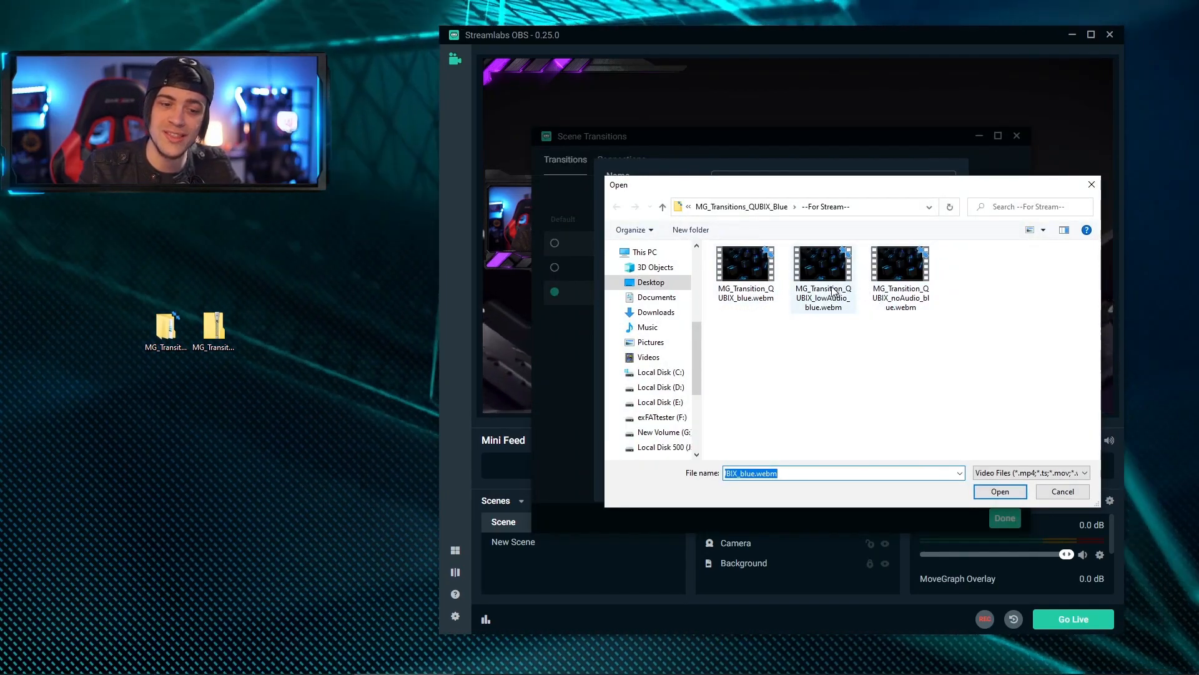
left_click(823, 267)
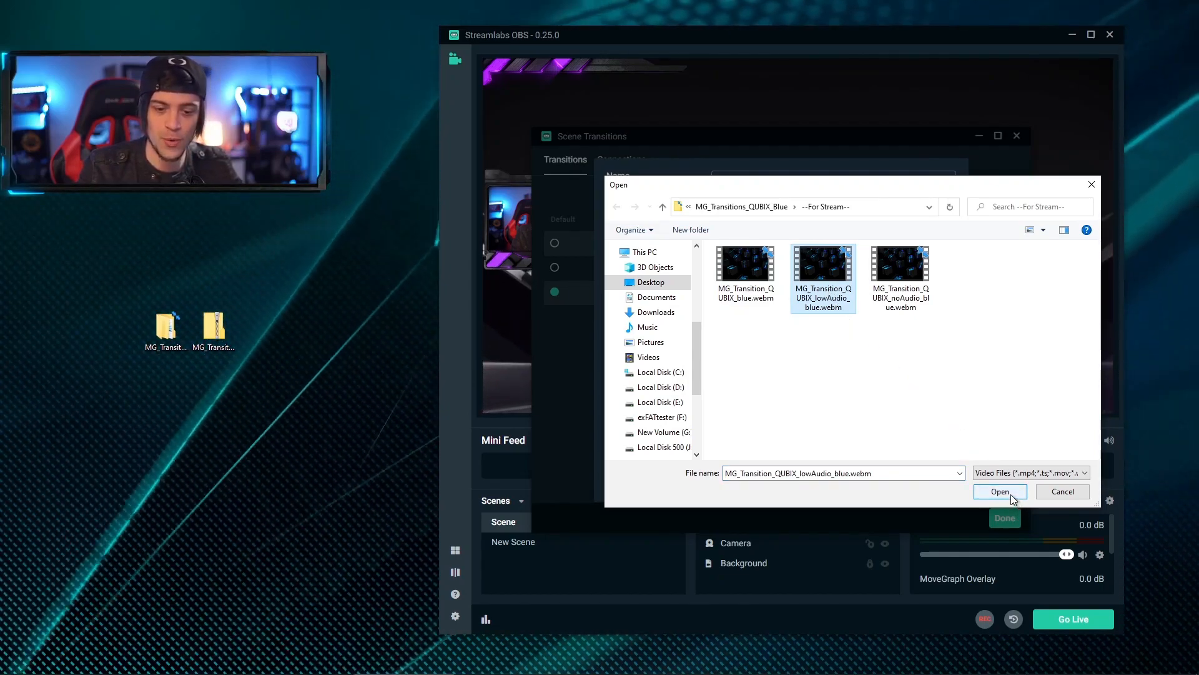
left_click(999, 491)
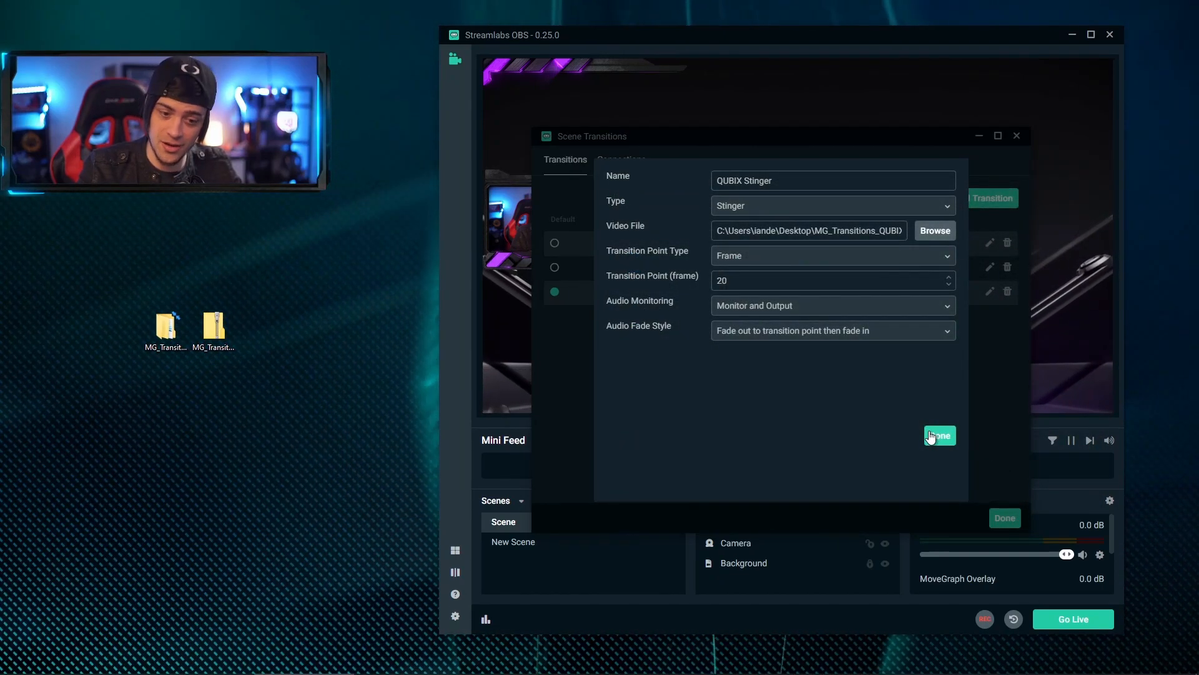
left_click(940, 434)
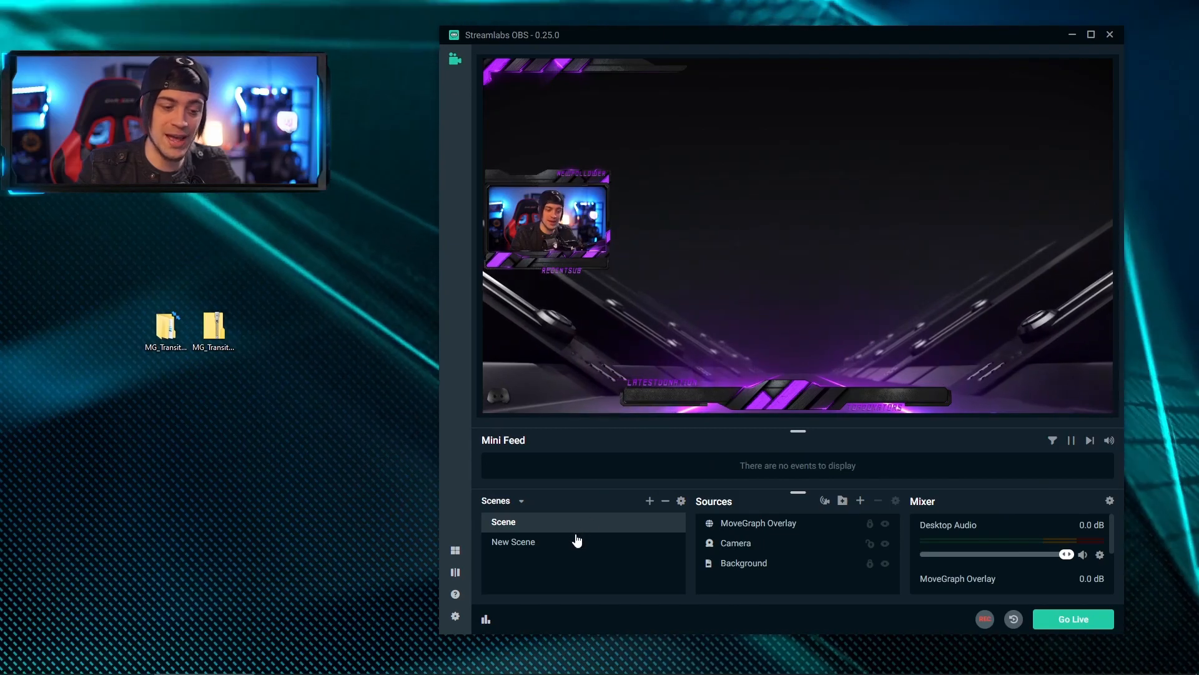
left_click(513, 541)
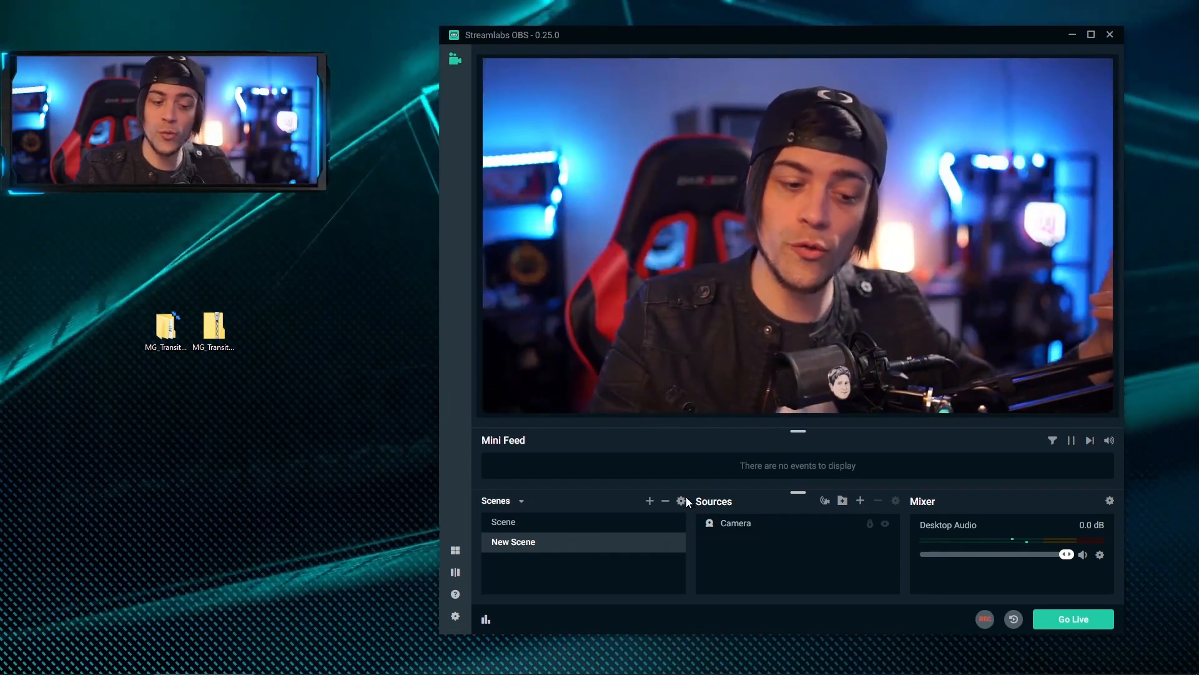
Step: Swap the QUBIX Stinger's video to the noAudio .webm and close the transitions settings
left_click(679, 501)
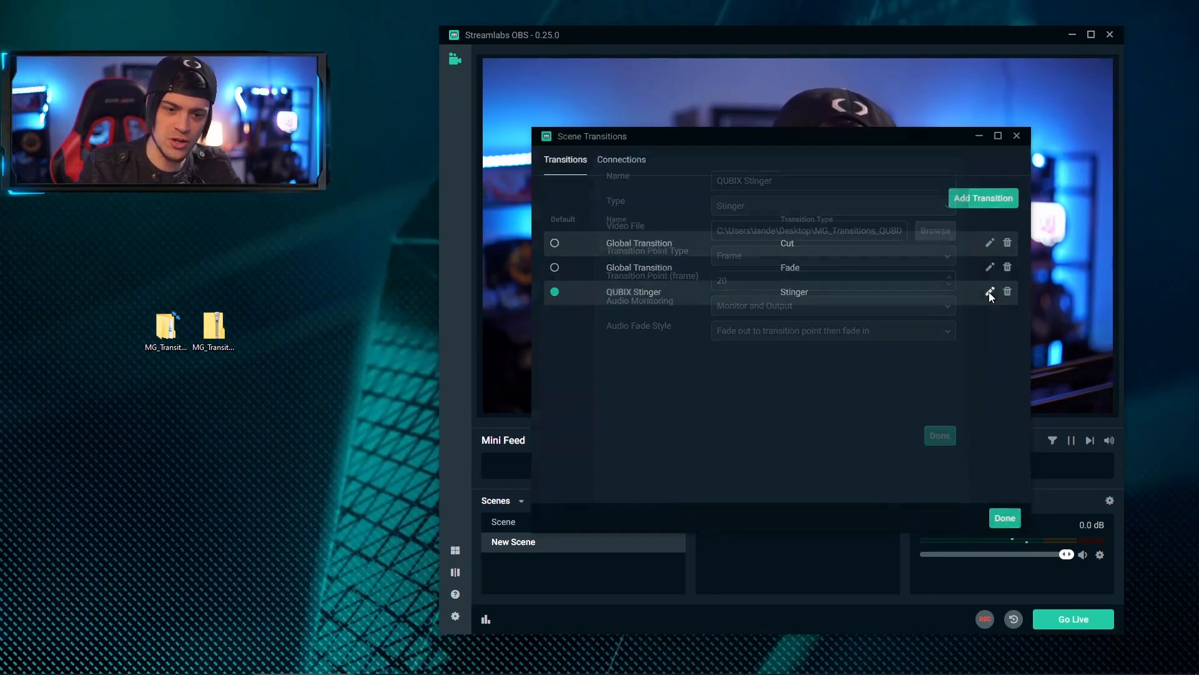
left_click(989, 291)
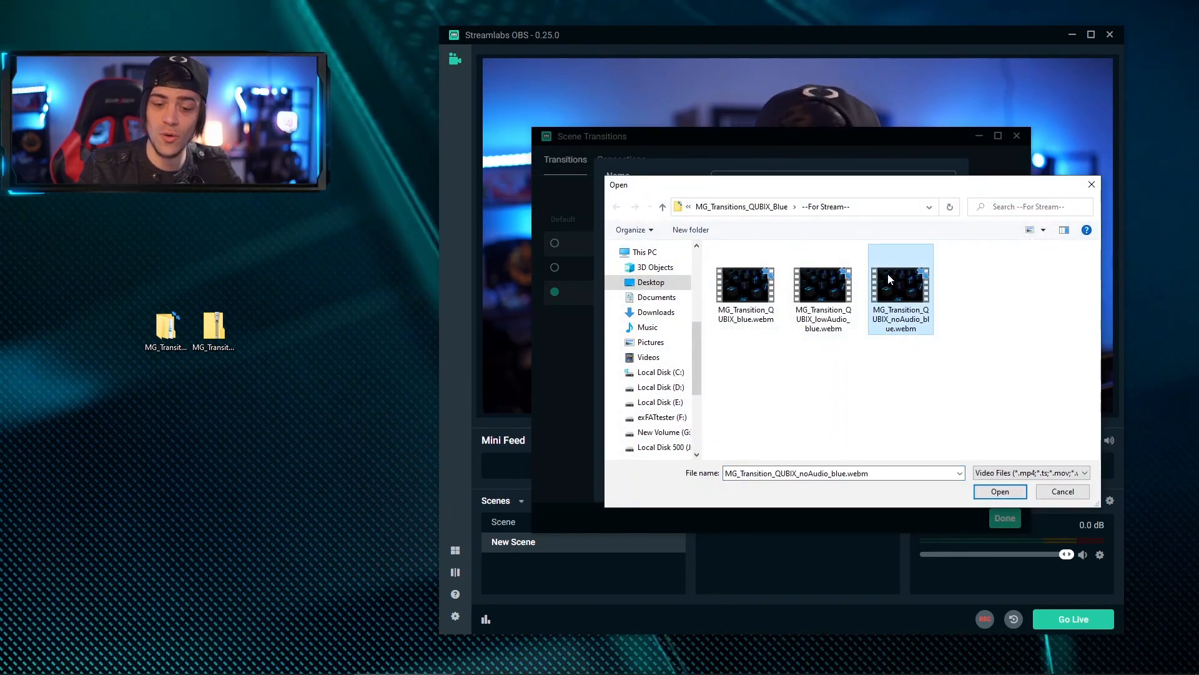
left_click(999, 491)
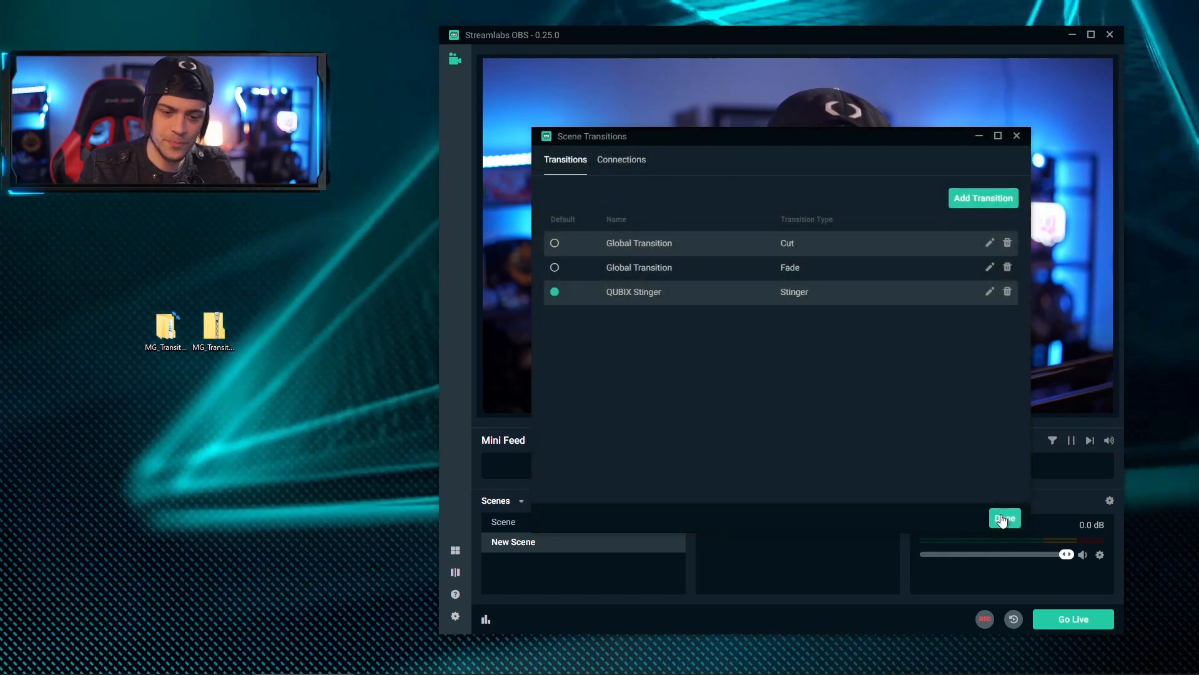
left_click(1017, 135)
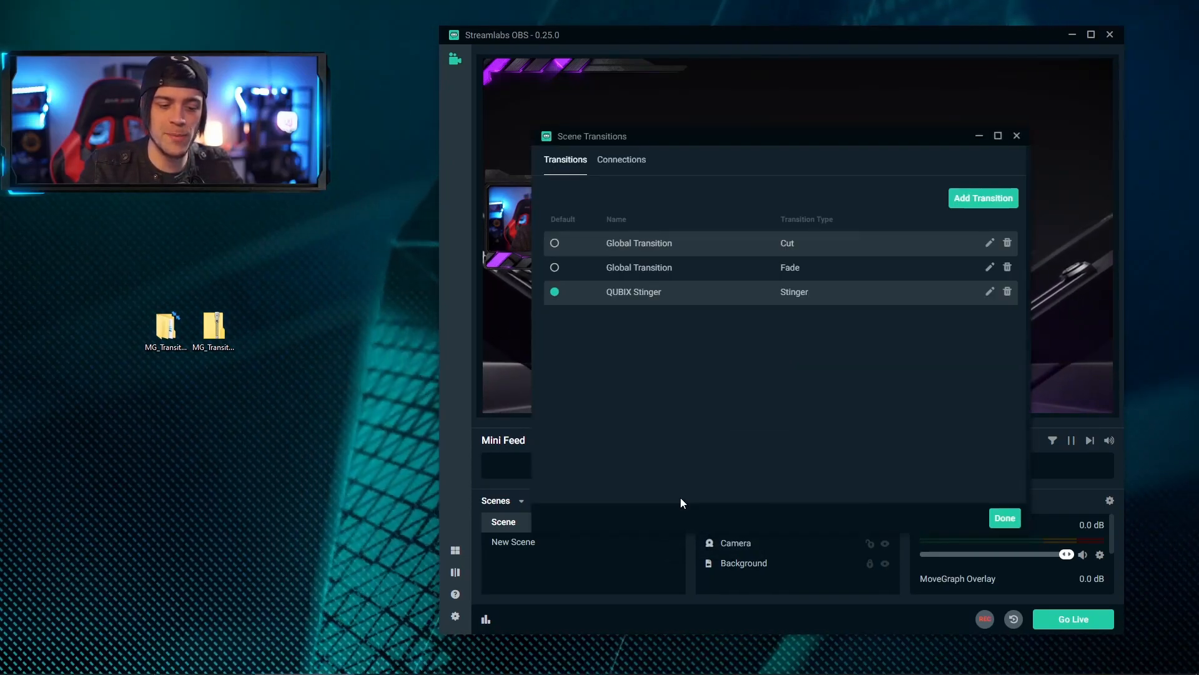
Step: Load MG_Transition_QUBIX_blue.webm (full audio) into QUBIX Stinger and preview it via New Scene
left_click(990, 291)
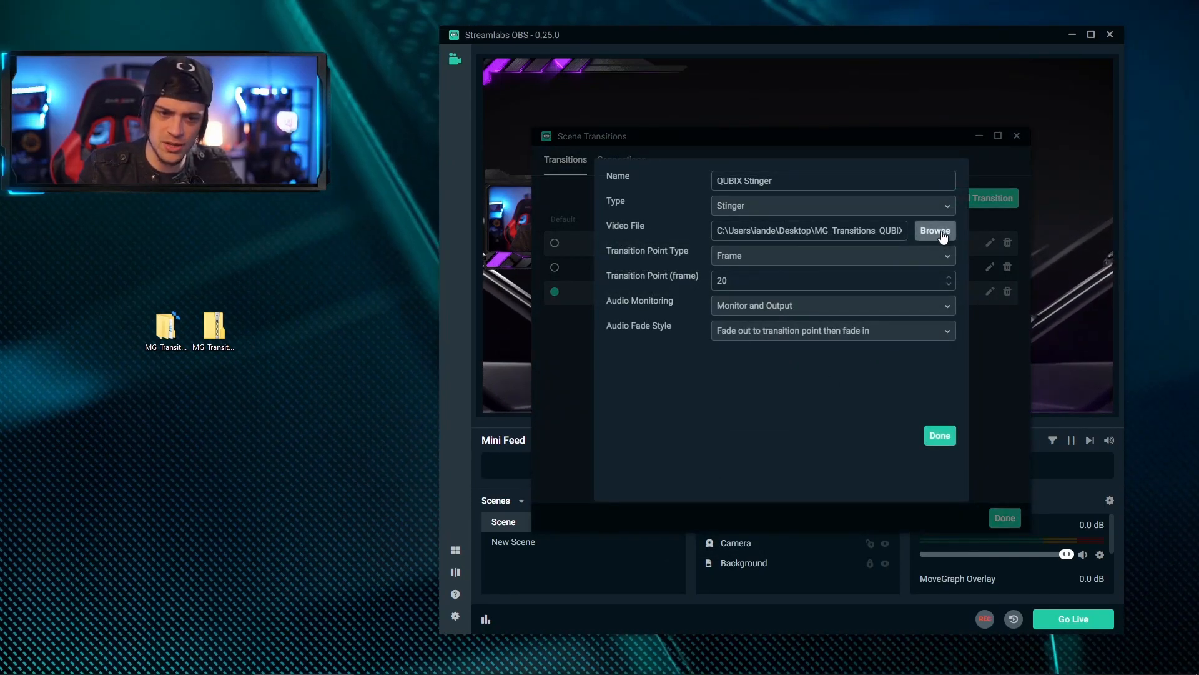
left_click(934, 231)
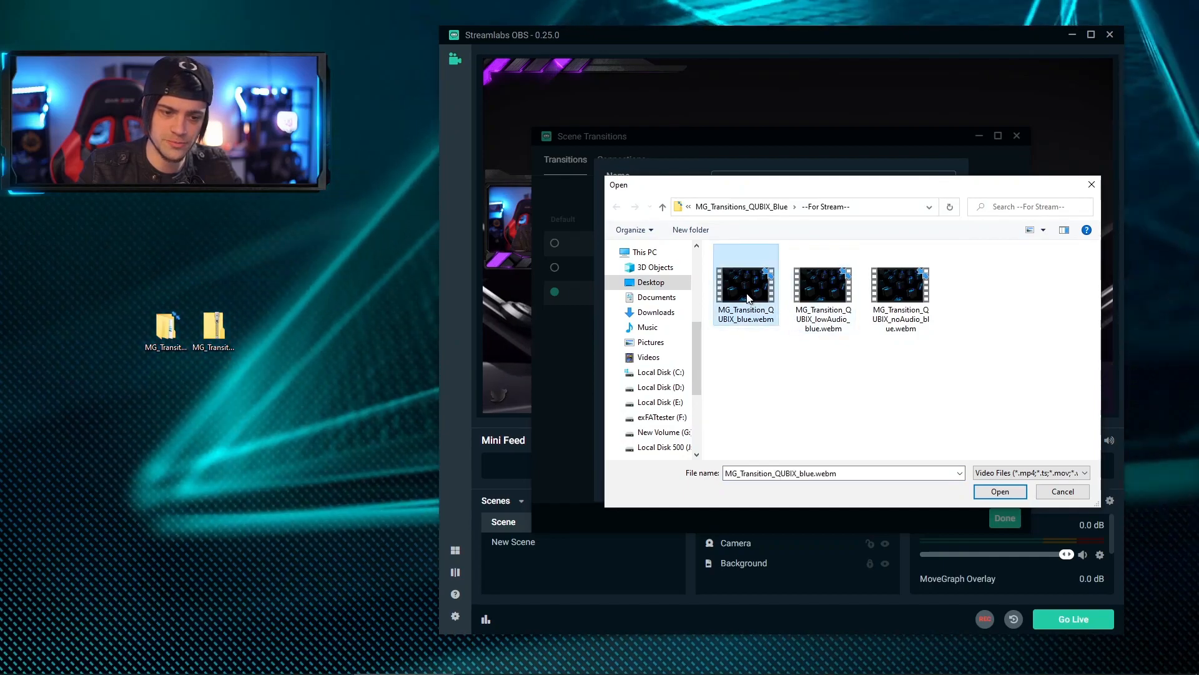
left_click(1000, 491)
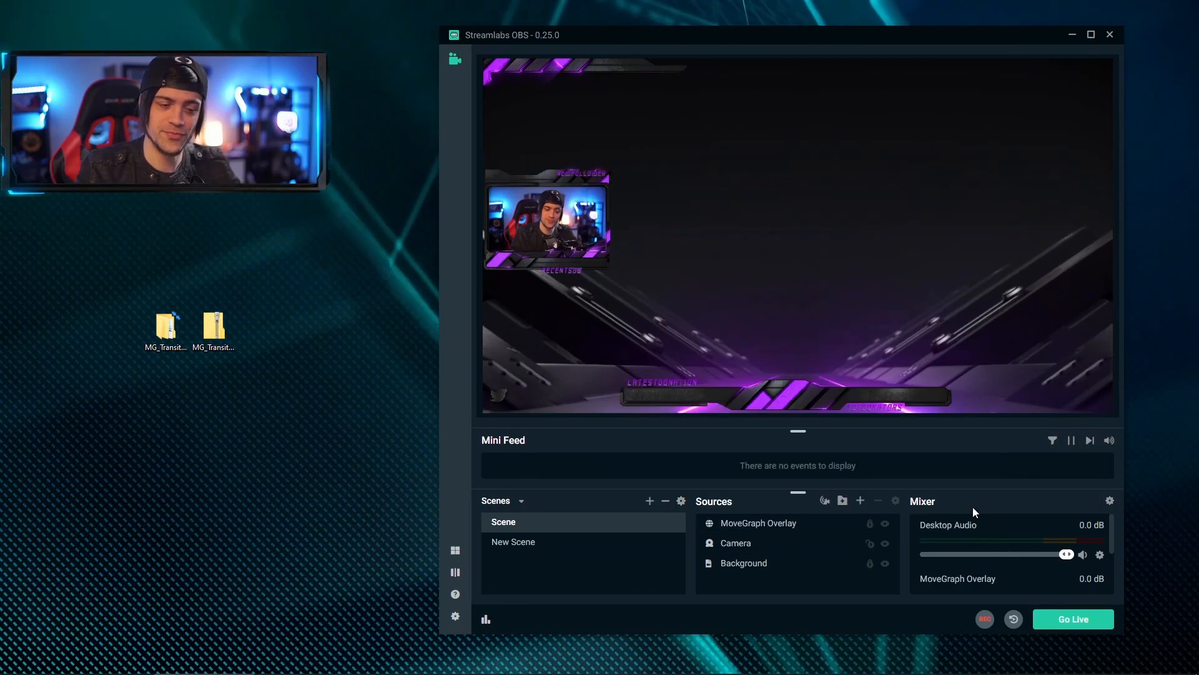
left_click(513, 541)
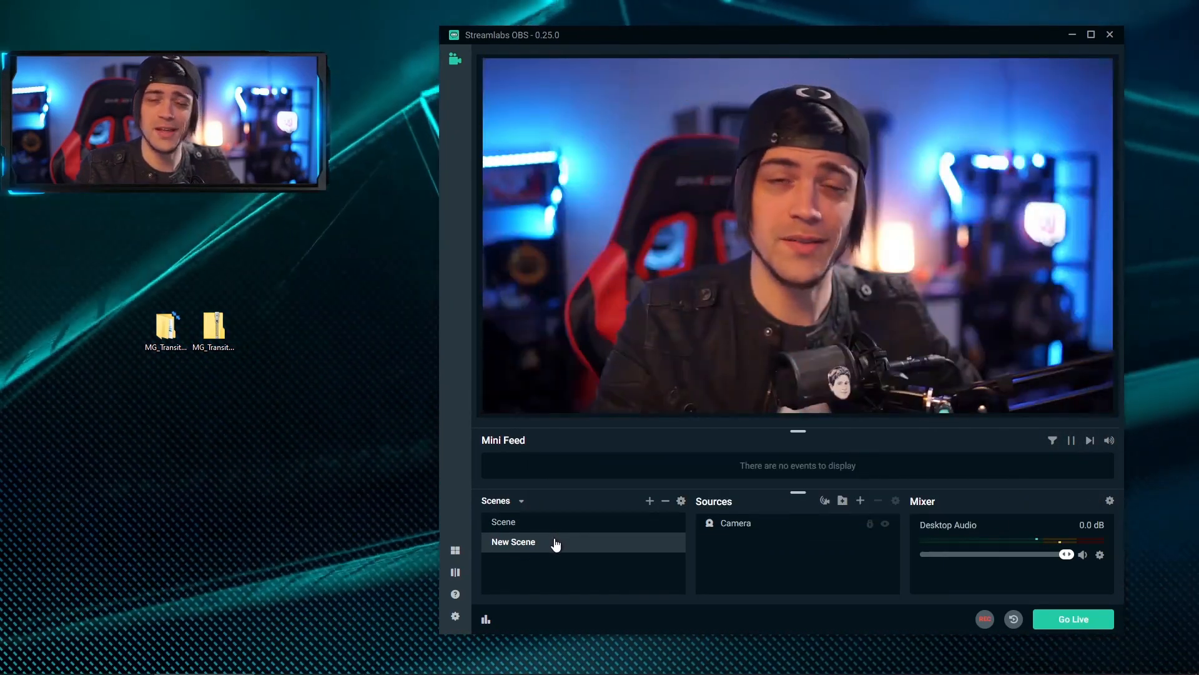
left_click(512, 541)
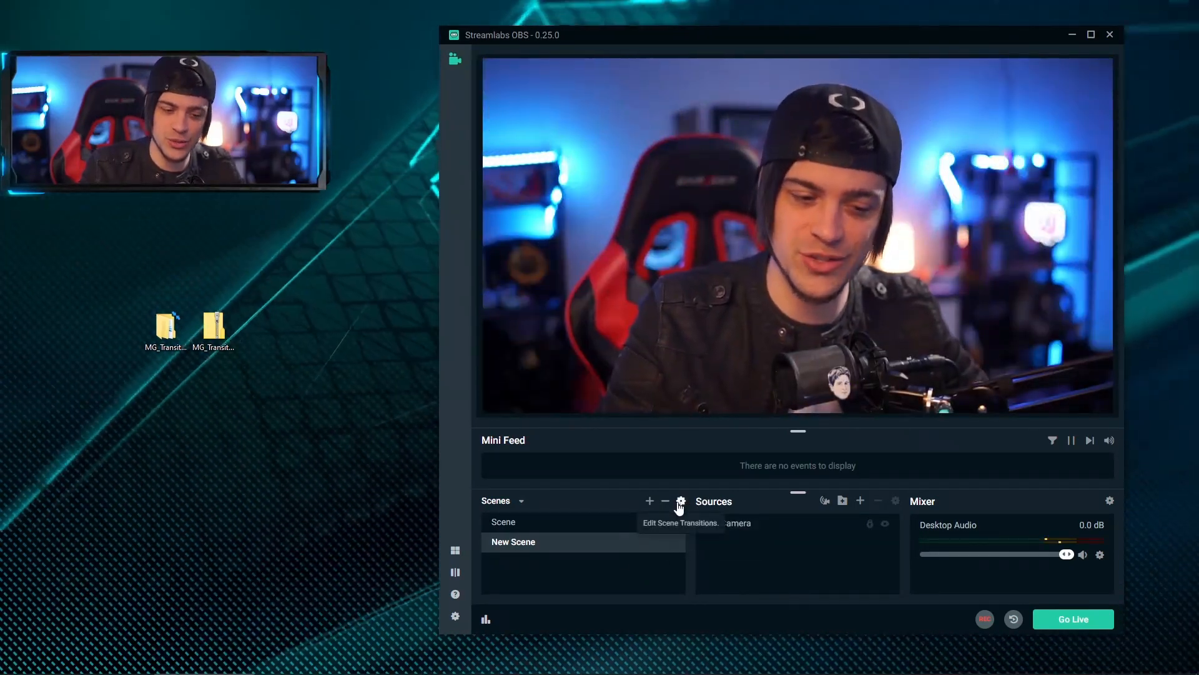
Step: Rename the stinger transition to 'QUBIX Stinger', confirm, and switch back to Scene
left_click(679, 500)
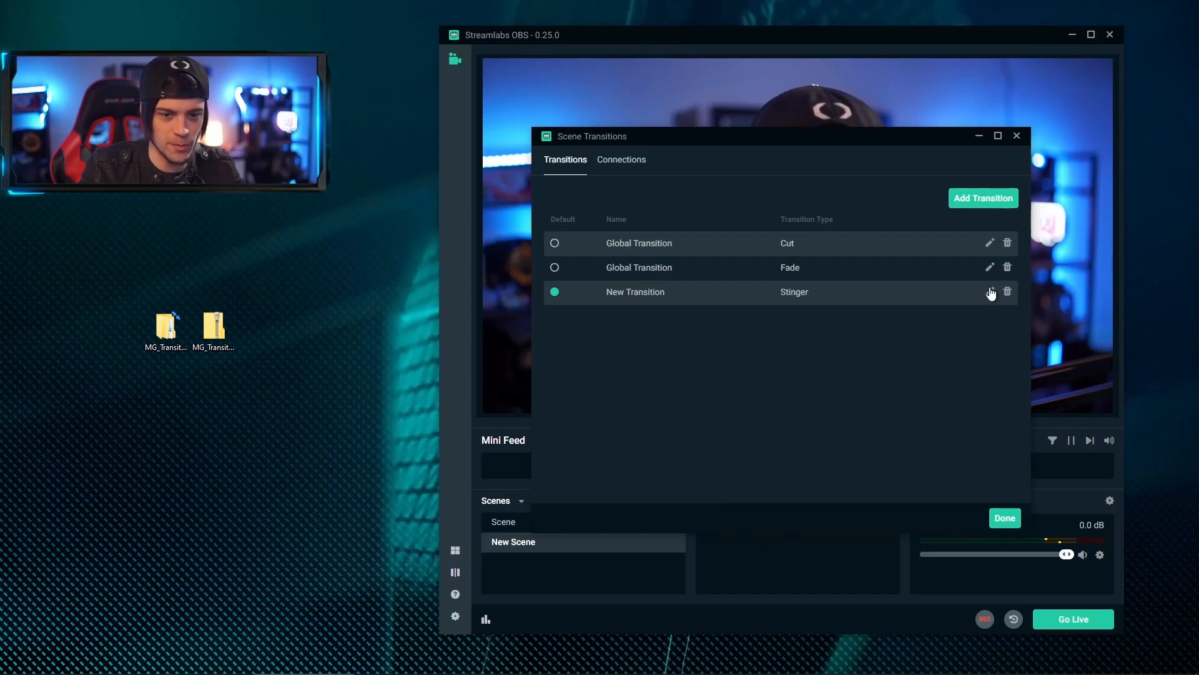
left_click(990, 291)
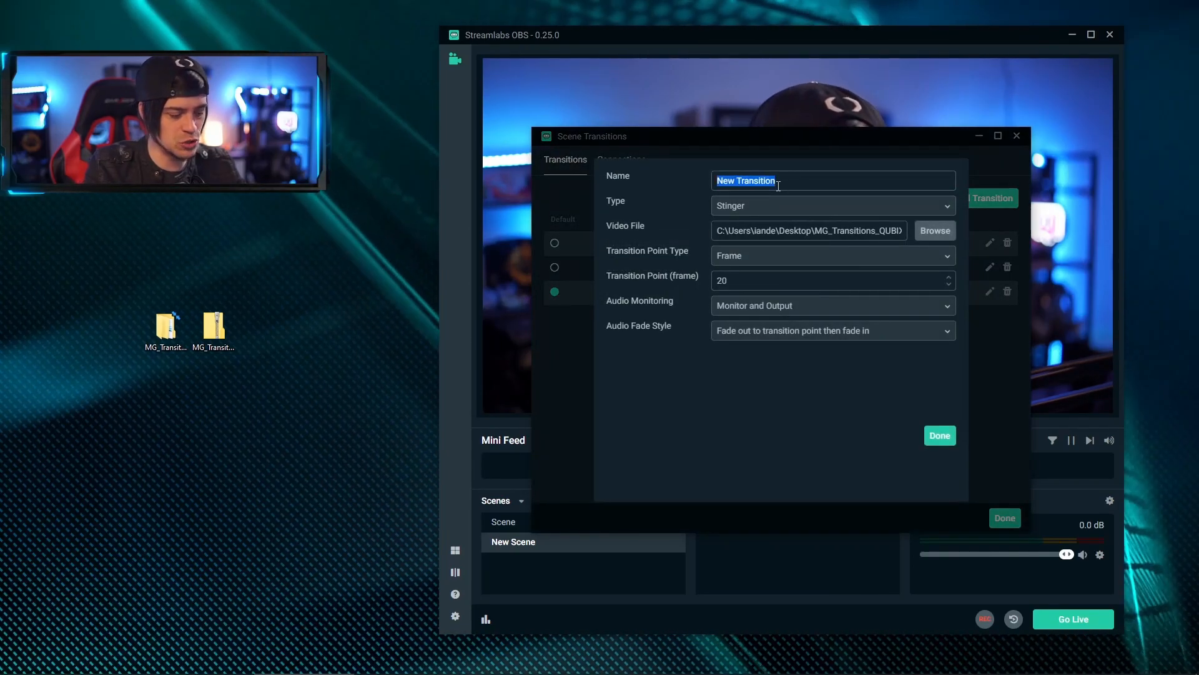
type("QUB")
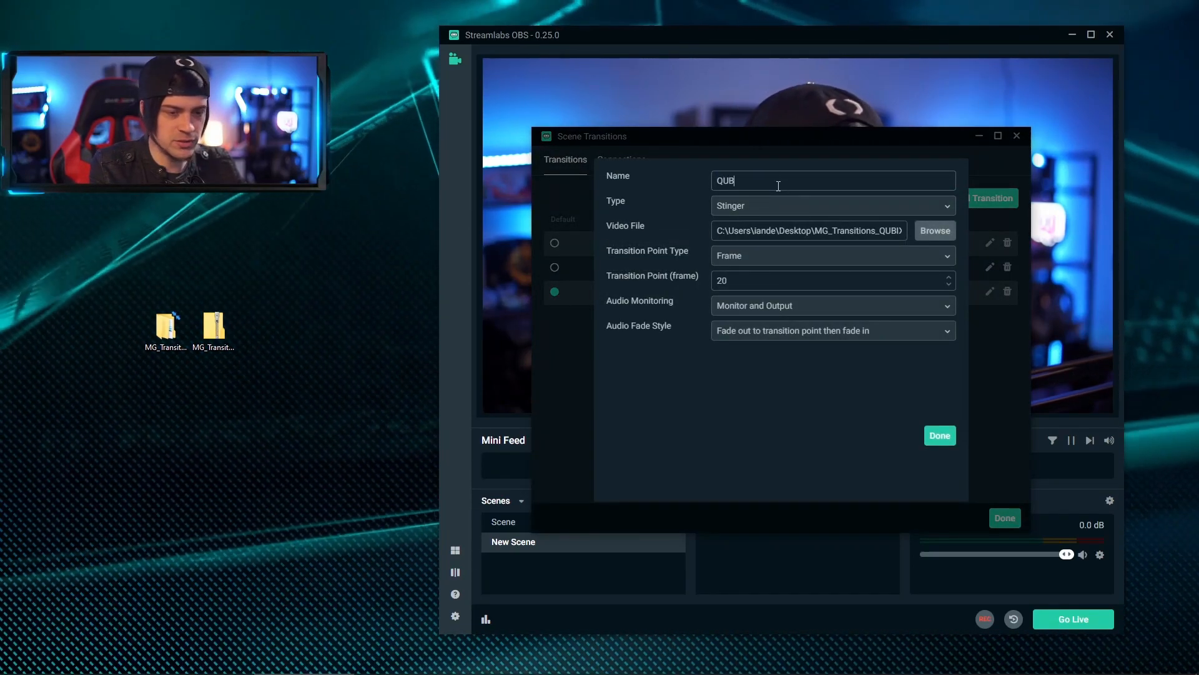
type("IX Stinger")
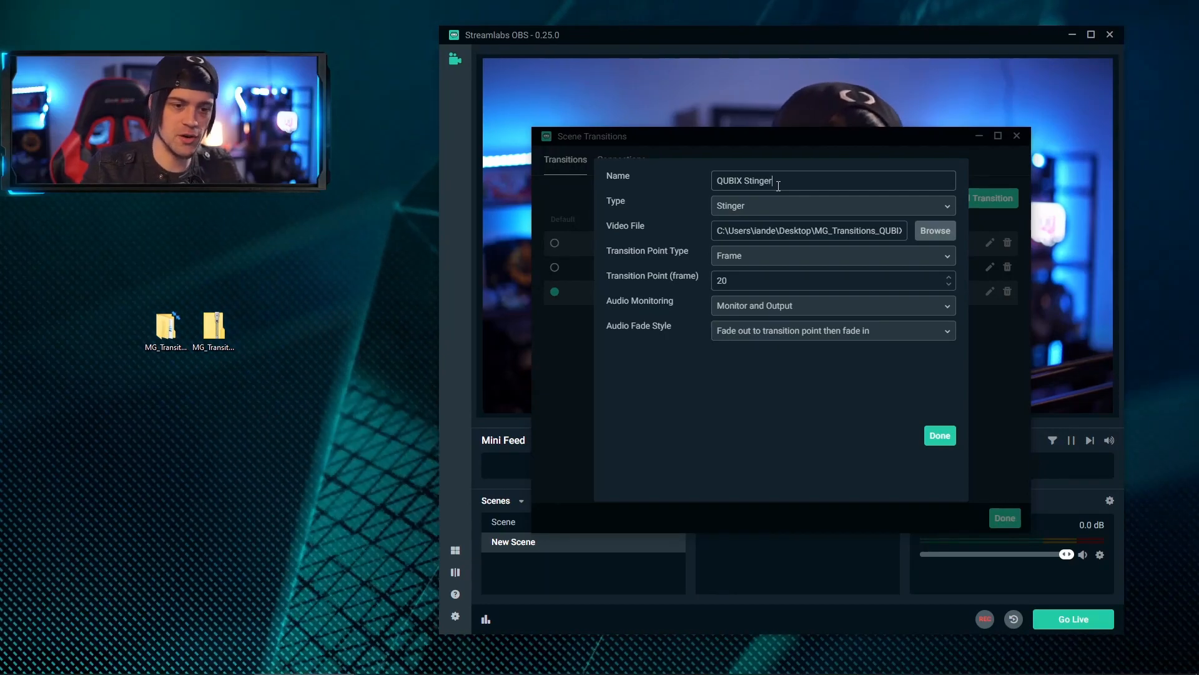
left_click(939, 435)
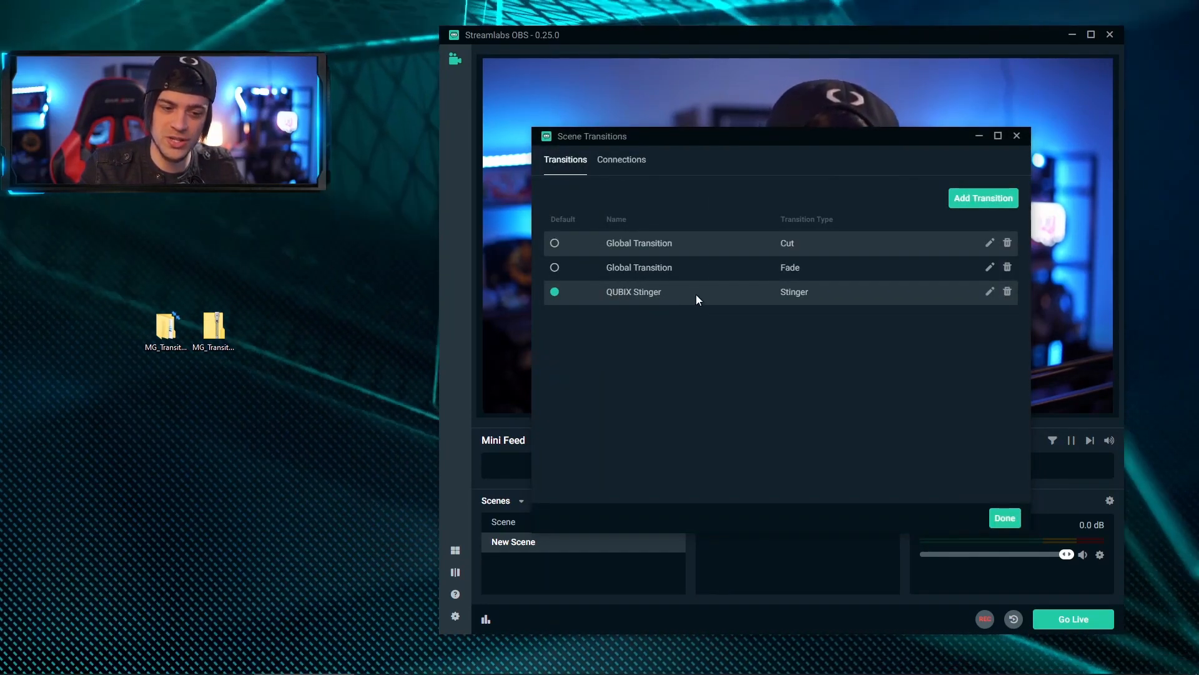
mouse_move(947, 378)
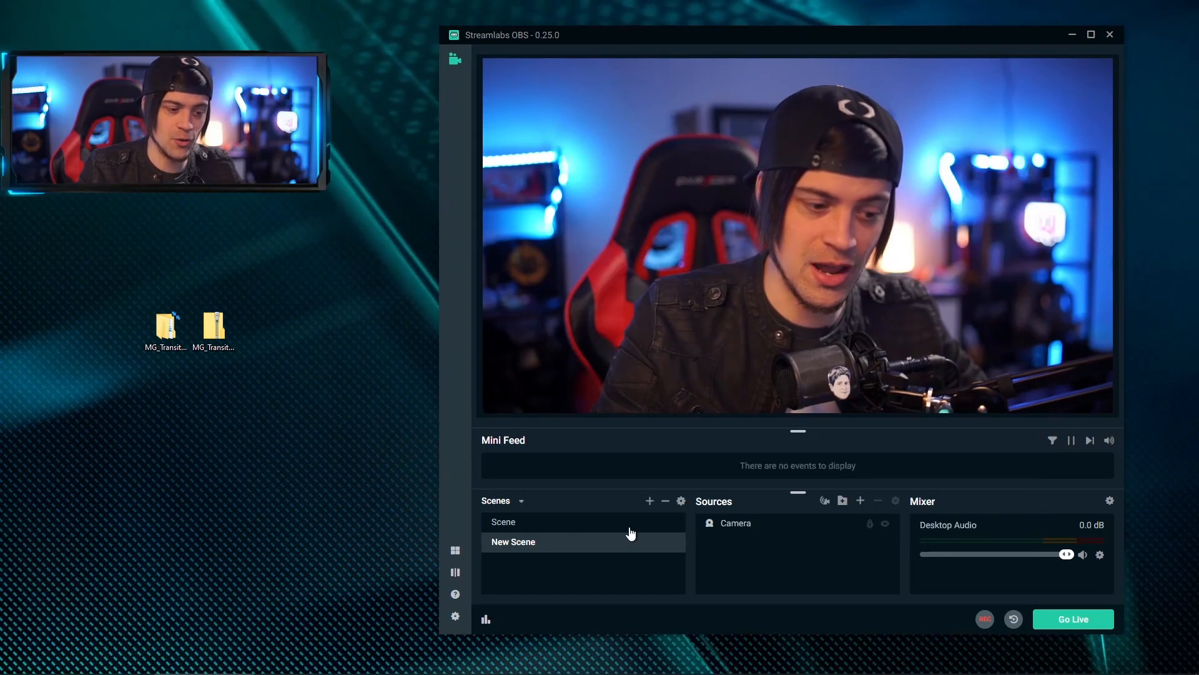
left_click(503, 522)
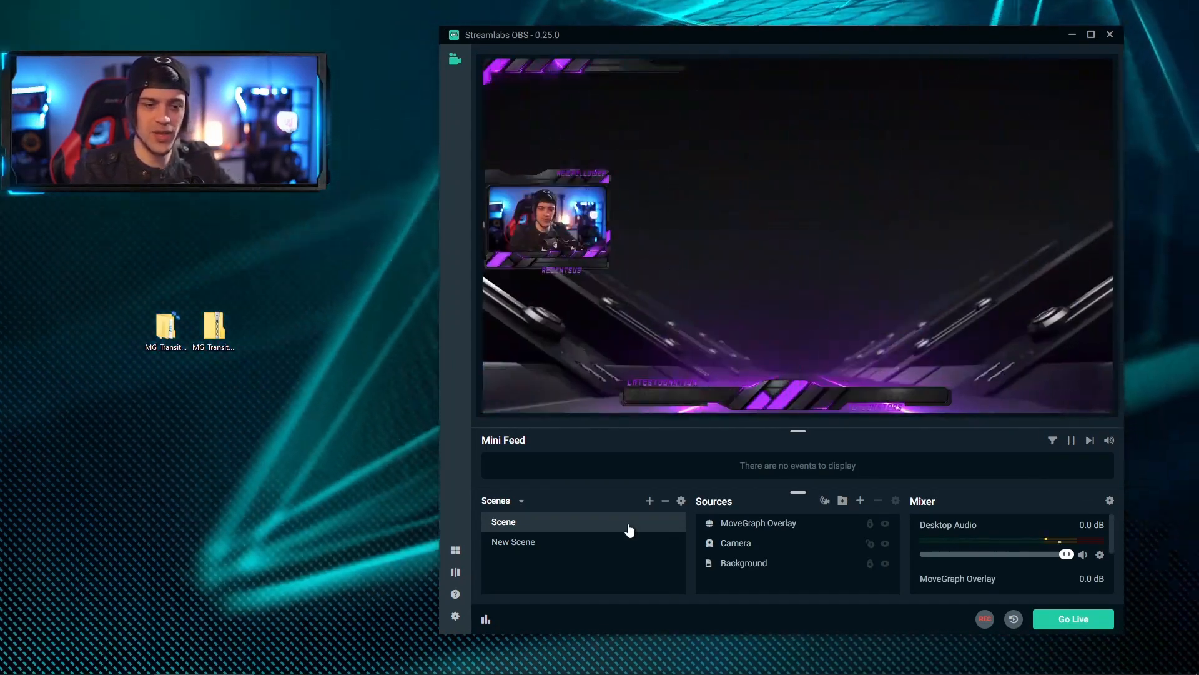